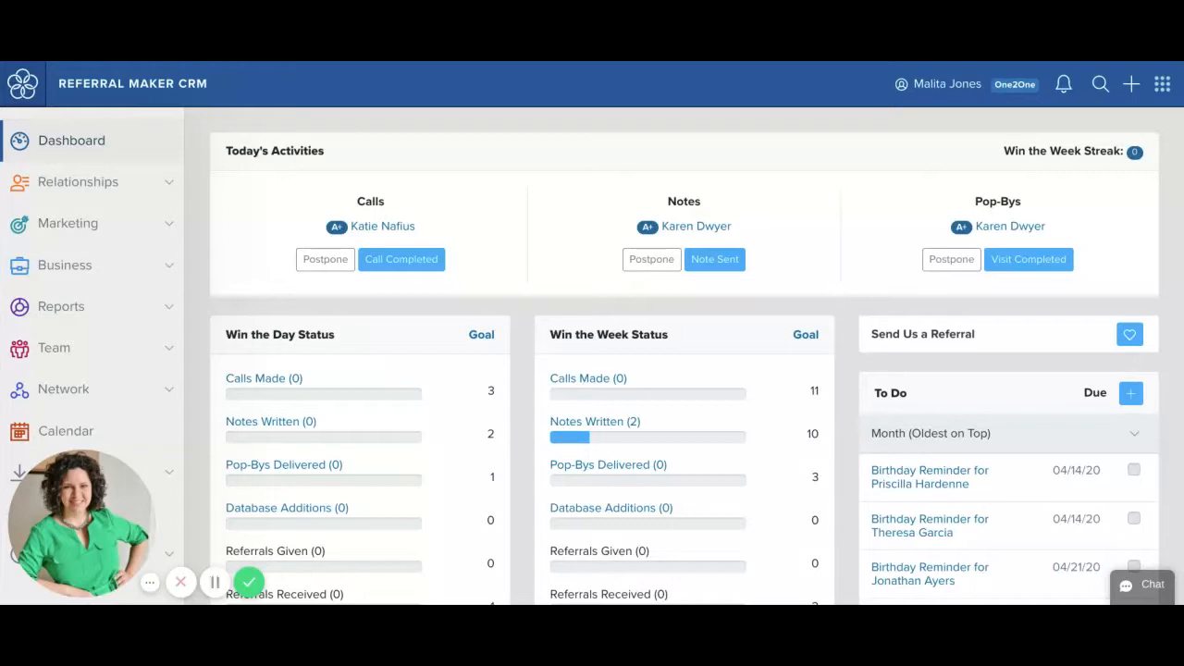
{"action": "mouse_move", "coordinate": [932, 307]}
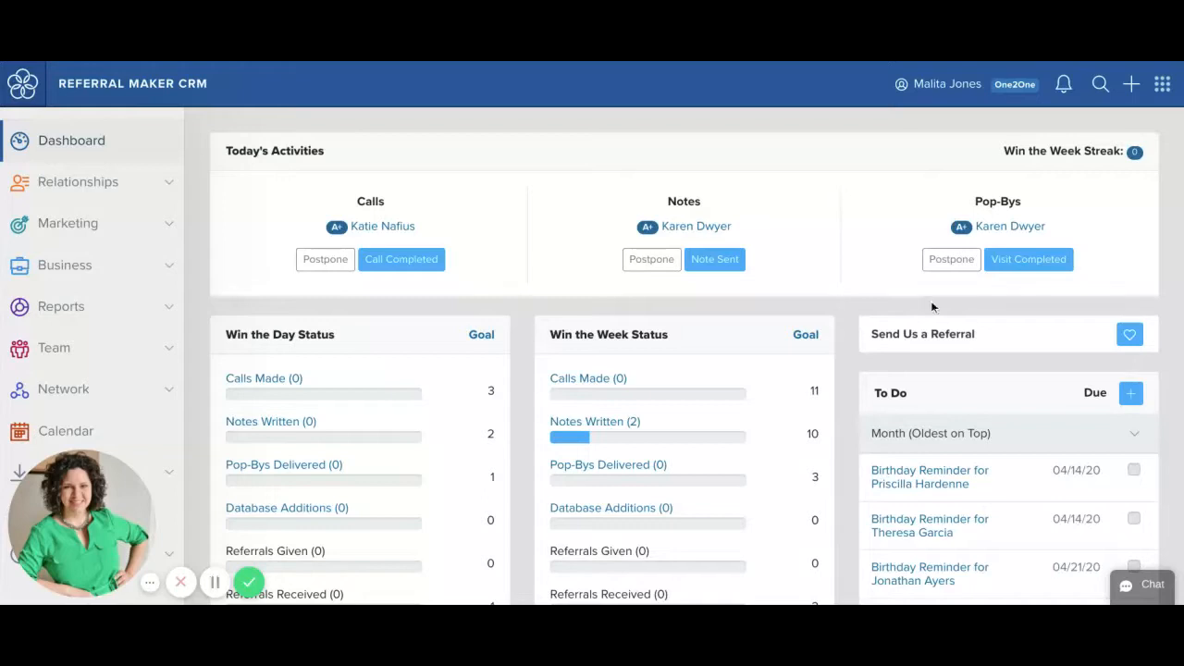
{"action": "mouse_move", "coordinate": [927, 281]}
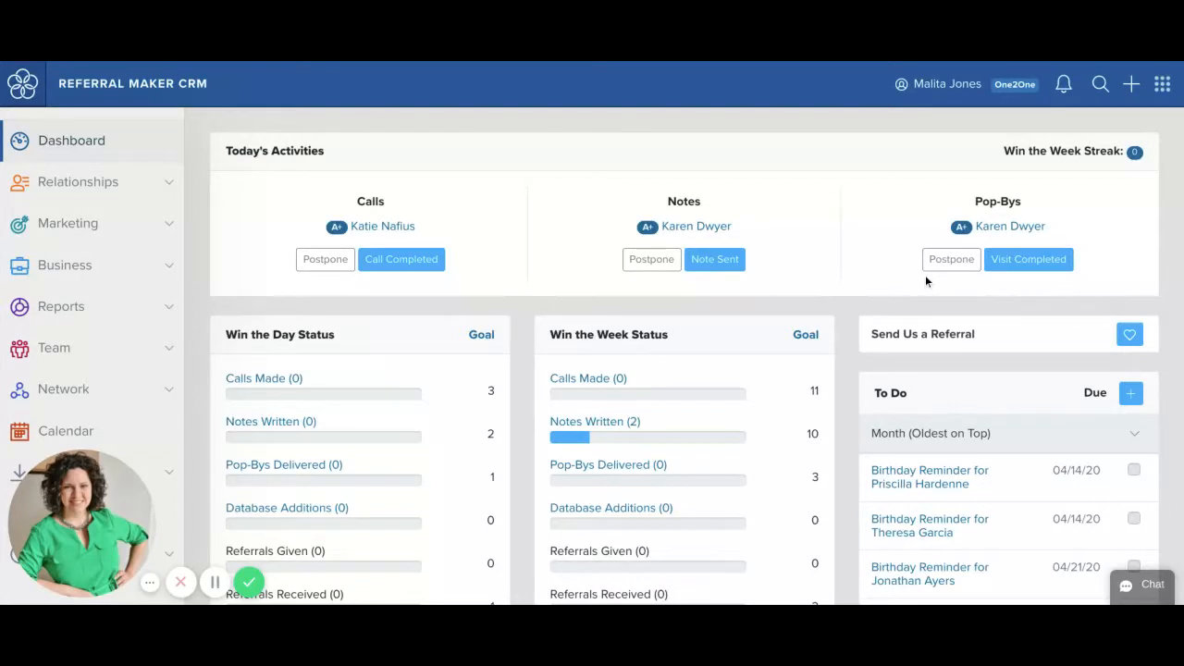
{"action": "mouse_move", "coordinate": [904, 269]}
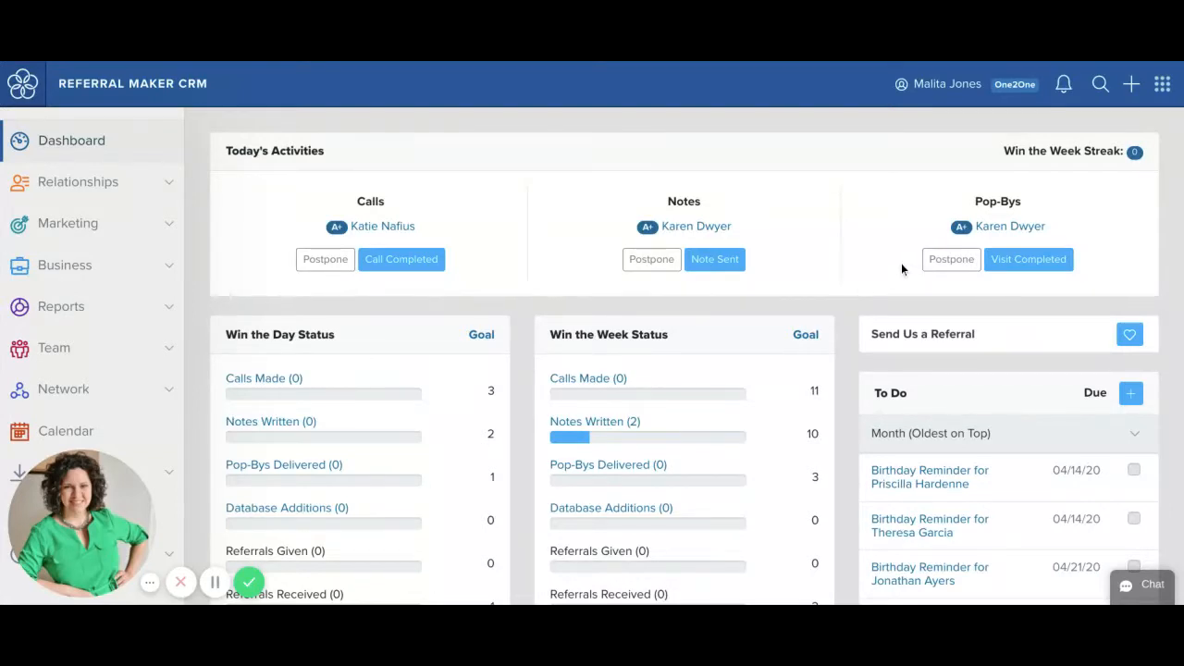
{"action": "mouse_move", "coordinate": [948, 92]}
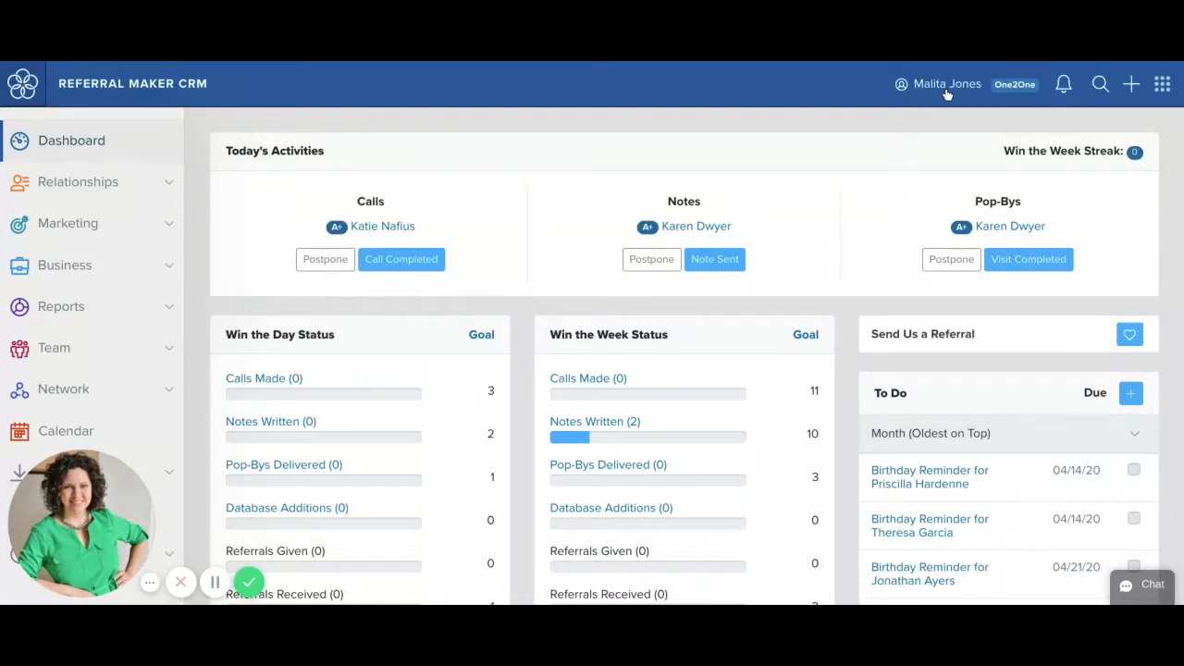
- Check the account options and the Search Relationships panel, then bring up the quick-add menu
{"action": "left_click", "coordinate": [945, 83]}
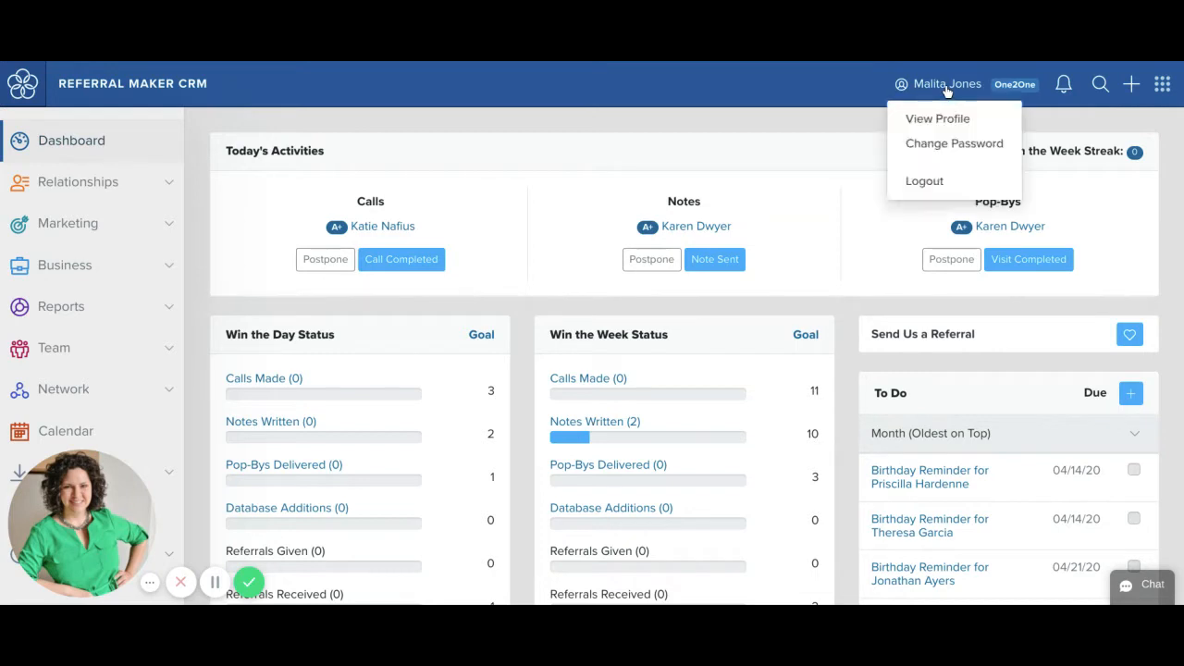
{"action": "mouse_move", "coordinate": [938, 119]}
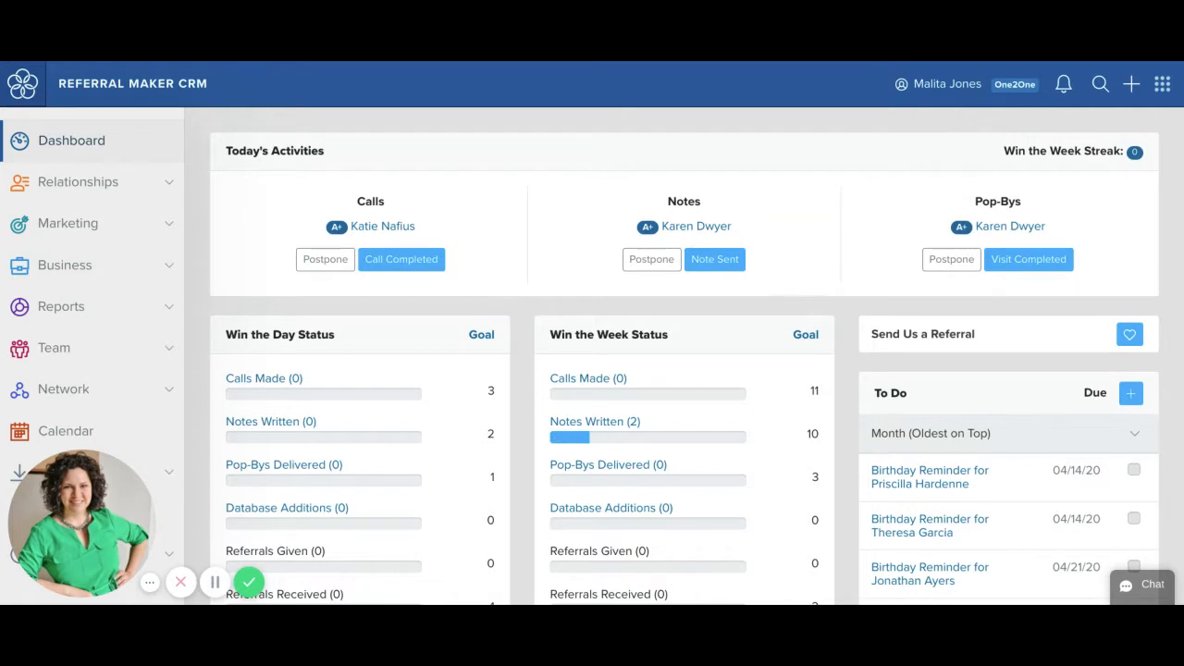
{"action": "mouse_move", "coordinate": [958, 100]}
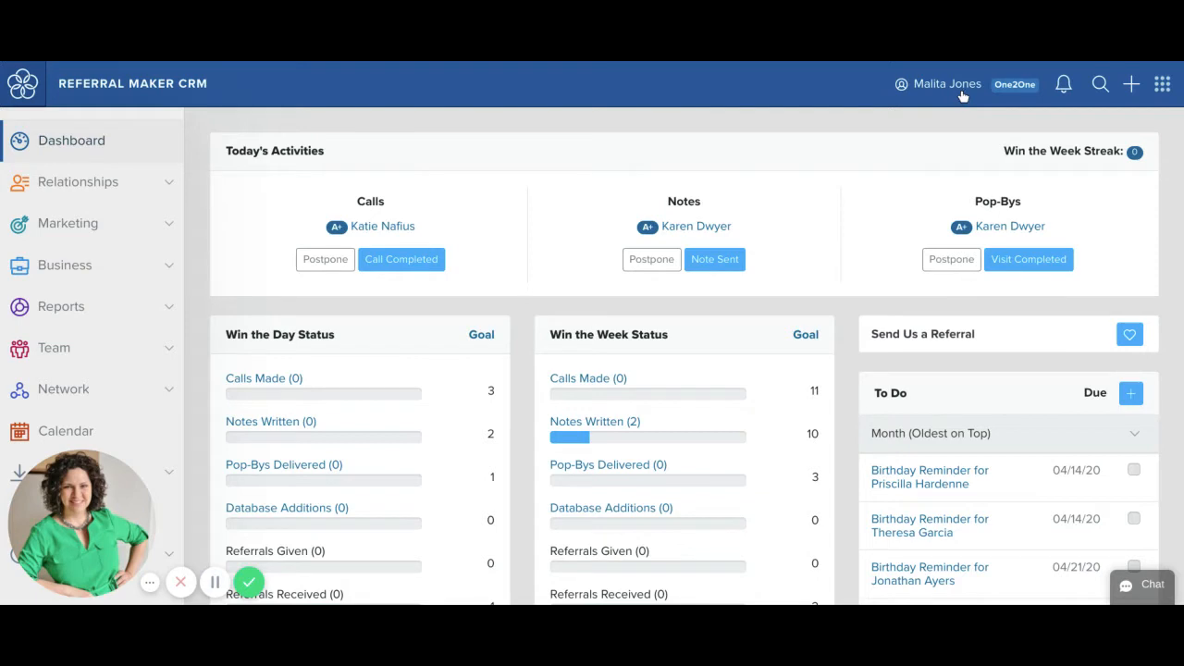
{"action": "mouse_move", "coordinate": [1064, 84]}
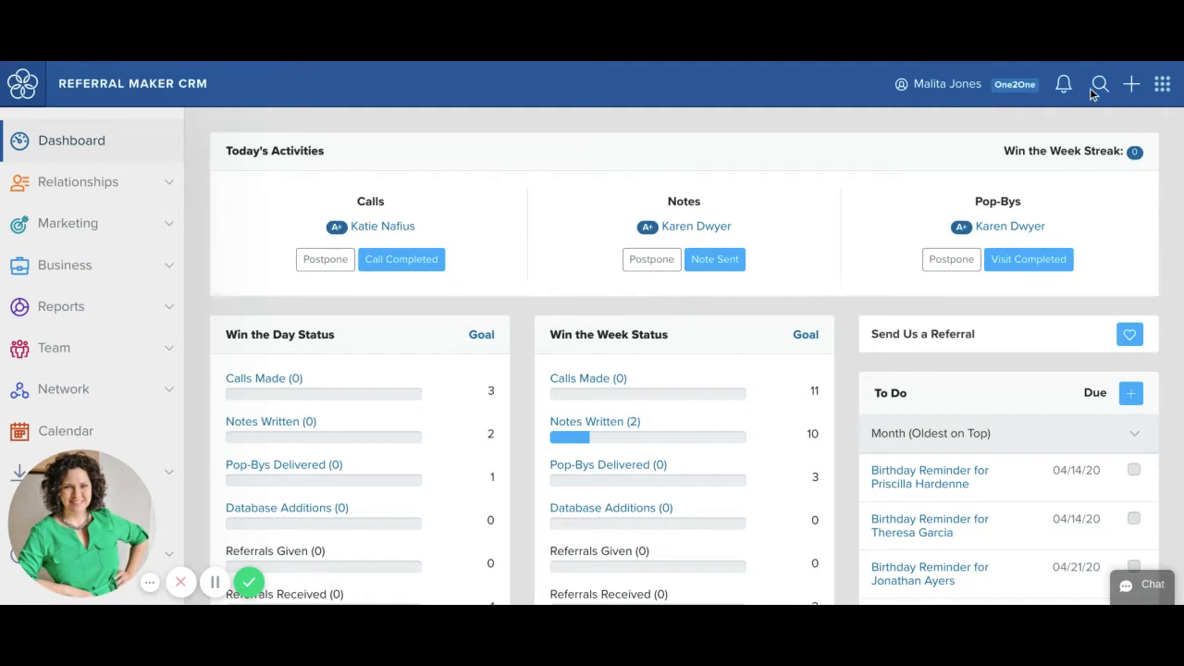
{"action": "left_click", "coordinate": [1100, 84]}
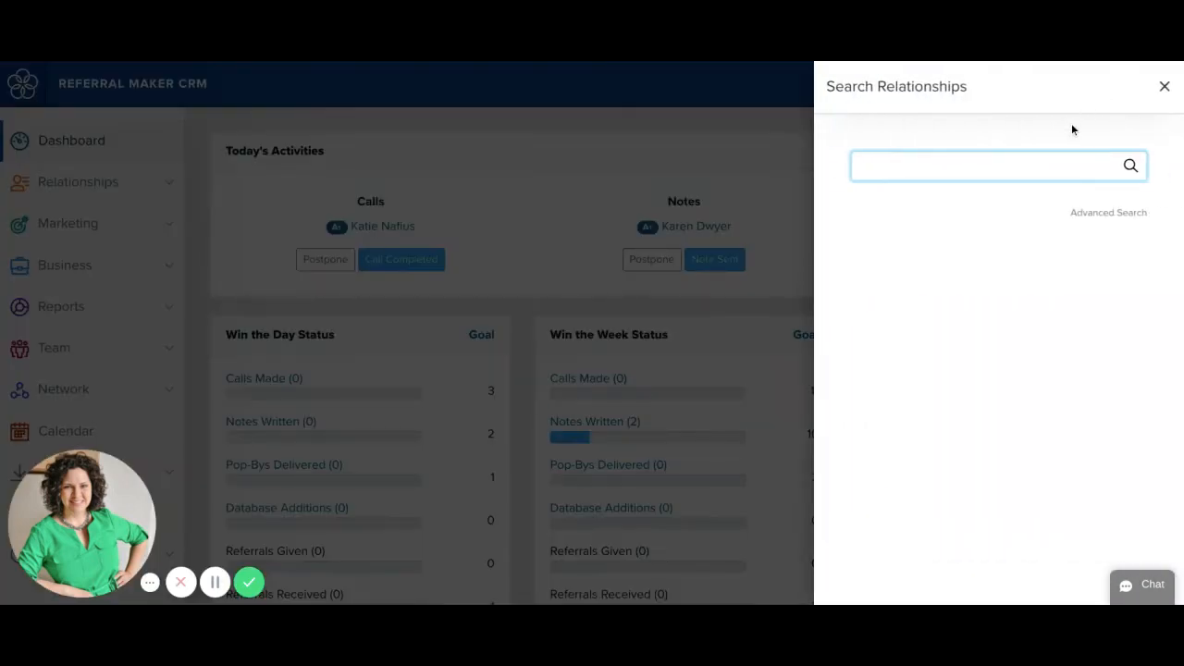
{"action": "left_click", "coordinate": [1165, 86]}
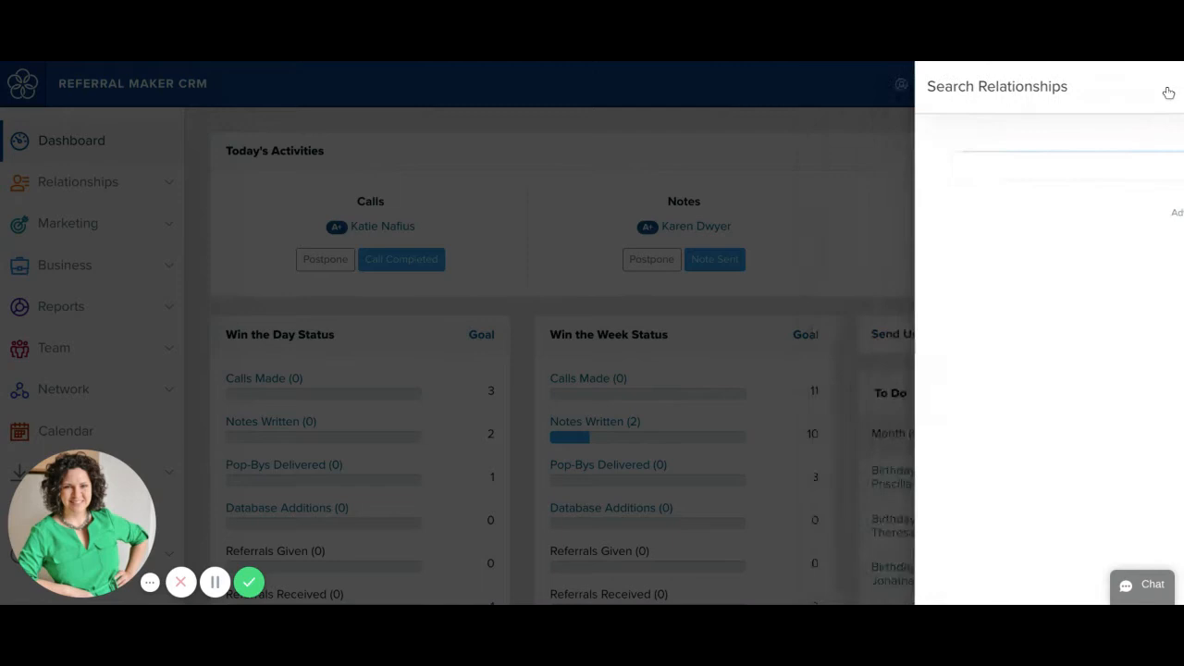
{"action": "left_click", "coordinate": [1168, 93]}
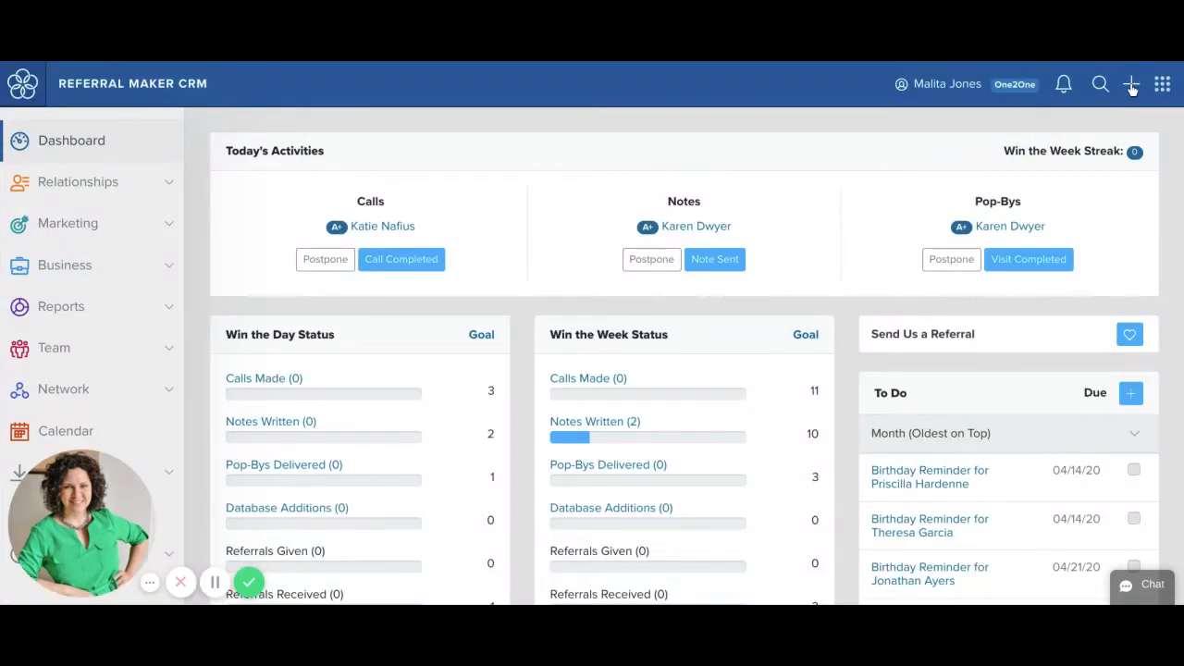
{"action": "left_click", "coordinate": [1131, 85]}
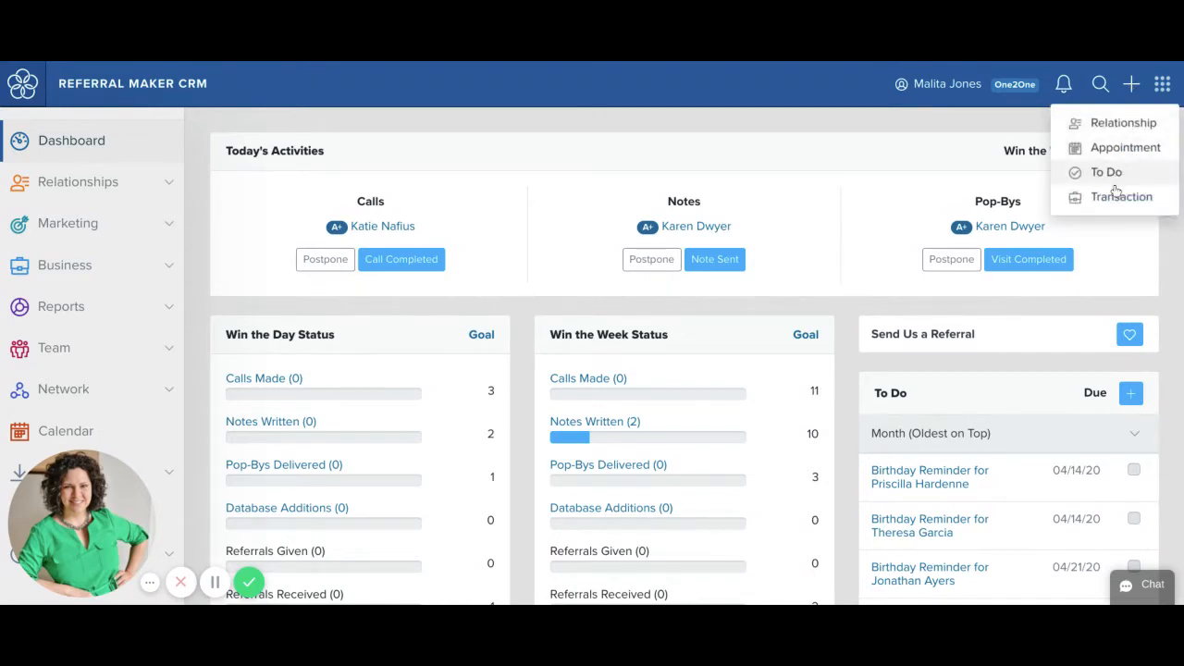
{"action": "mouse_move", "coordinate": [1121, 196]}
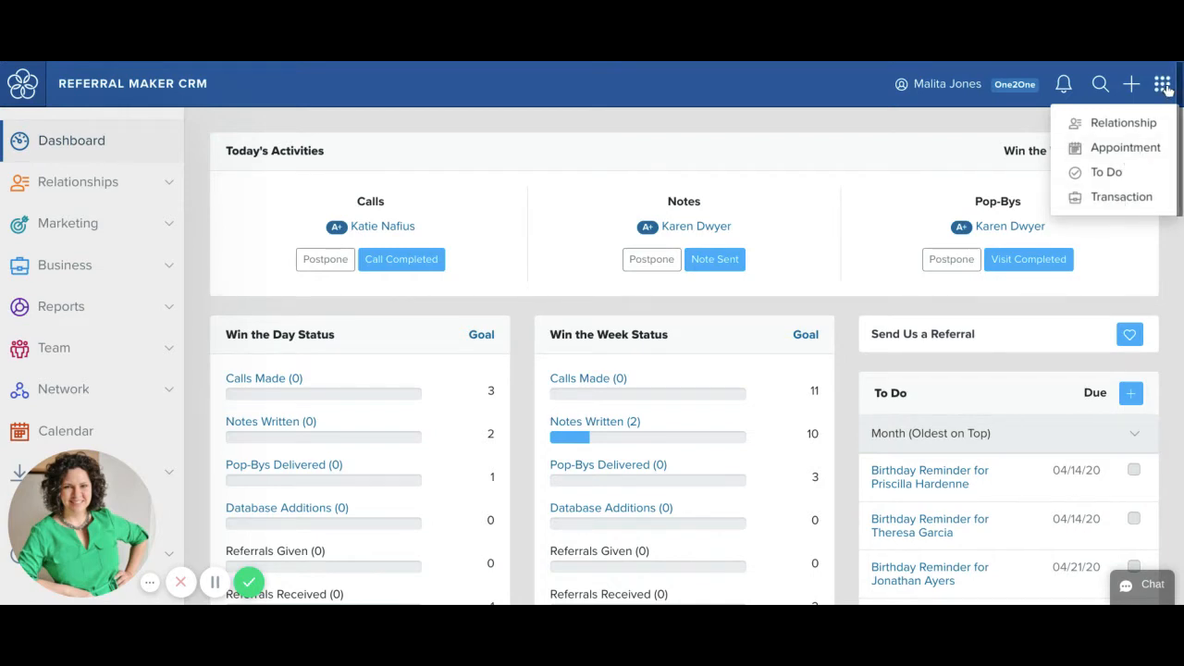
{"action": "left_click", "coordinate": [1163, 83]}
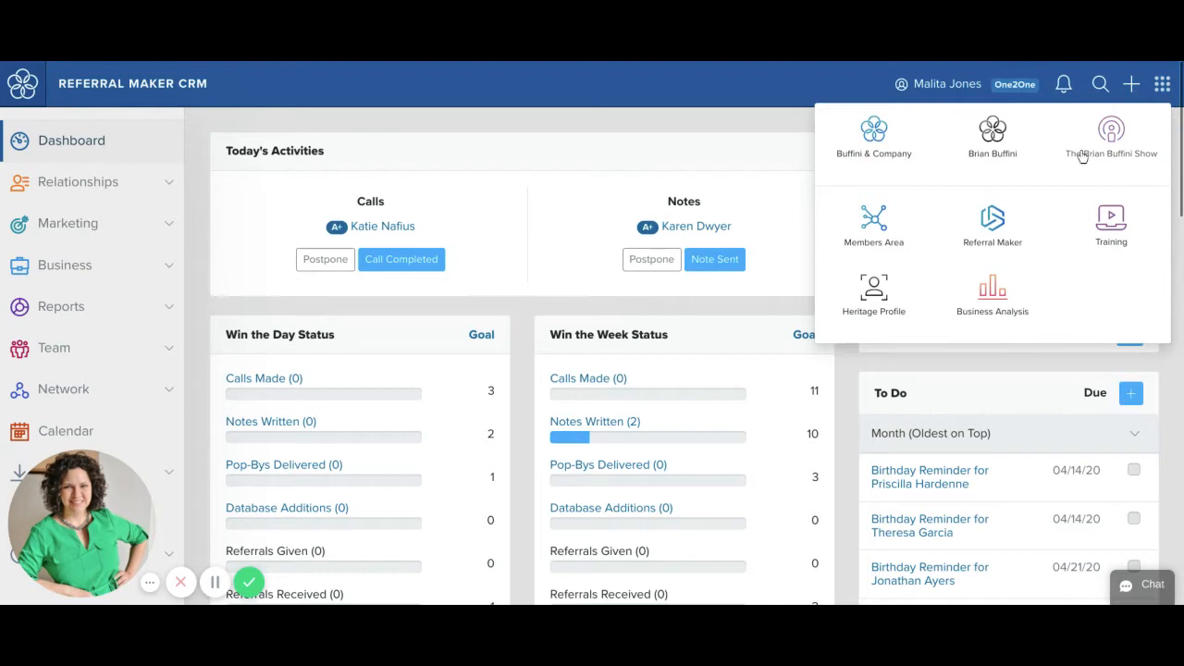
{"action": "mouse_move", "coordinate": [1082, 155]}
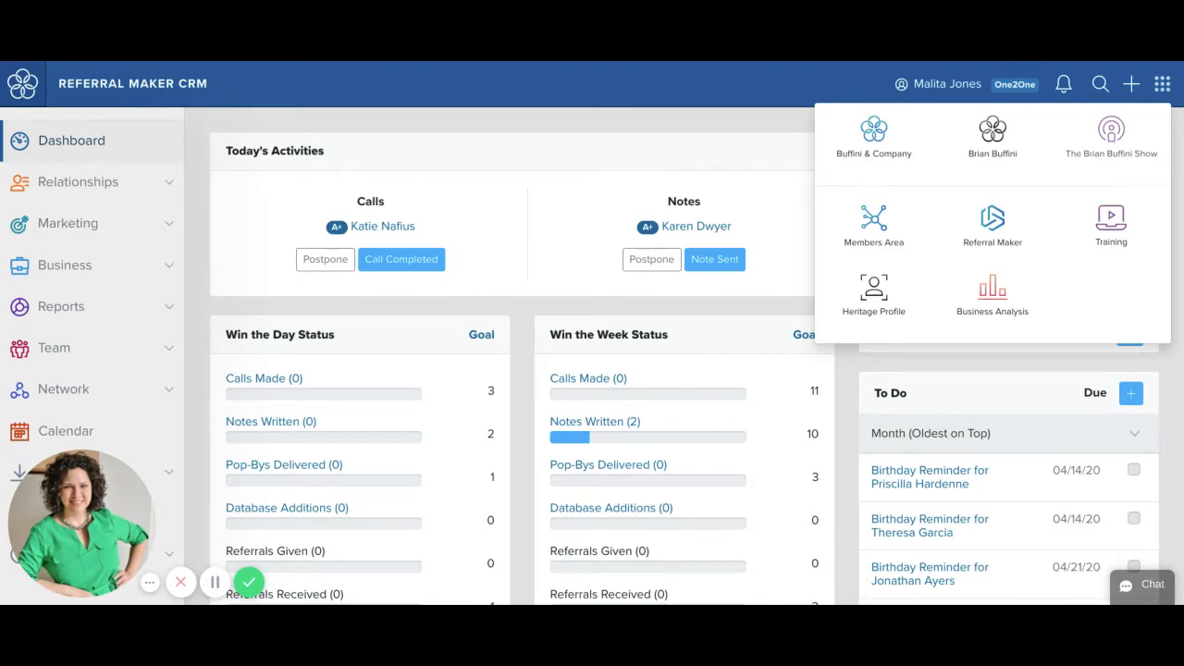
{"action": "mouse_move", "coordinate": [903, 151]}
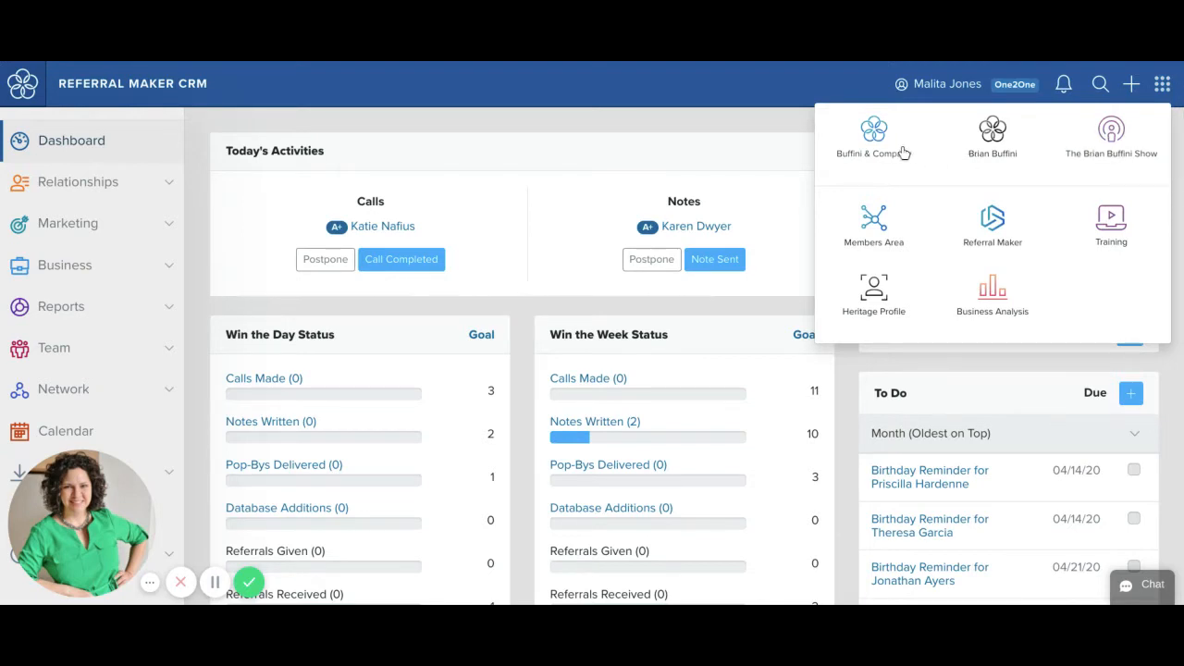
{"action": "mouse_move", "coordinate": [1031, 138]}
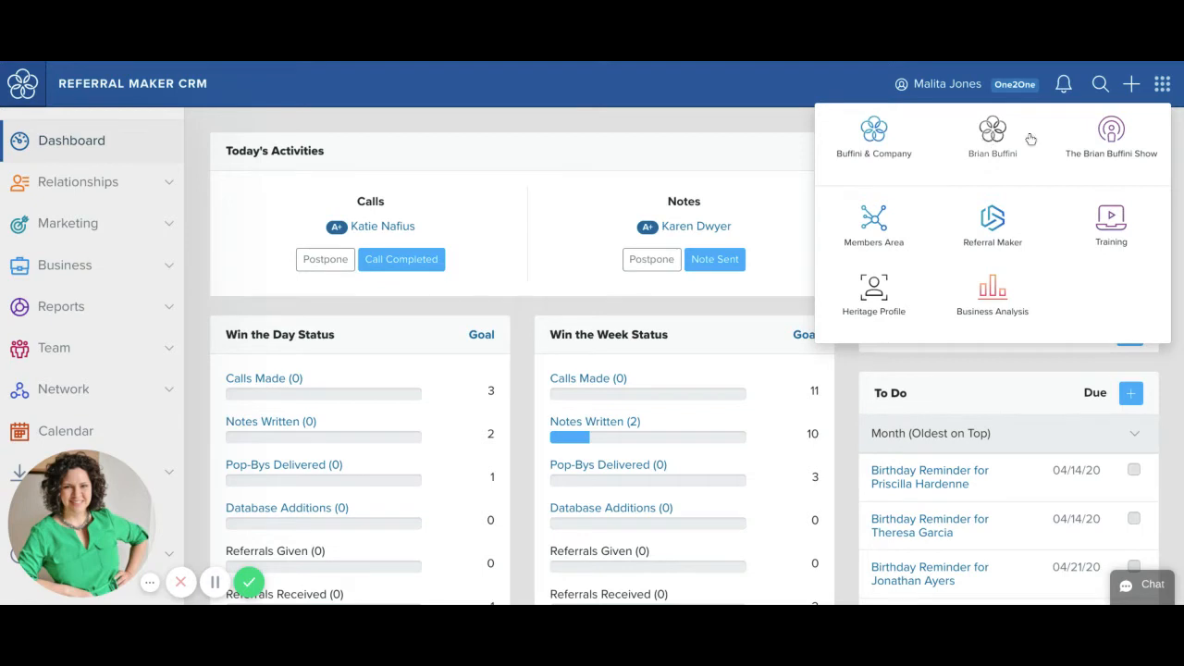
{"action": "mouse_move", "coordinate": [874, 222]}
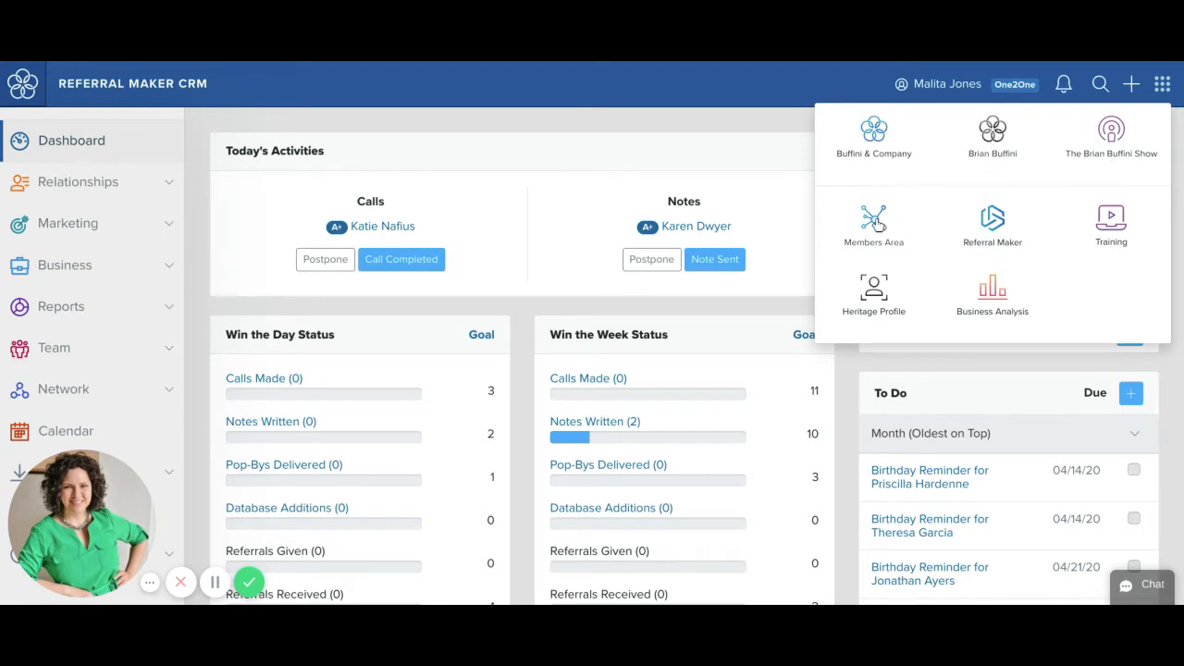
{"action": "mouse_move", "coordinate": [1111, 222]}
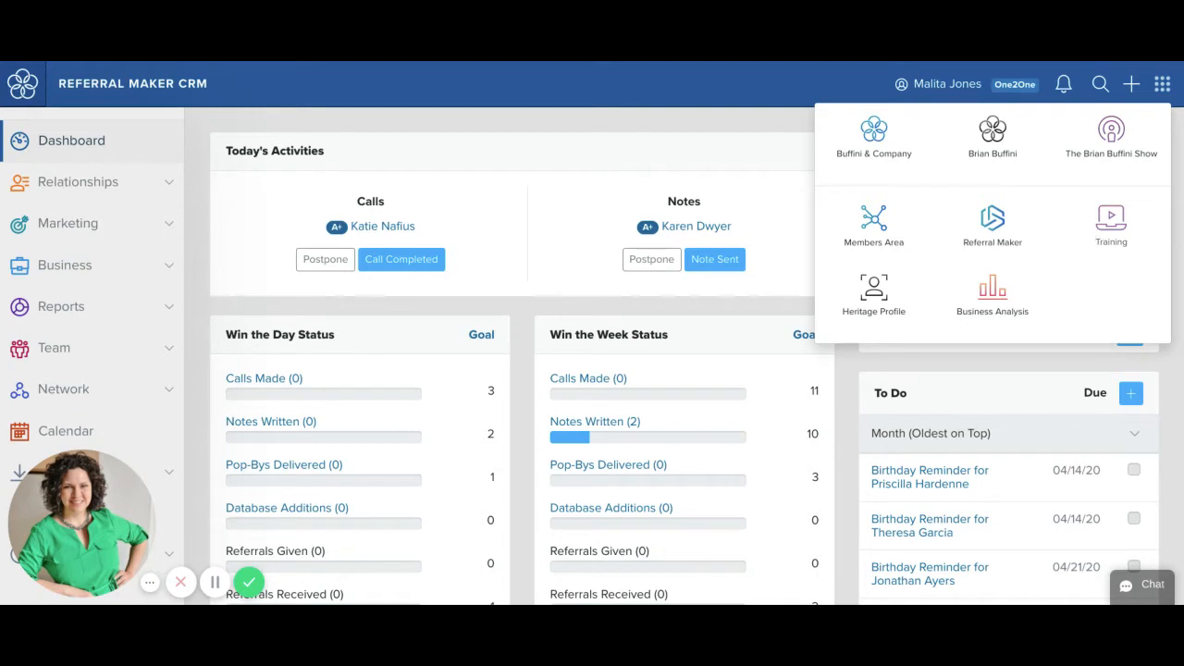
{"action": "mouse_move", "coordinate": [873, 292]}
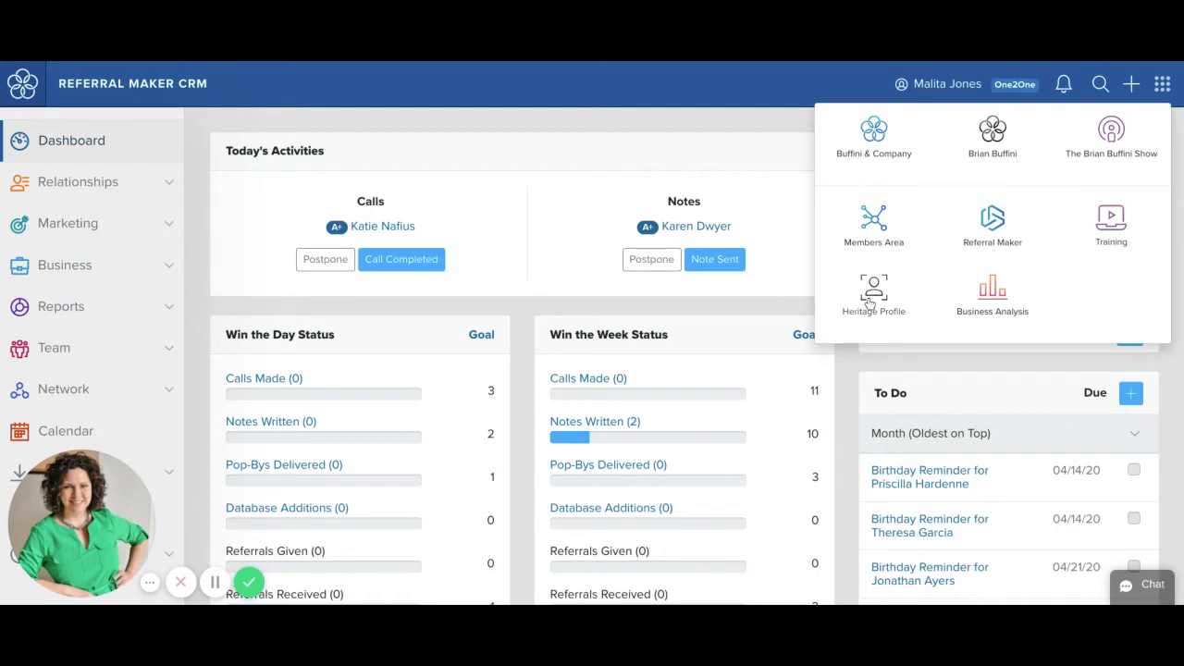
{"action": "mouse_move", "coordinate": [992, 294]}
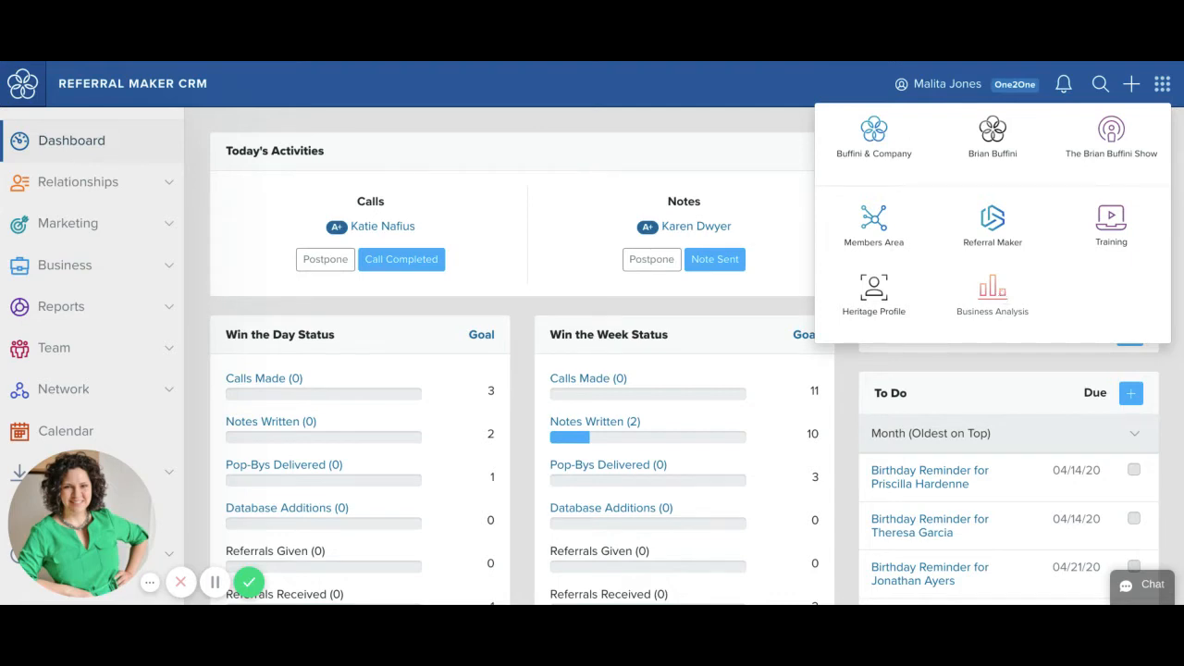
{"action": "mouse_move", "coordinate": [763, 99]}
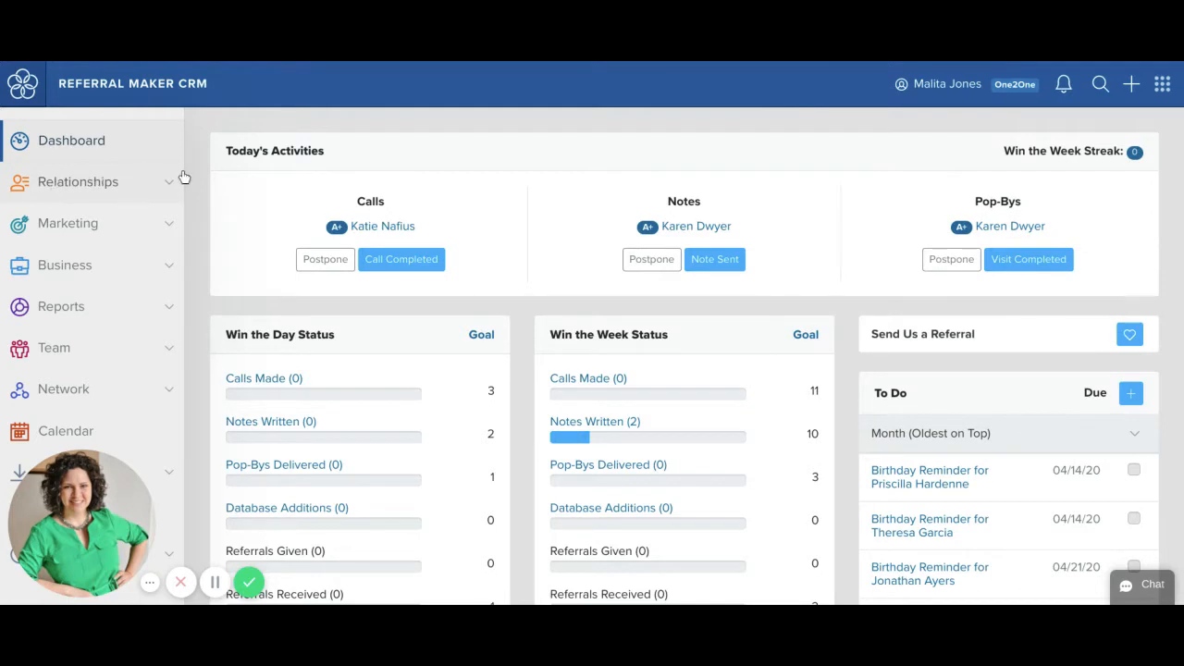
{"action": "left_click", "coordinate": [77, 182]}
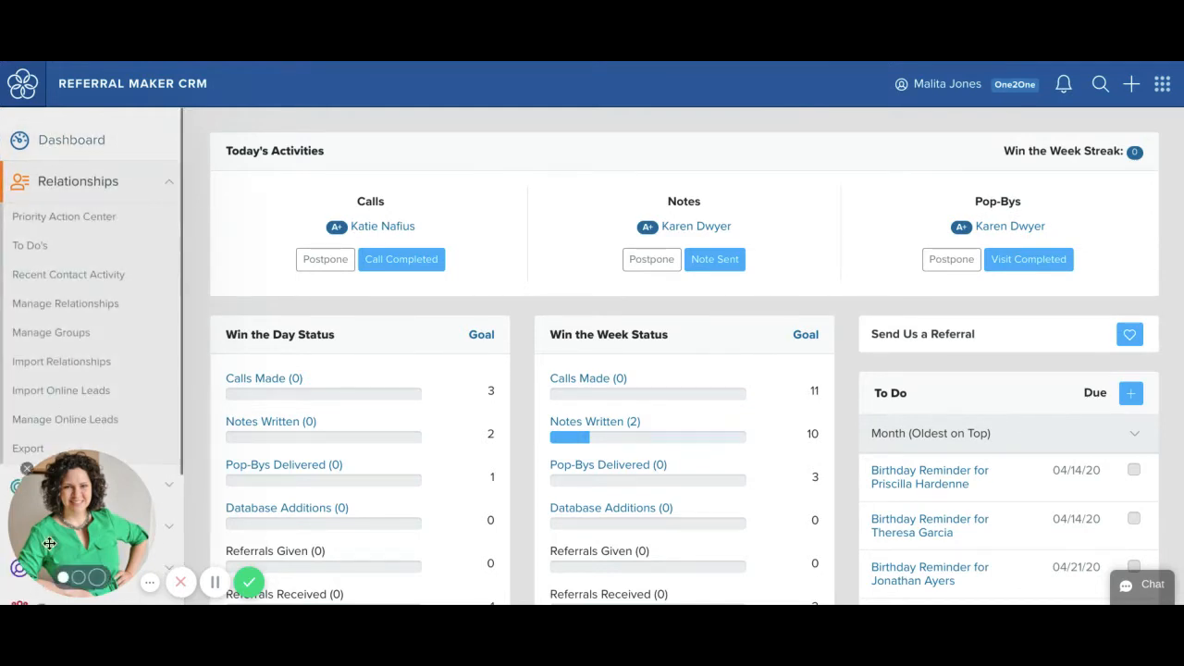
{"action": "left_click", "coordinate": [67, 222]}
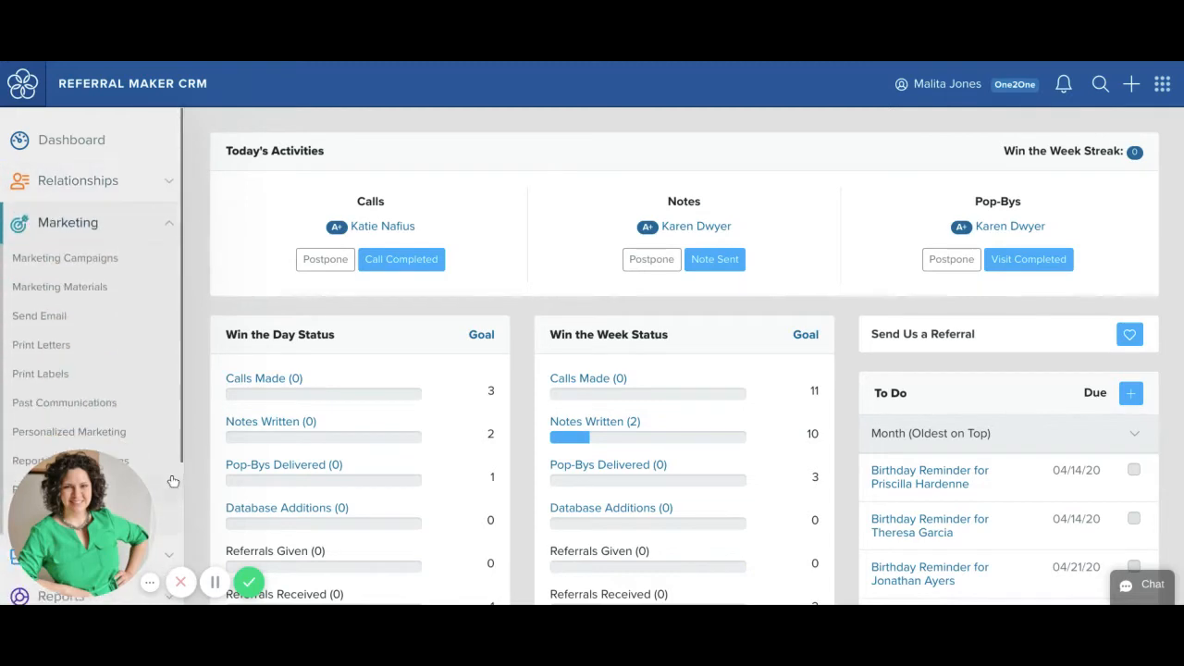
{"action": "mouse_move", "coordinate": [167, 555]}
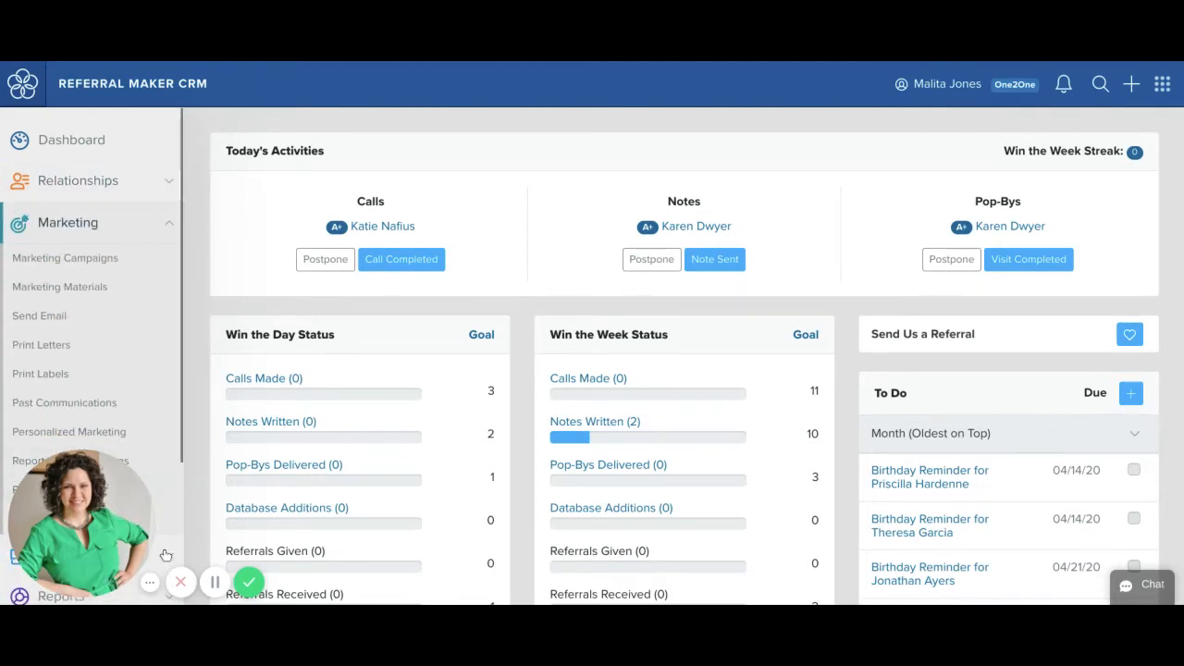
{"action": "left_click", "coordinate": [65, 264]}
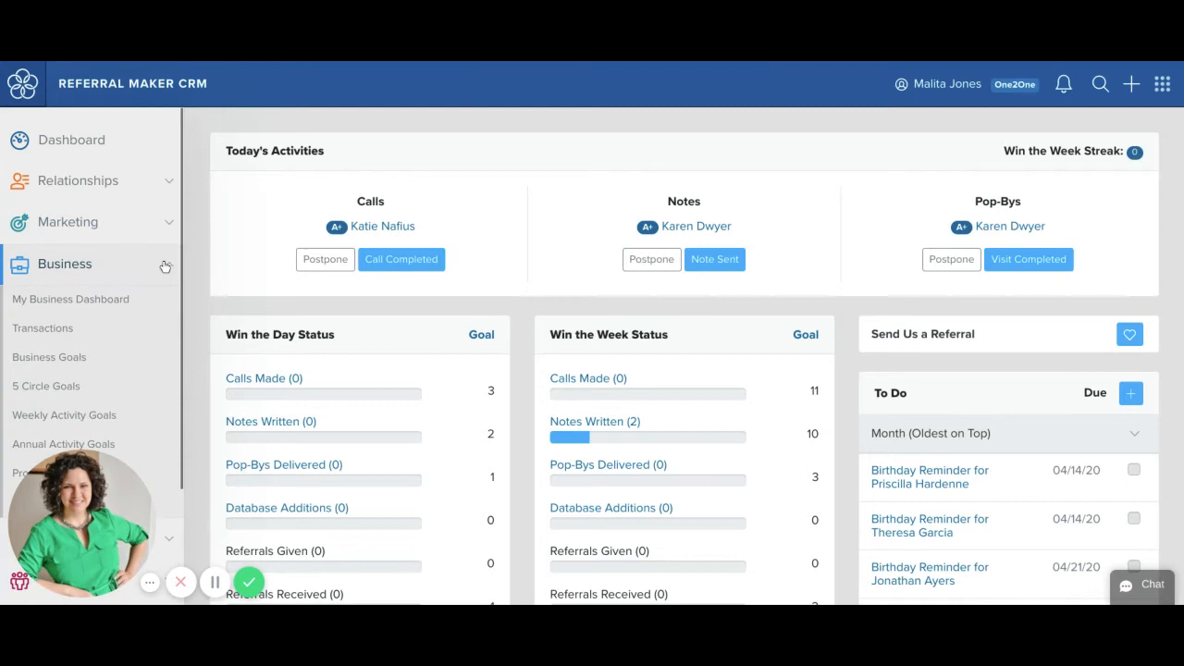
{"action": "left_click", "coordinate": [67, 222]}
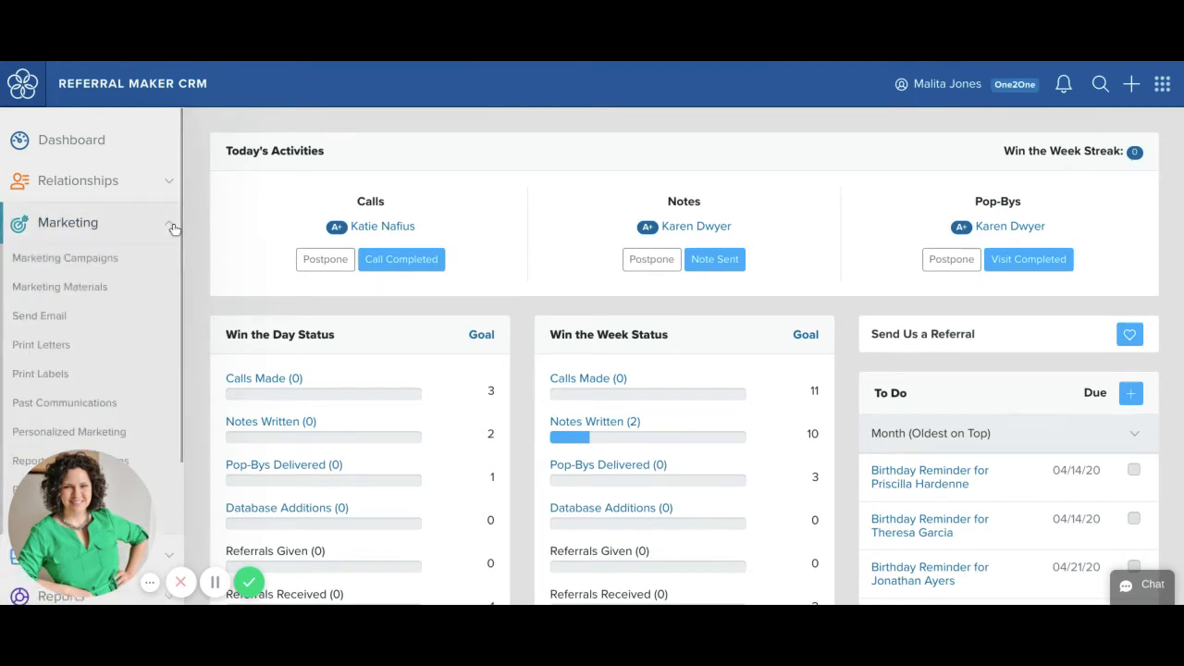
{"action": "left_click", "coordinate": [171, 228]}
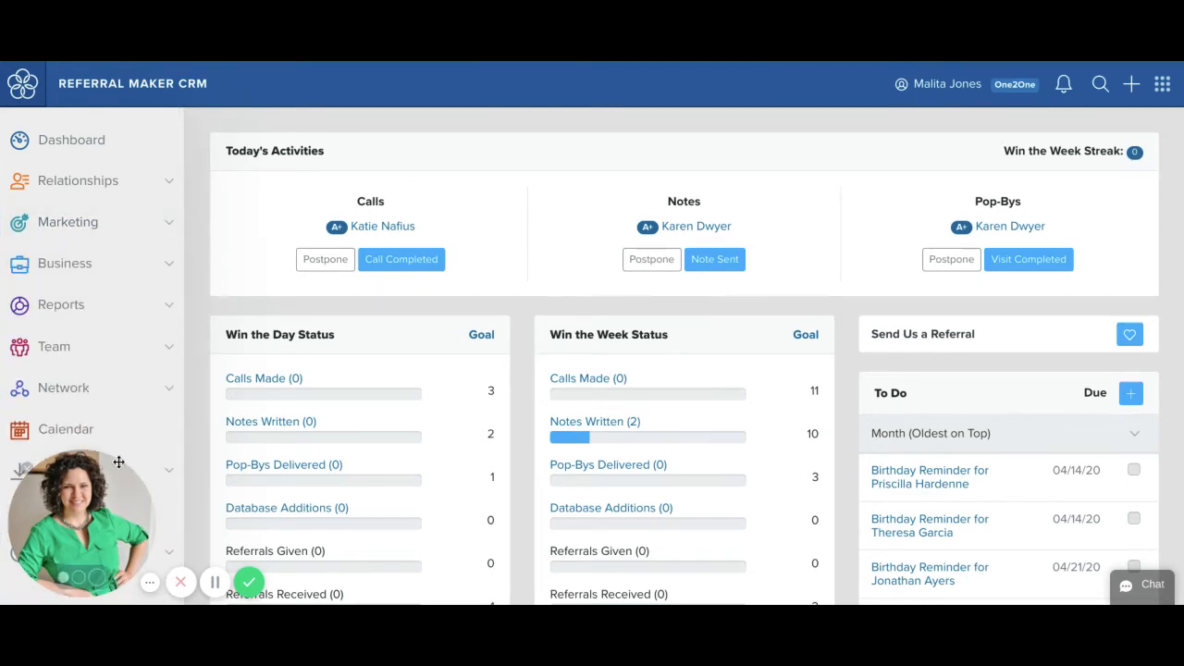
{"action": "left_click_drag", "start_coordinate": [84, 518], "coordinate": [898, 148]}
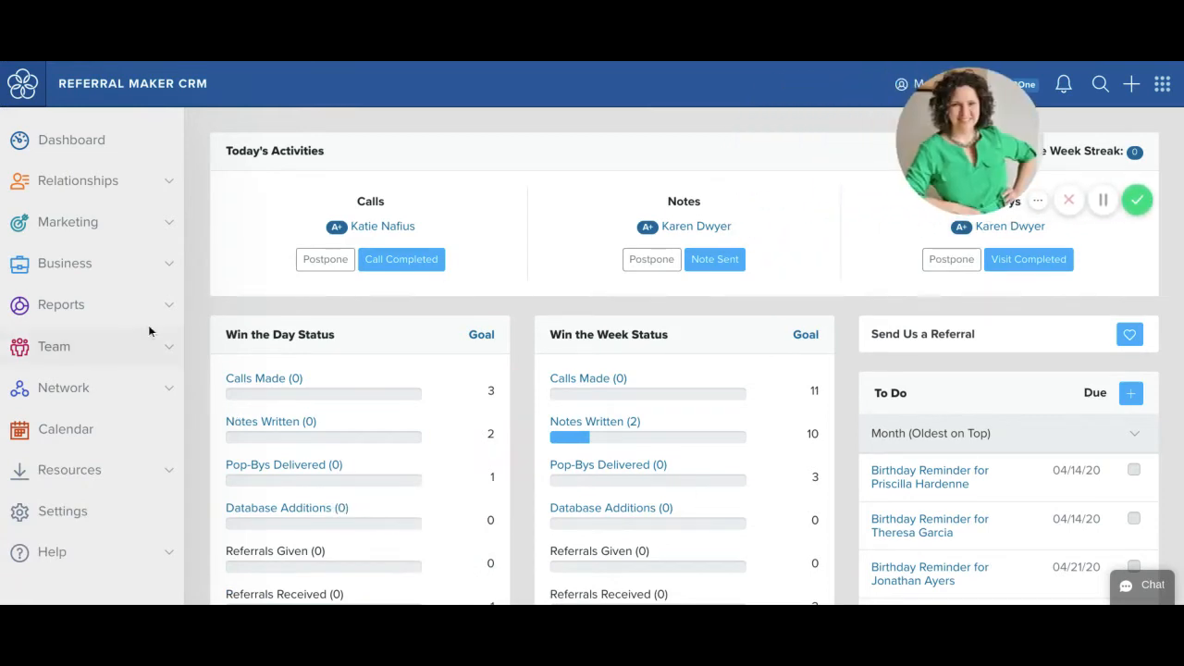
{"action": "left_click", "coordinate": [61, 305]}
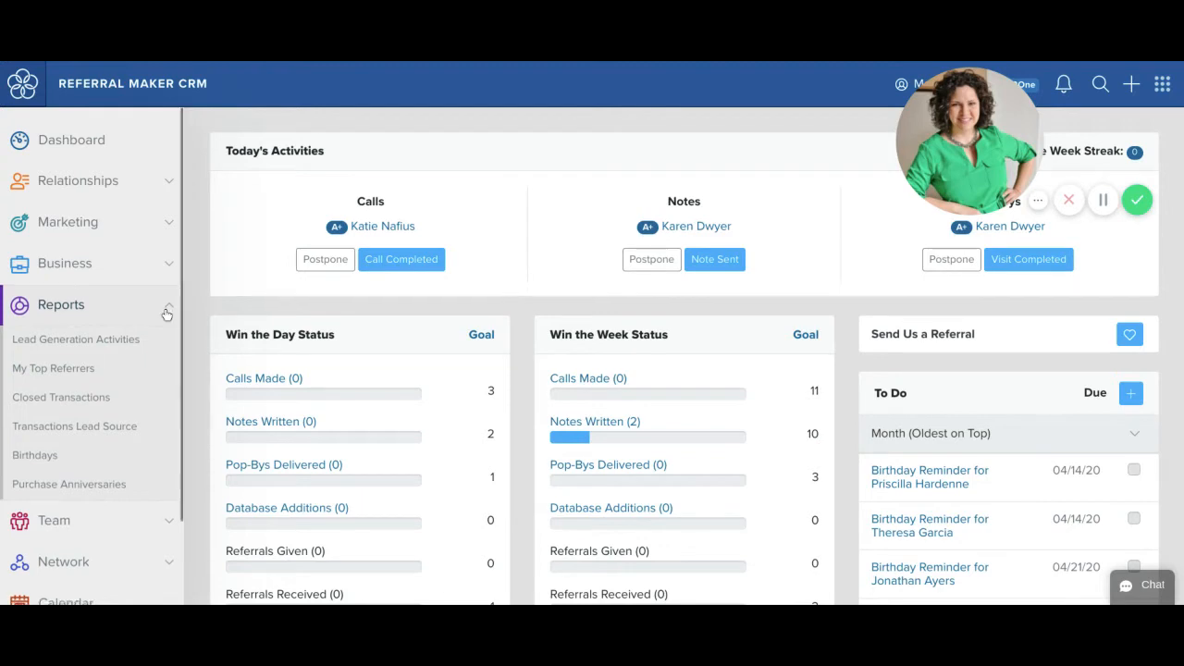
{"action": "left_click", "coordinate": [168, 313]}
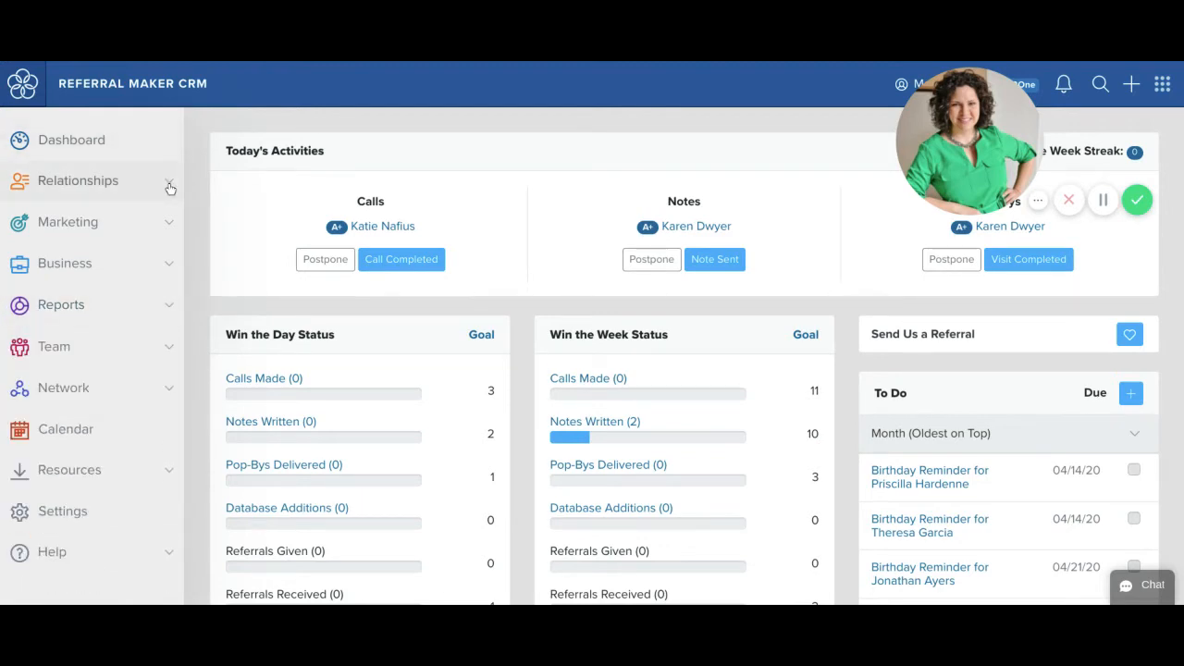
{"action": "left_click", "coordinate": [78, 180]}
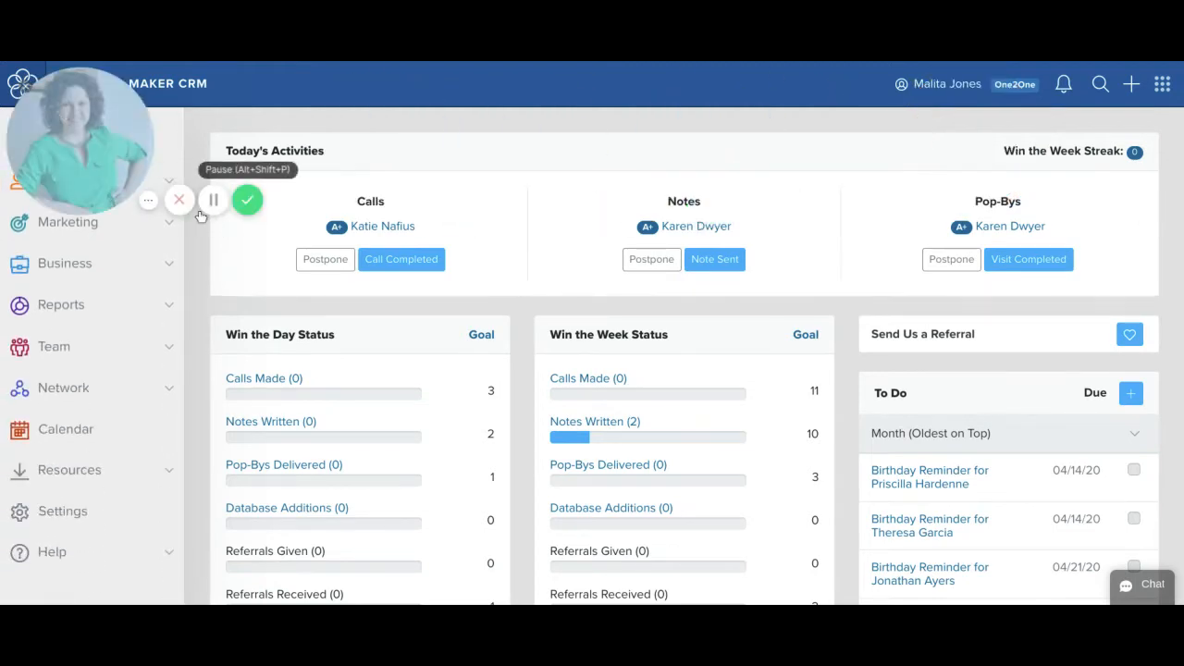
{"action": "mouse_move", "coordinate": [180, 204]}
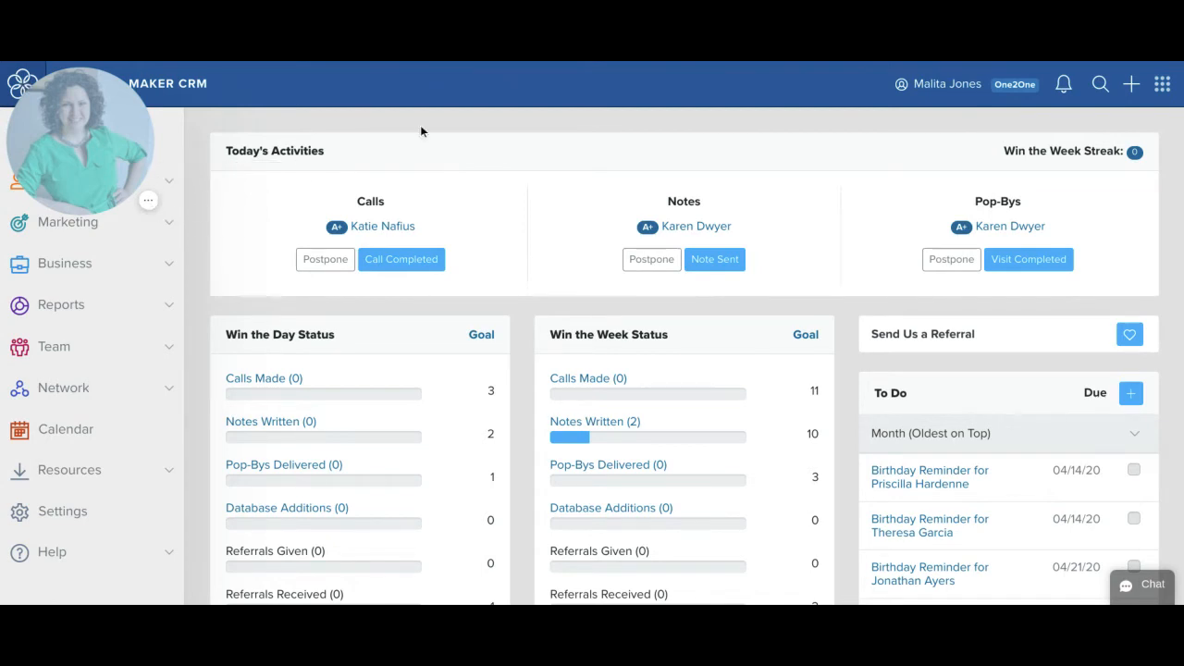
{"action": "mouse_move", "coordinate": [1131, 84]}
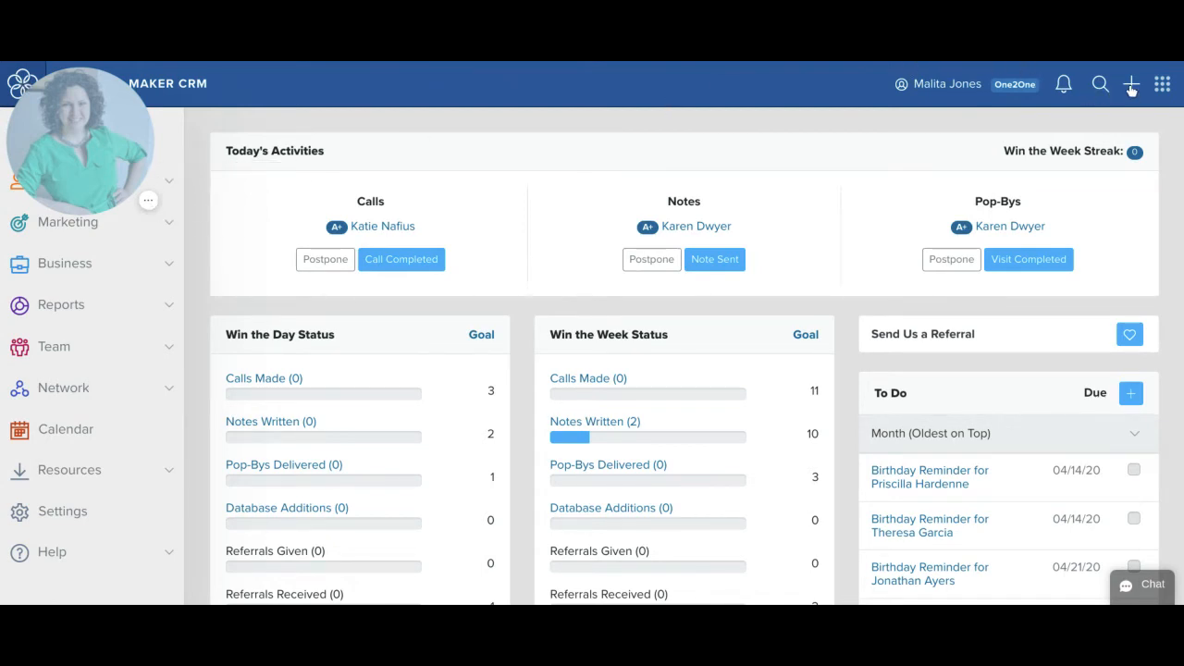
- Start a new relationship and leave 'Is this a referral?' switched off
{"action": "left_click", "coordinate": [1131, 84]}
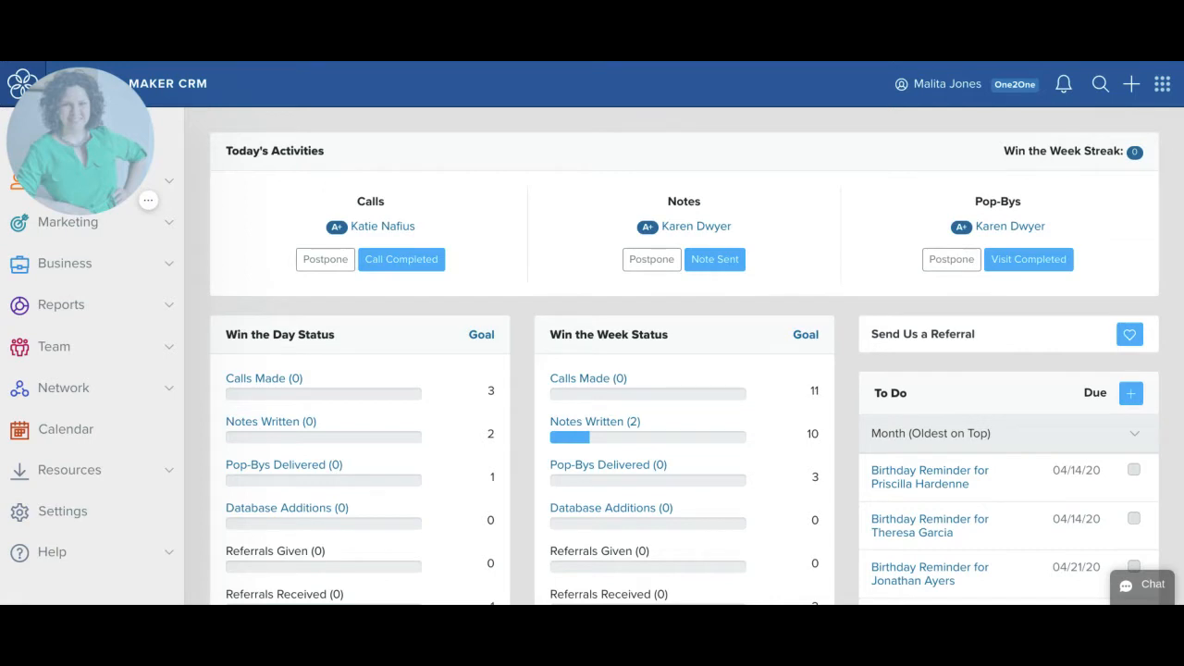
{"action": "mouse_move", "coordinate": [1136, 97]}
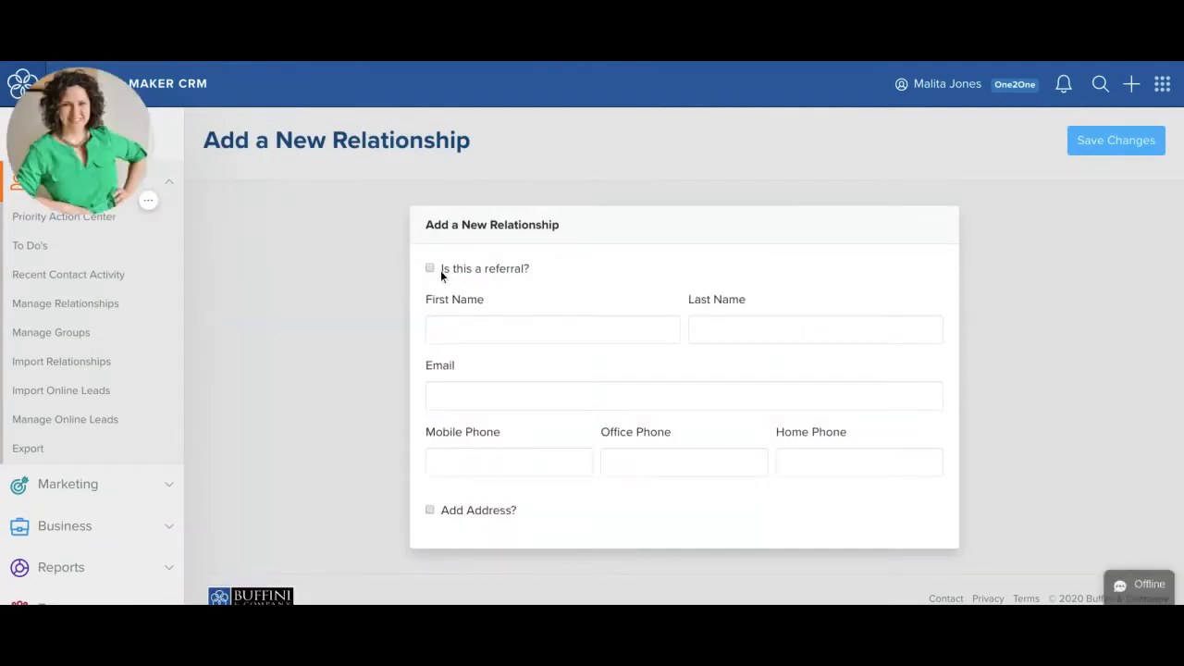
{"action": "left_click", "coordinate": [429, 268]}
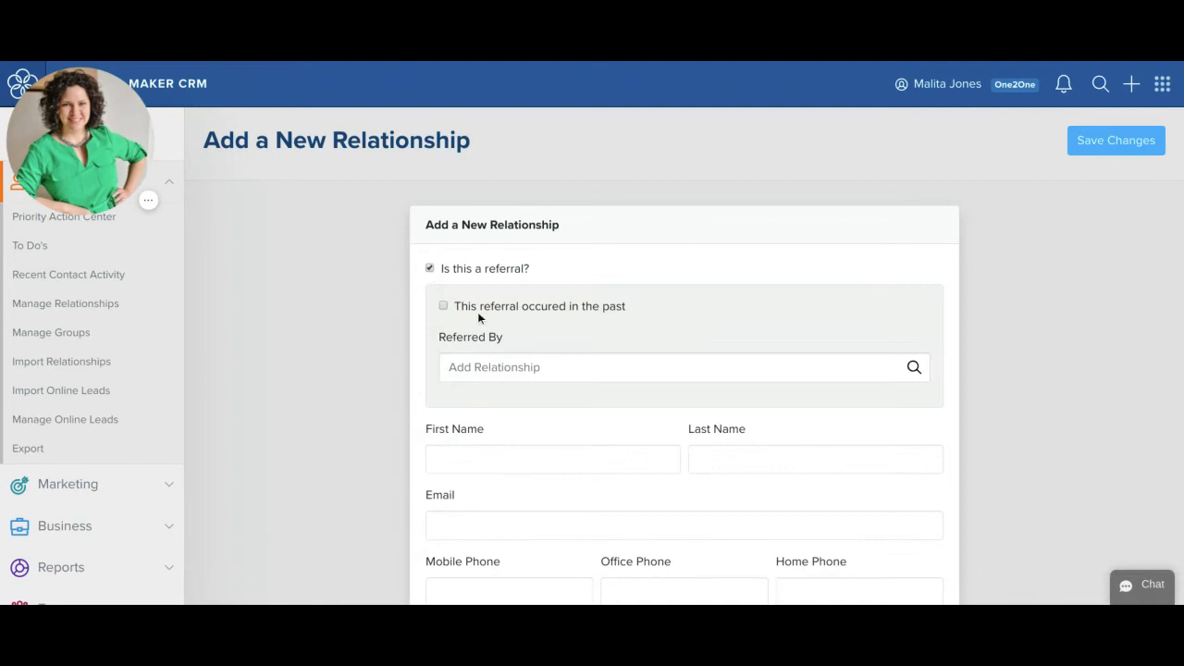
{"action": "mouse_move", "coordinate": [486, 353]}
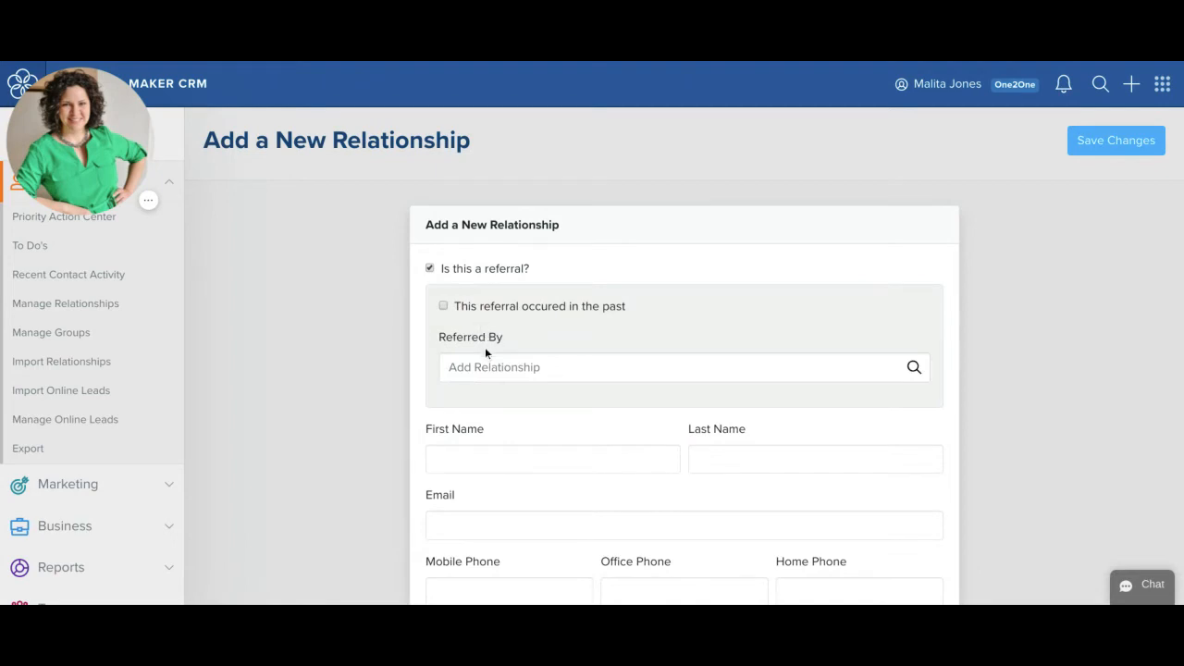
{"action": "mouse_move", "coordinate": [453, 345]}
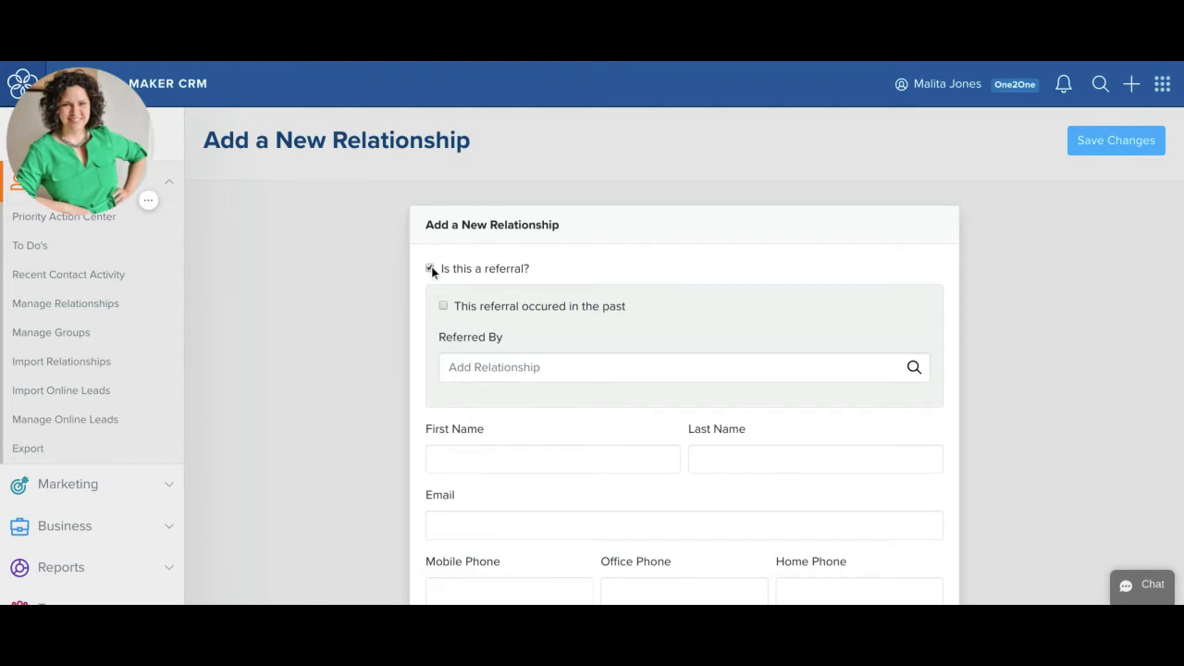
{"action": "left_click", "coordinate": [431, 269]}
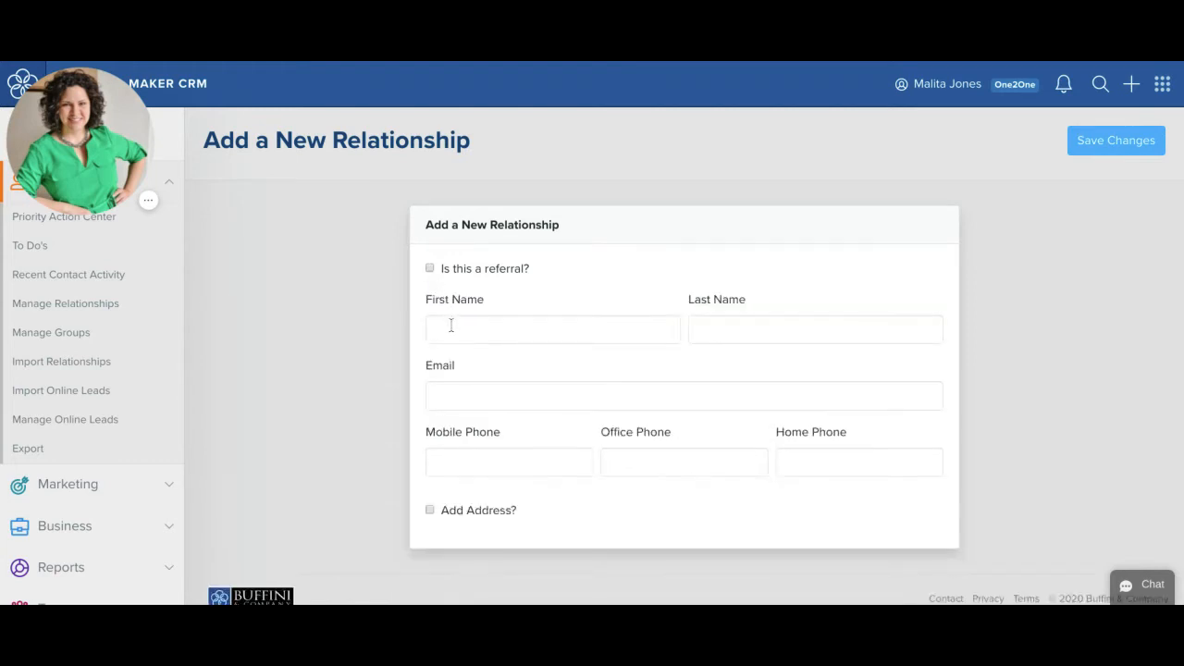
{"action": "left_click", "coordinate": [552, 330]}
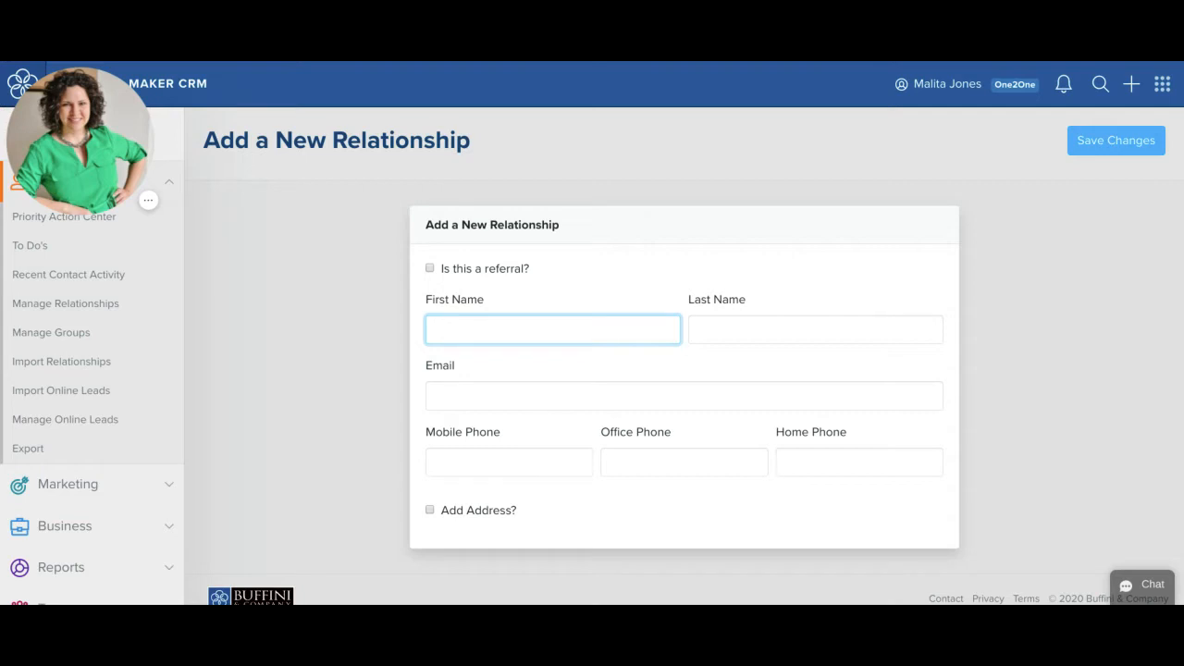
{"action": "type", "text": "Amy"}
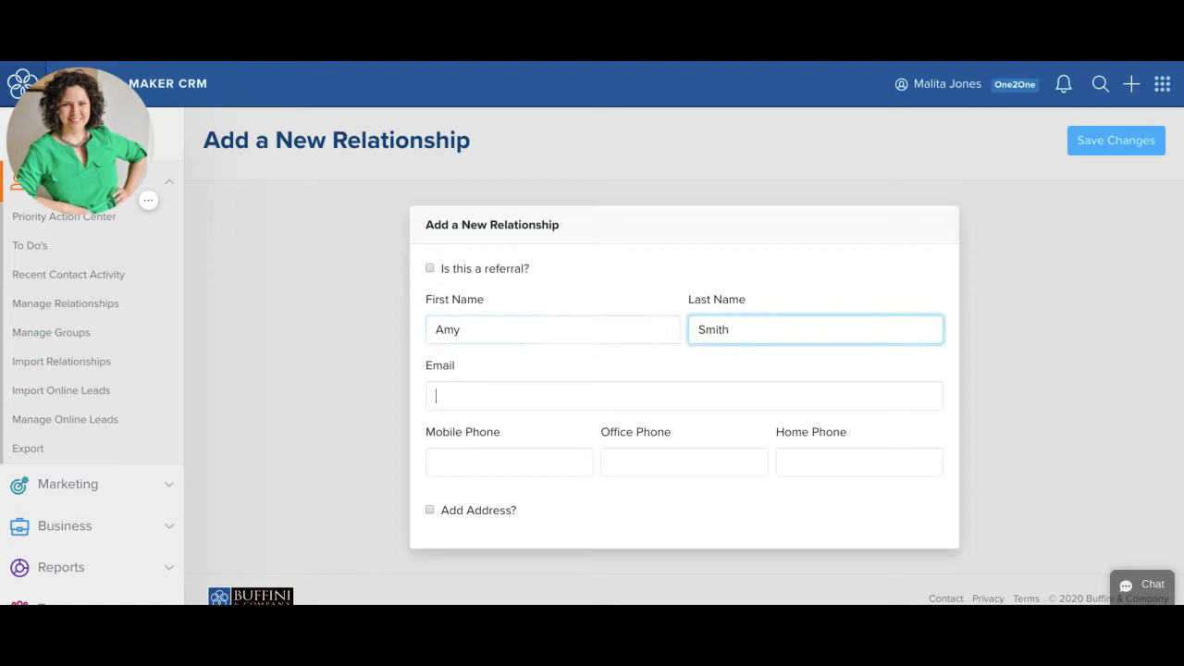
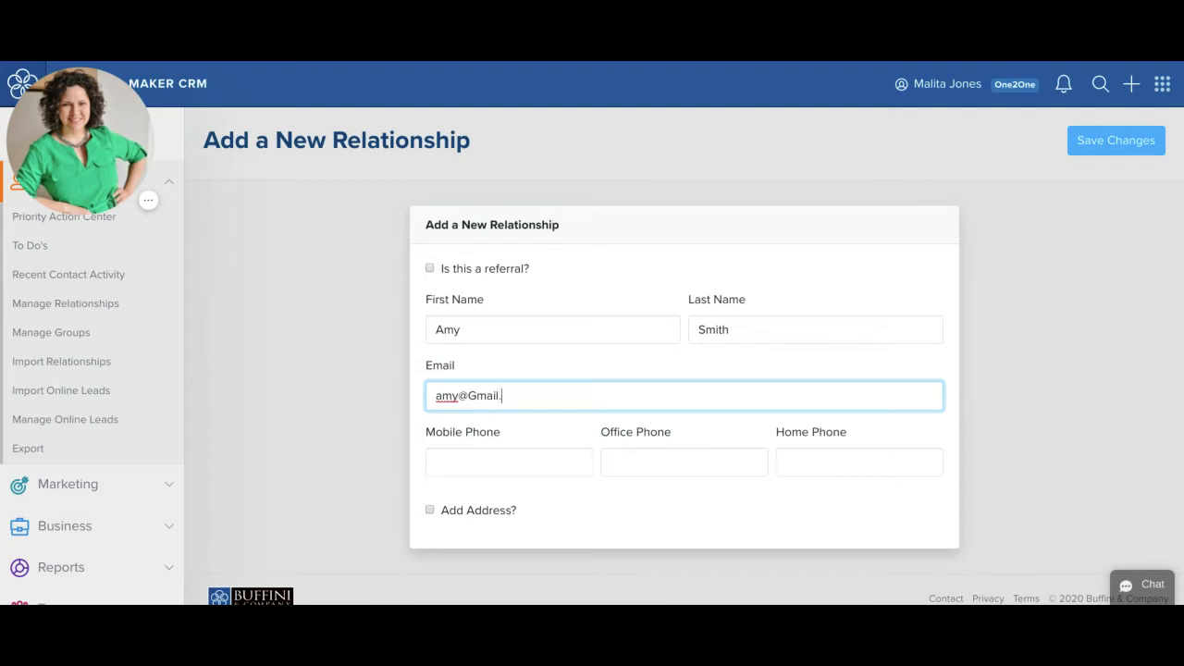
{"action": "type", "text": "512"}
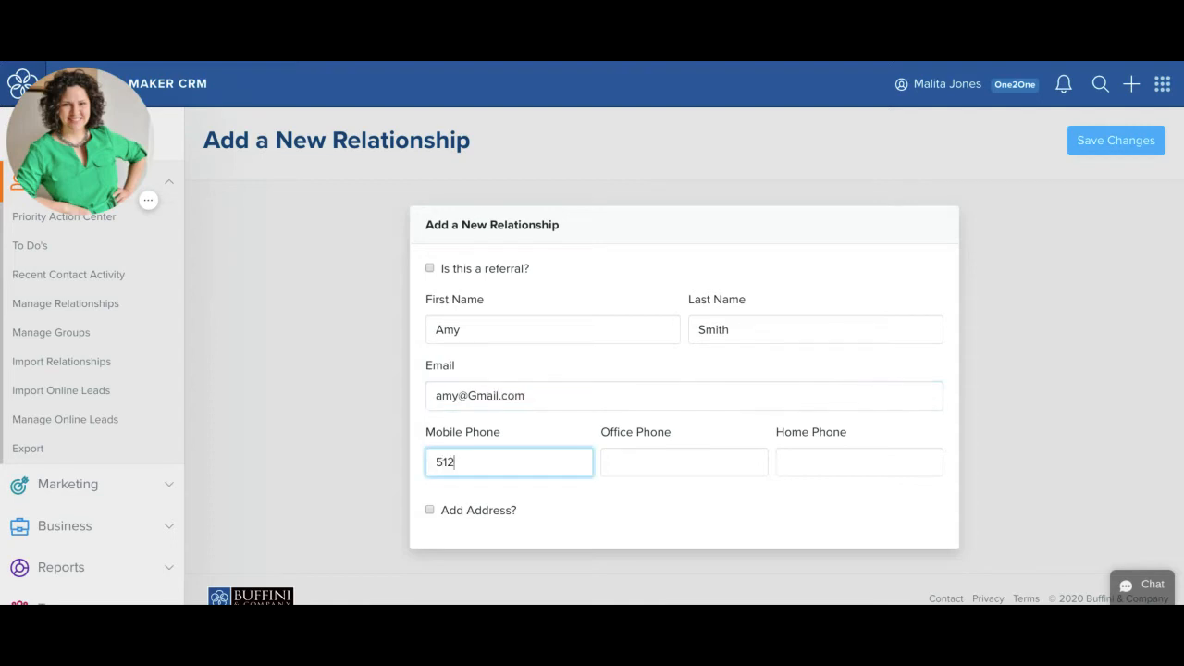
{"action": "type", "text": "-555"}
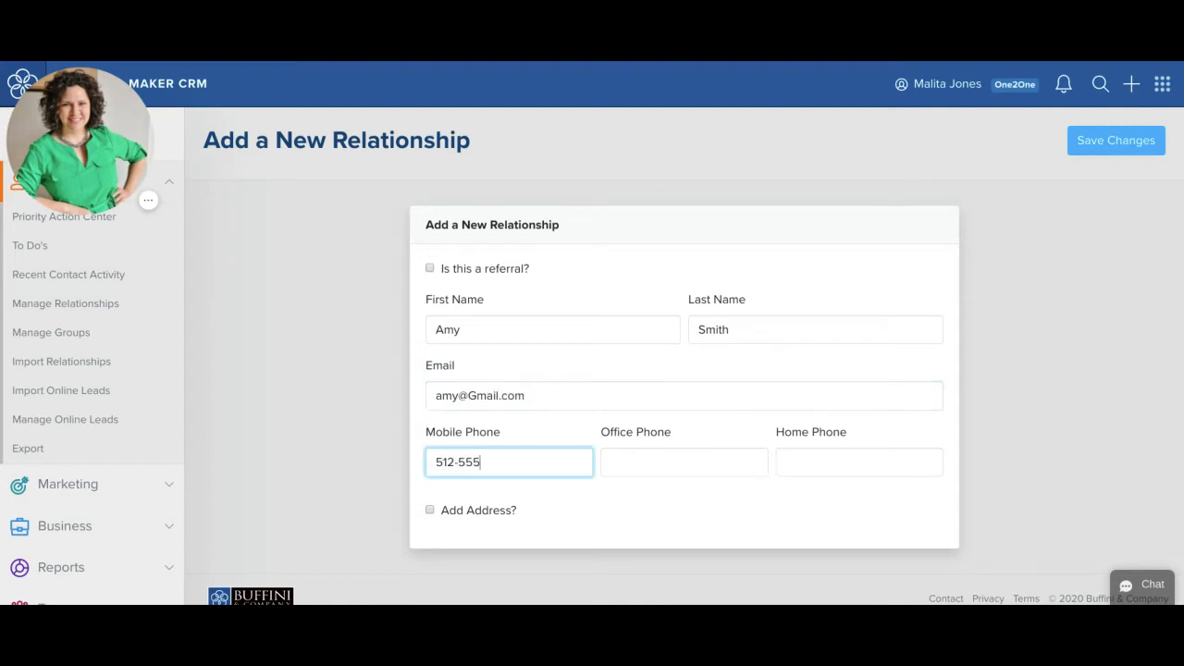
{"action": "type", "text": "-555"}
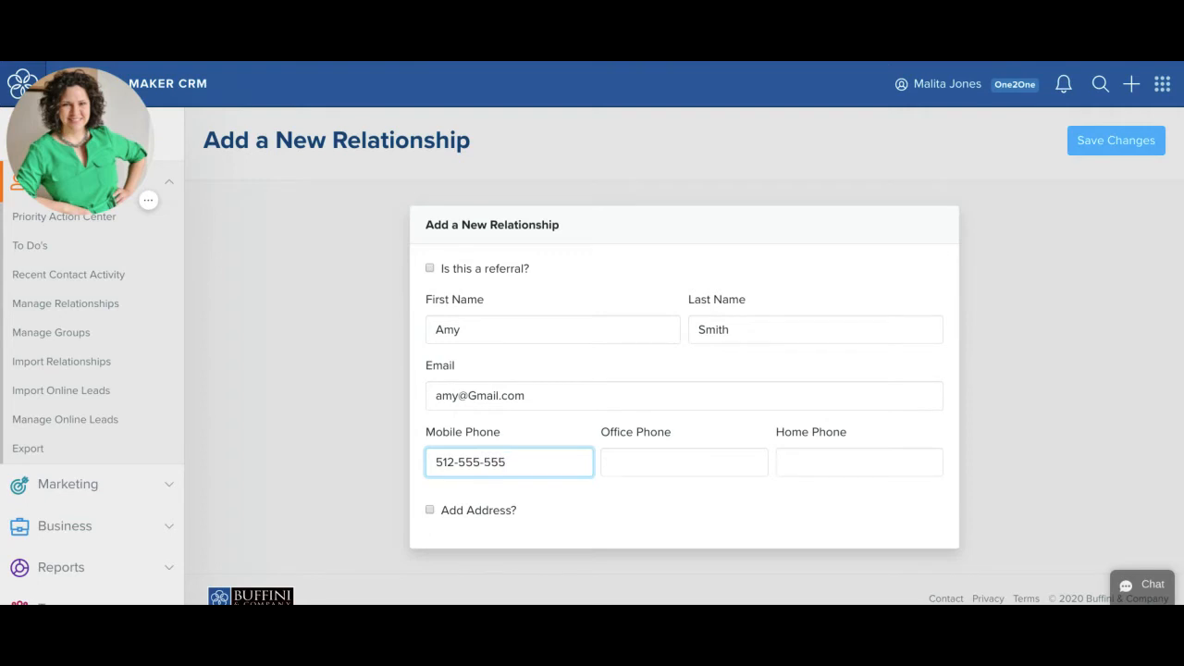
{"action": "type", "text": "5"}
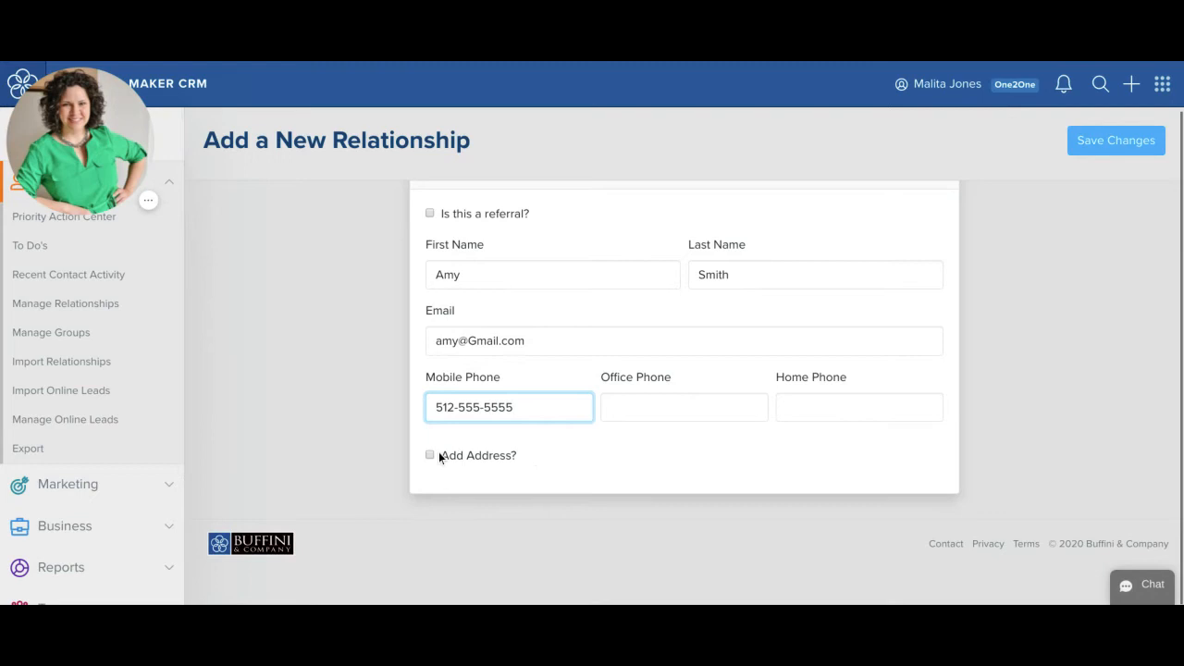
- Tick 'Add Address?', enter 123 Easy Street, Austin, TX 78759, and save the relationship
{"action": "left_click", "coordinate": [430, 456]}
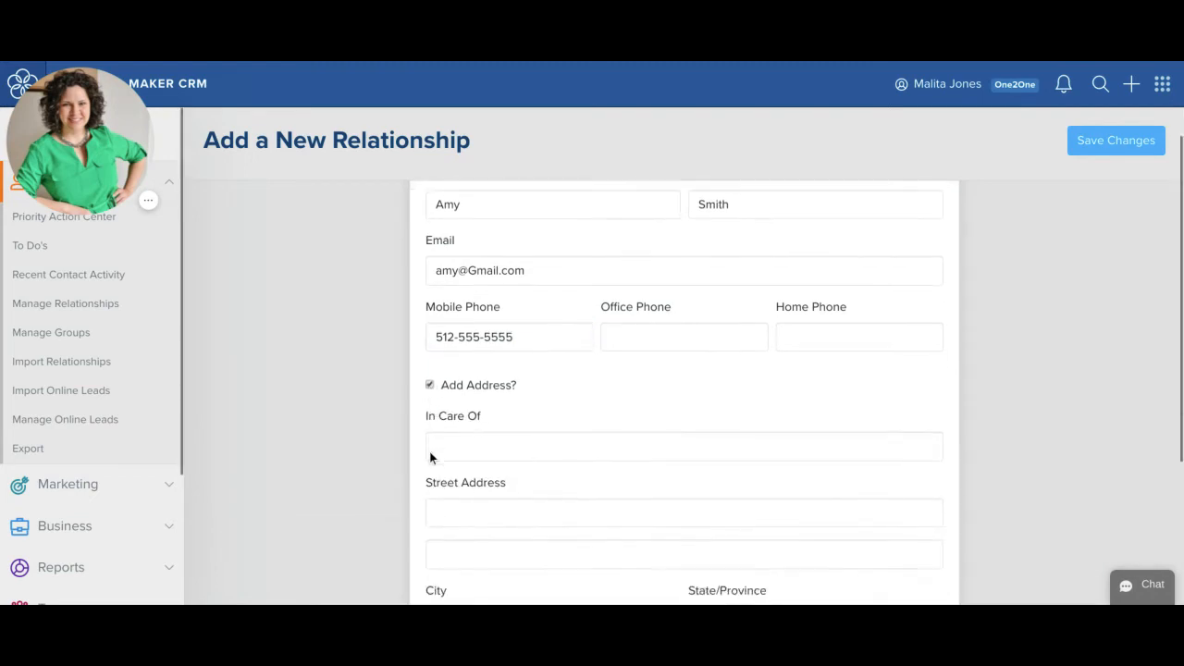
{"action": "scroll", "scroll_direction": "down", "scroll_amount": 3}
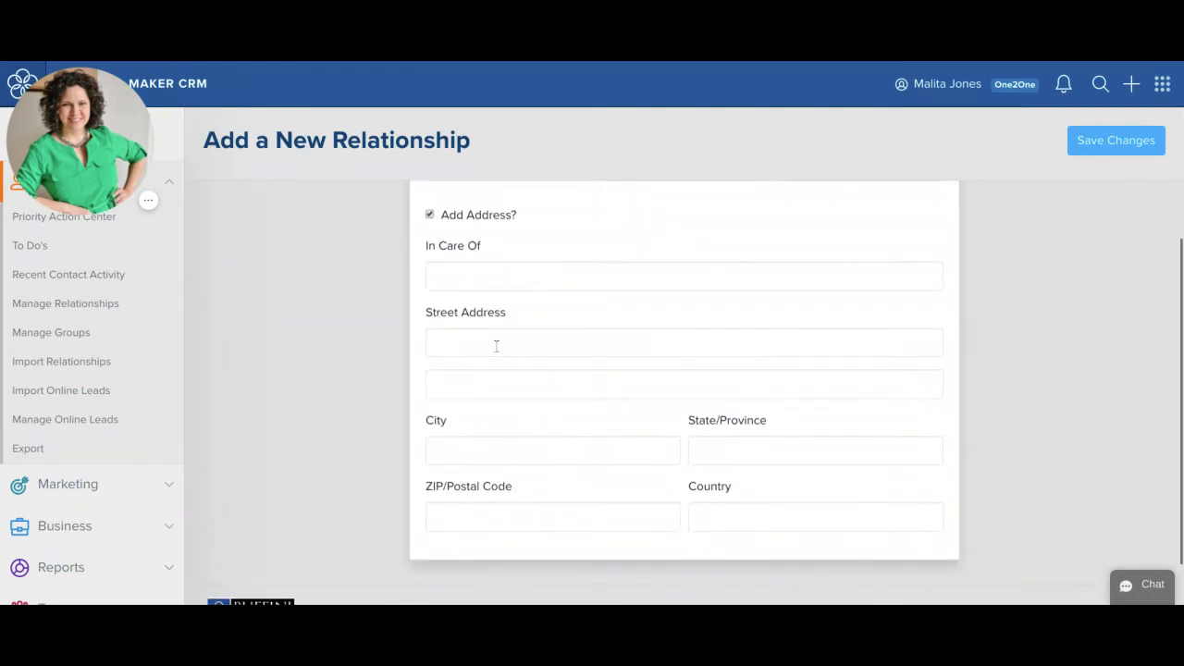
{"action": "type", "text": "124"}
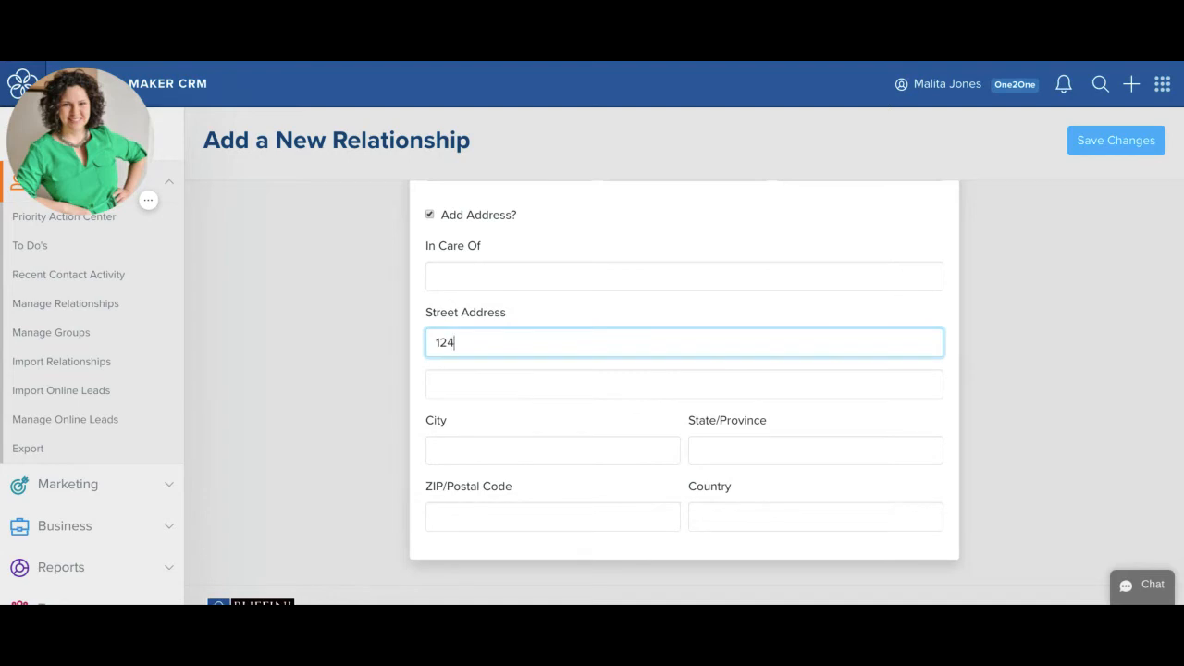
{"action": "key", "text": "Backspace"}
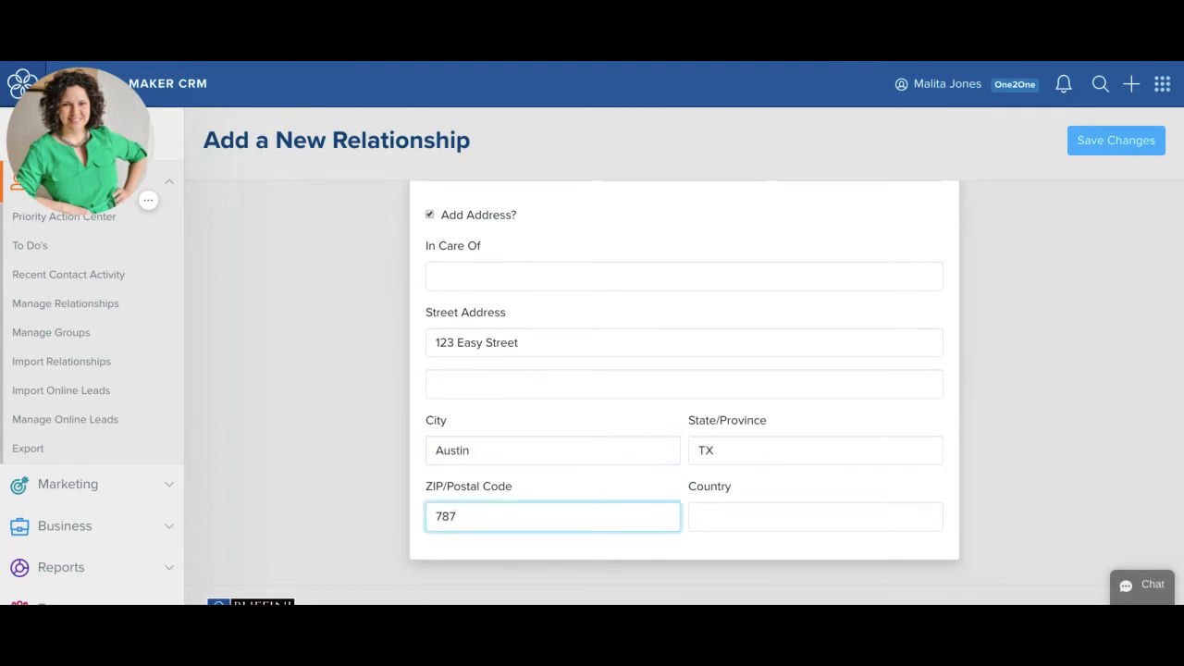
{"action": "type", "text": "59"}
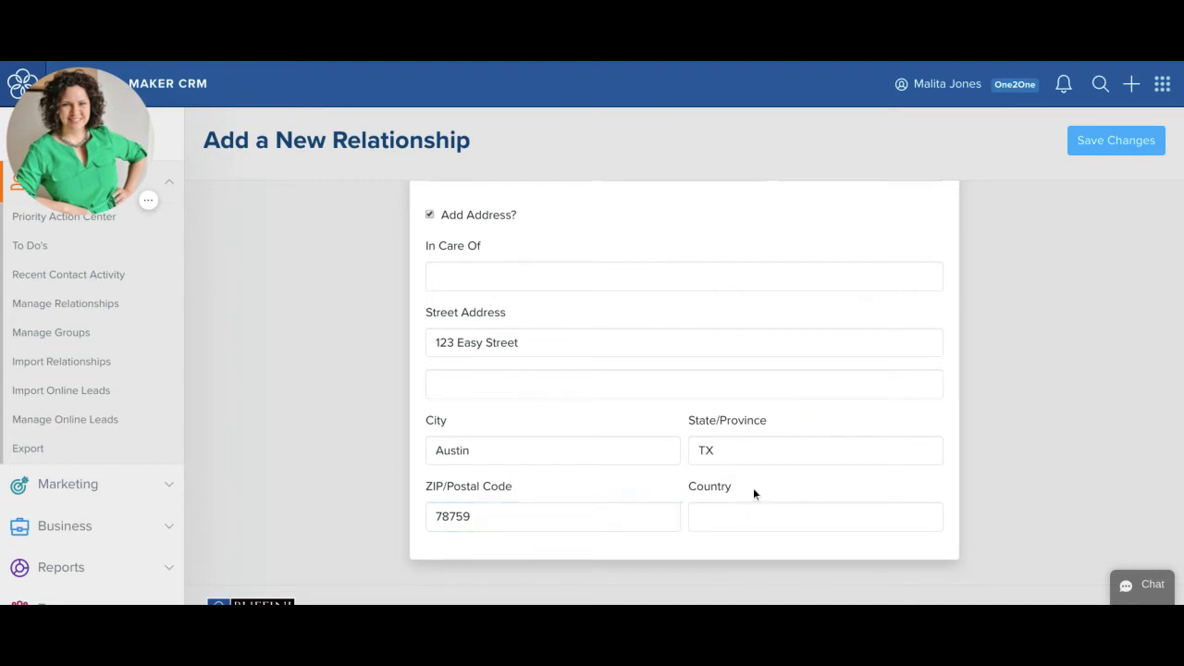
{"action": "mouse_move", "coordinate": [1109, 183]}
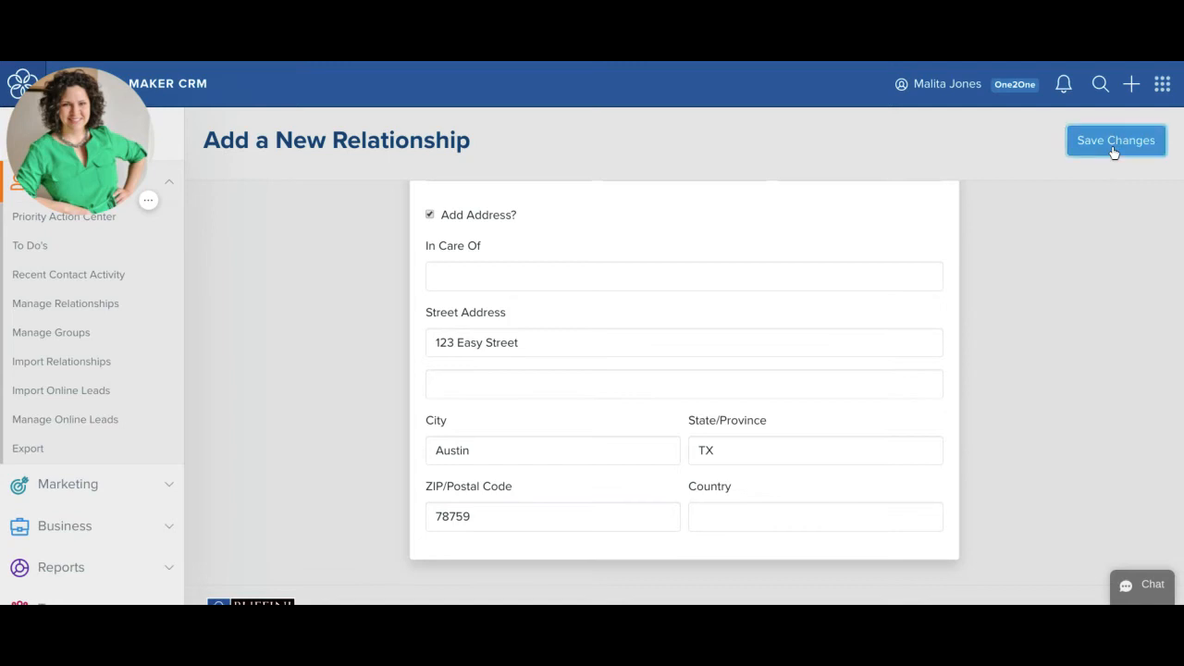
{"action": "left_click", "coordinate": [1115, 139]}
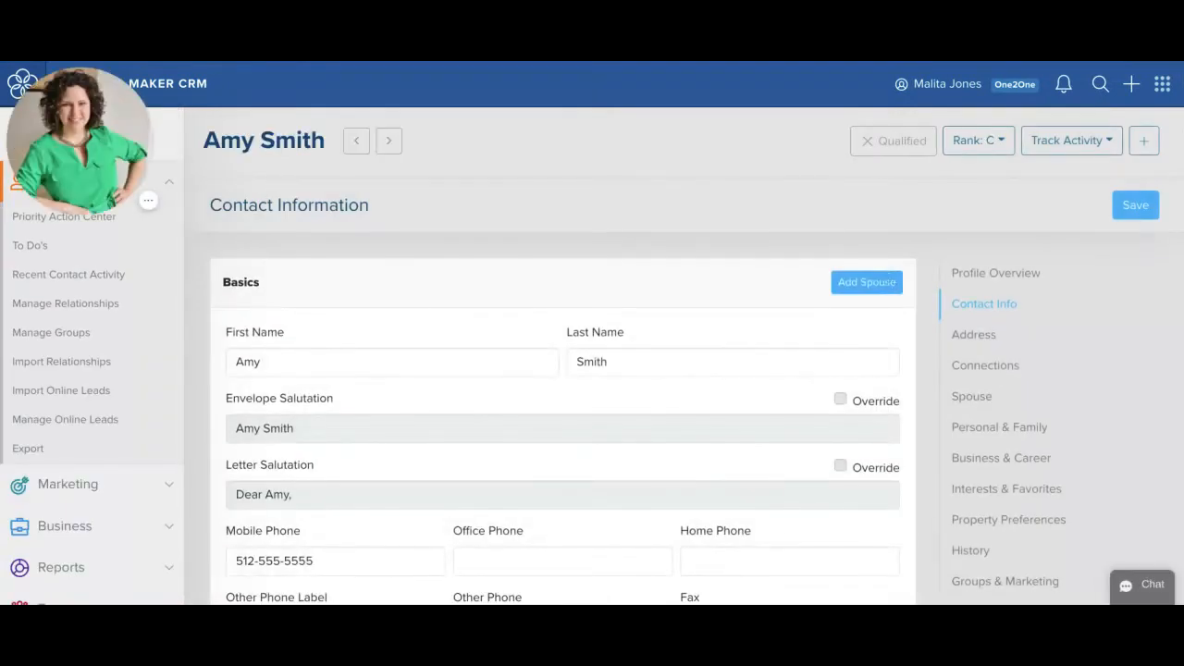
{"action": "scroll", "scroll_direction": "down", "scroll_amount": 3}
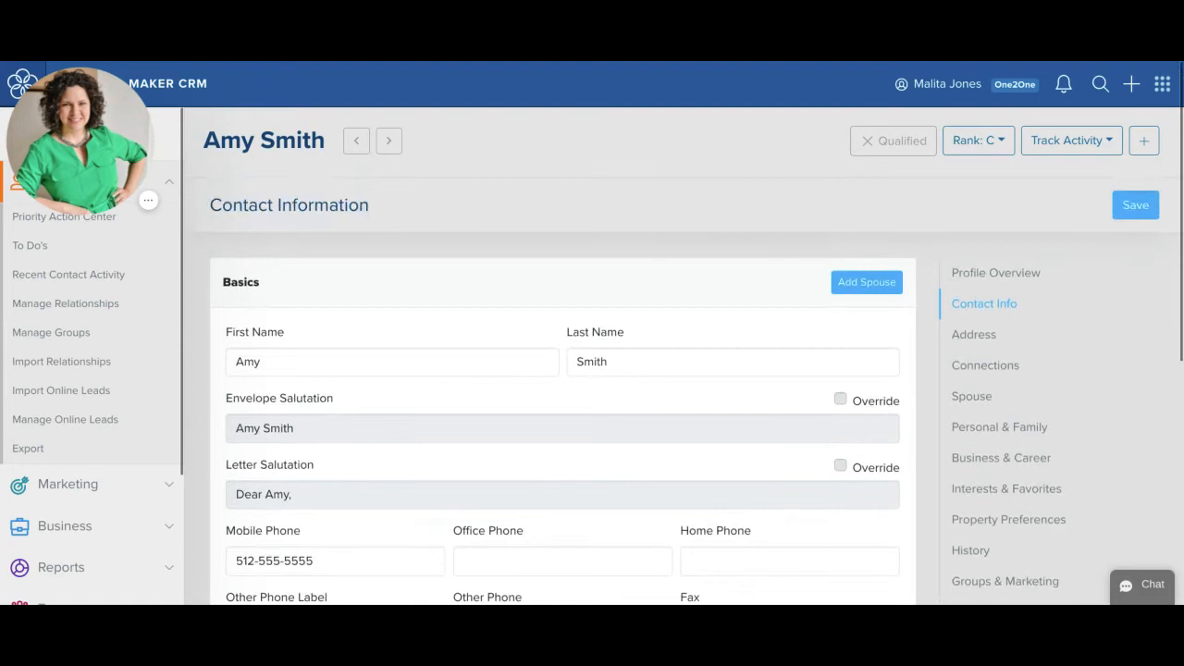
{"action": "scroll", "scroll_direction": "down", "scroll_amount": 3}
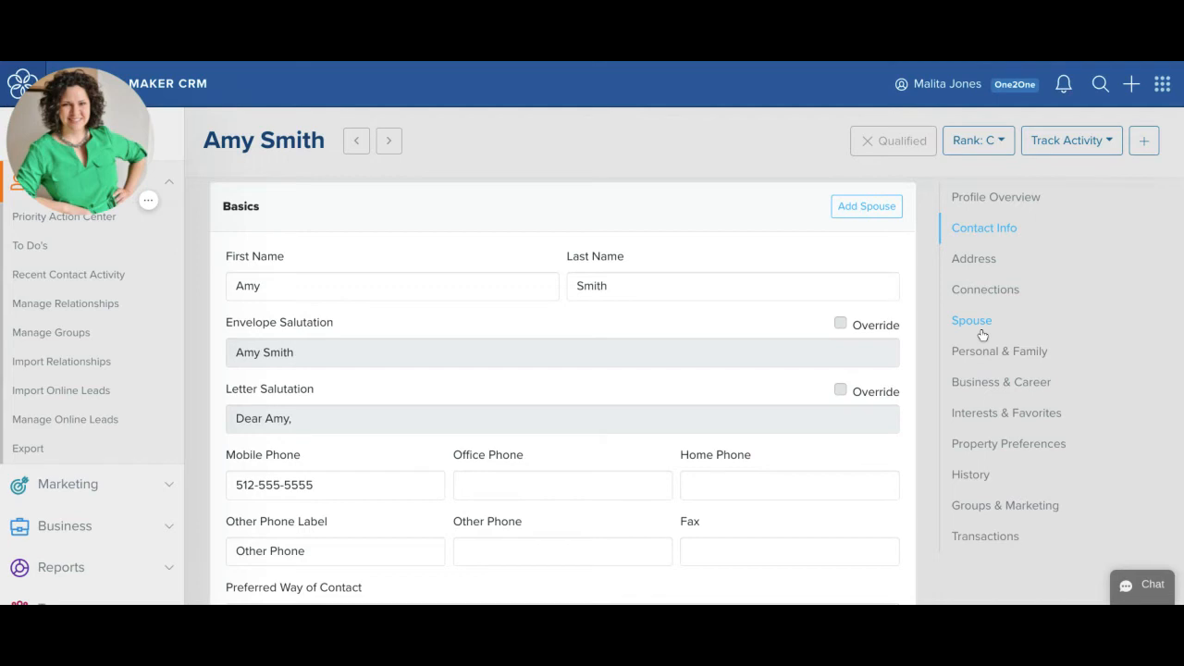
{"action": "scroll", "scroll_direction": "down", "scroll_amount": 3}
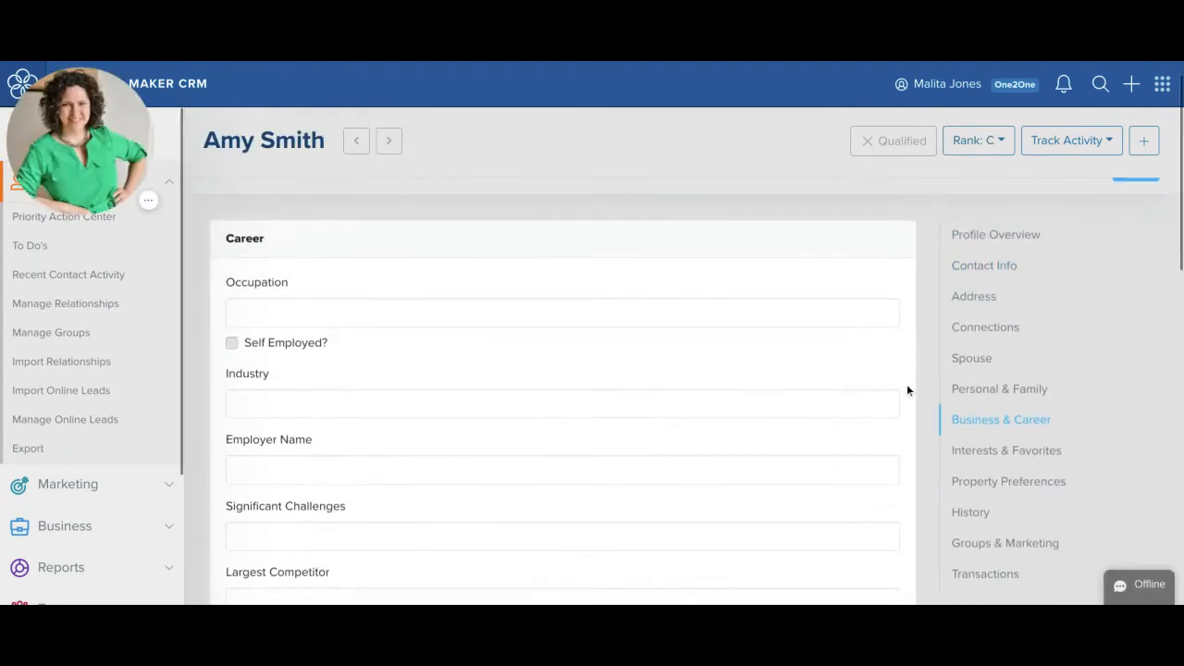
- Enter Occupation 'Life Insurance' and Employer 'Northwest Mutual', then save the career details
{"action": "type", "text": "Life Insurance"}
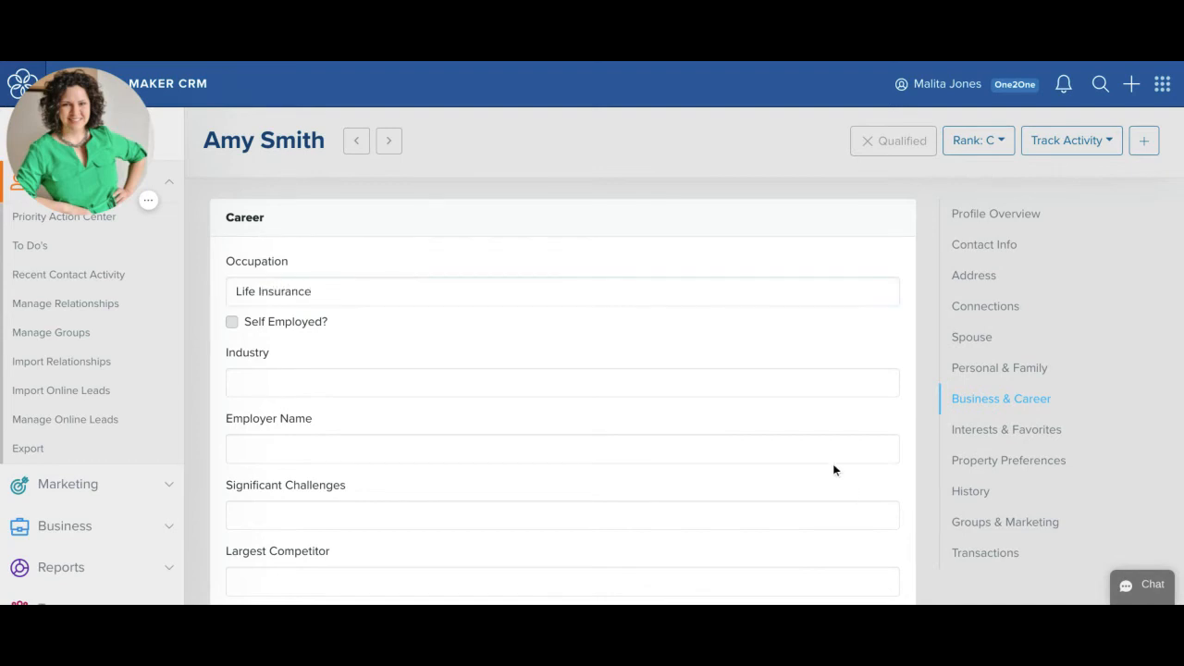
{"action": "left_click", "coordinate": [562, 449]}
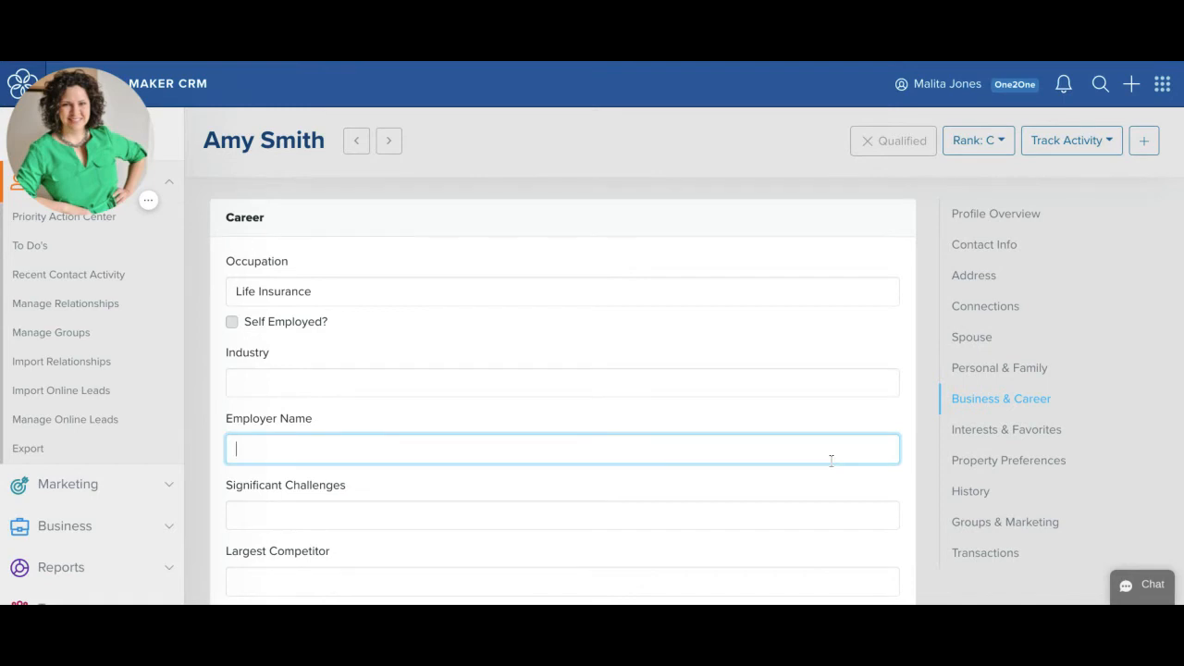
{"action": "type", "text": "Northwest"}
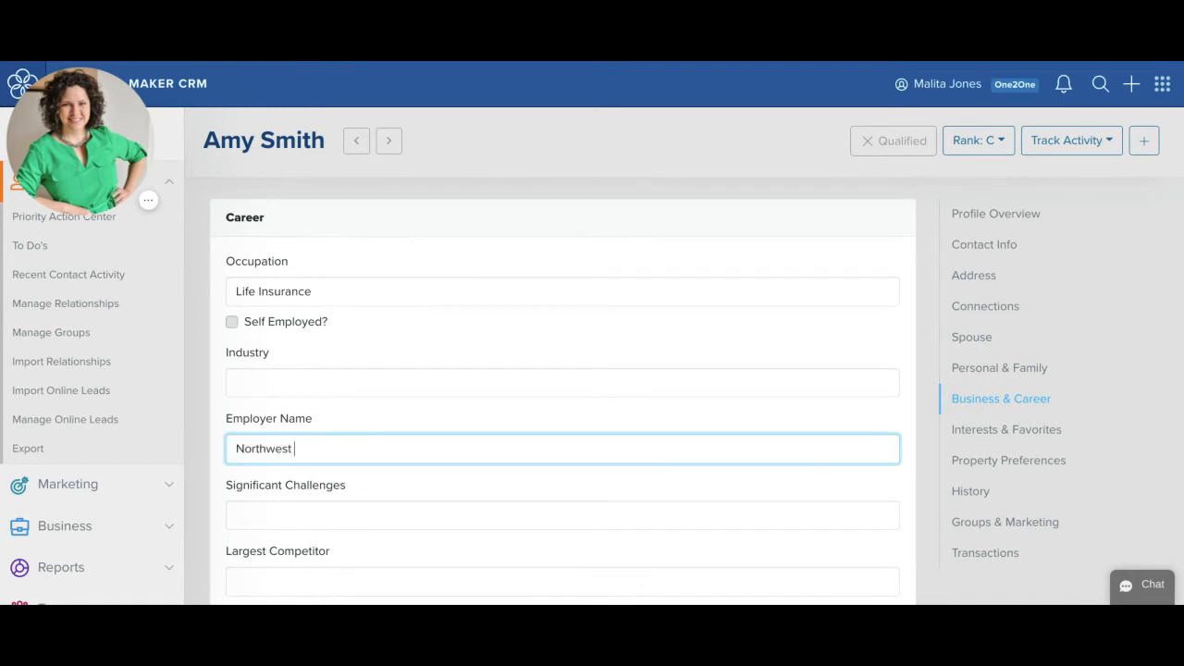
{"action": "type", "text": "Mutual"}
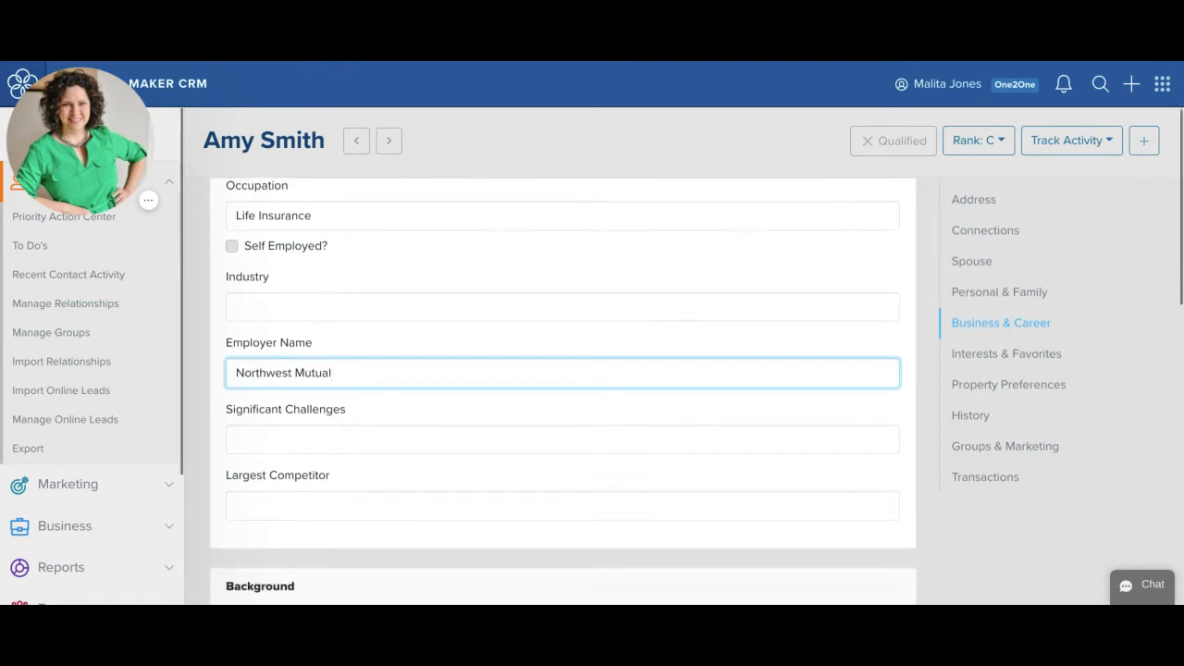
{"action": "scroll", "scroll_direction": "down", "scroll_amount": 3}
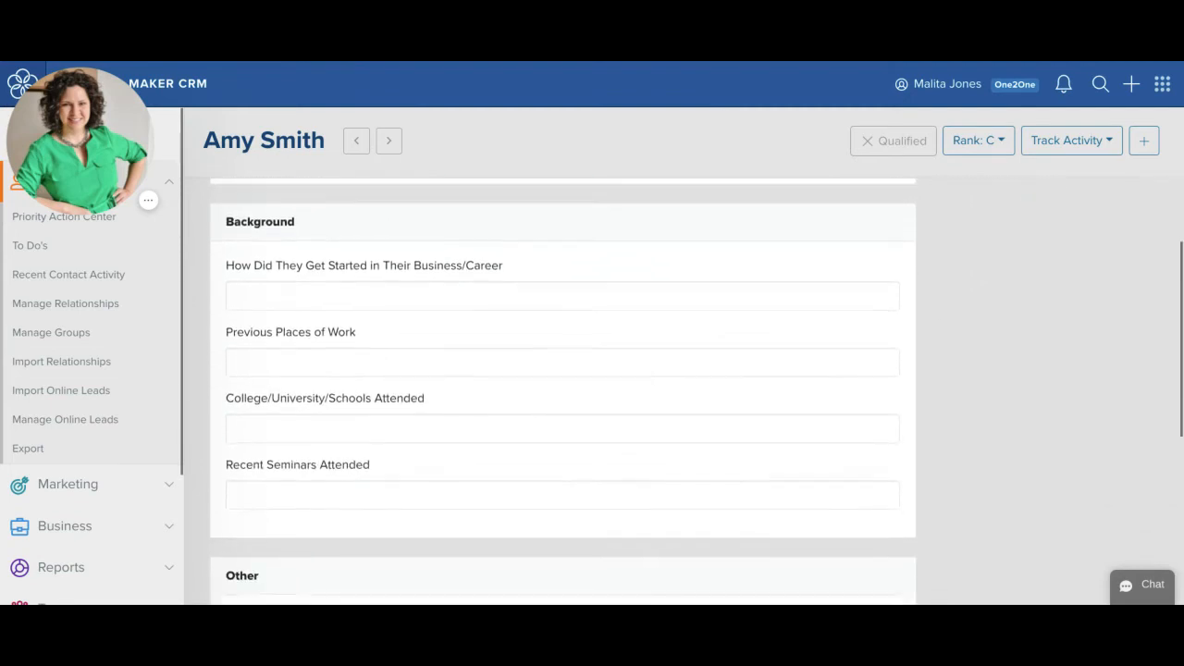
{"action": "scroll", "scroll_direction": "down", "scroll_amount": 3}
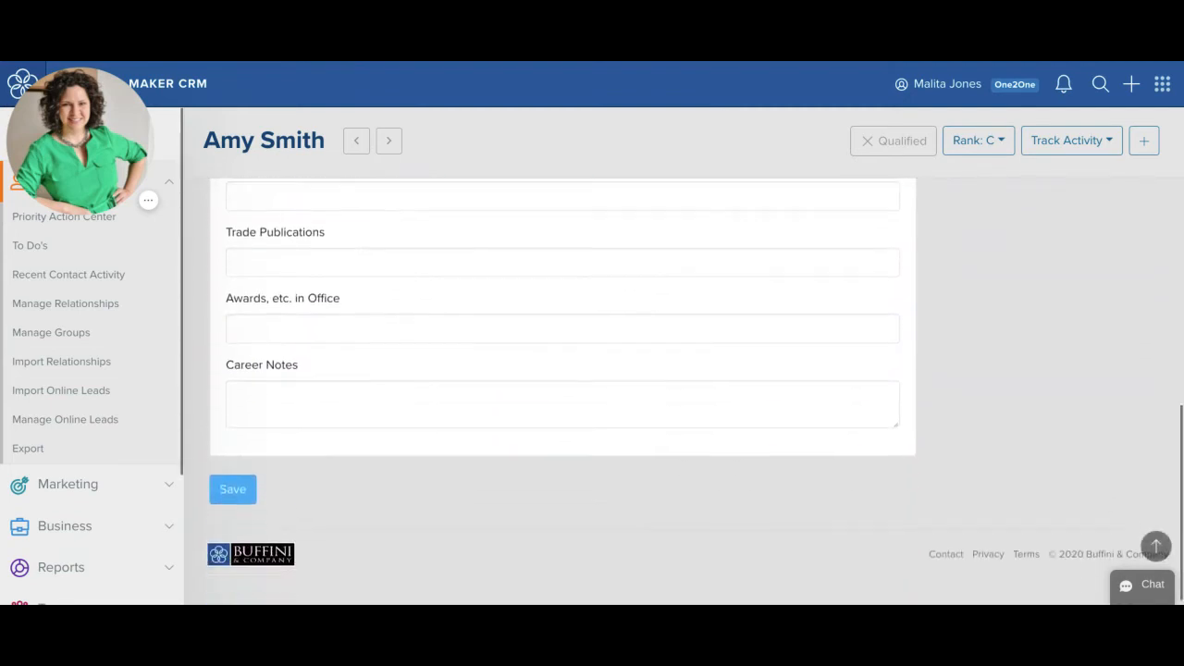
{"action": "left_click", "coordinate": [1001, 360]}
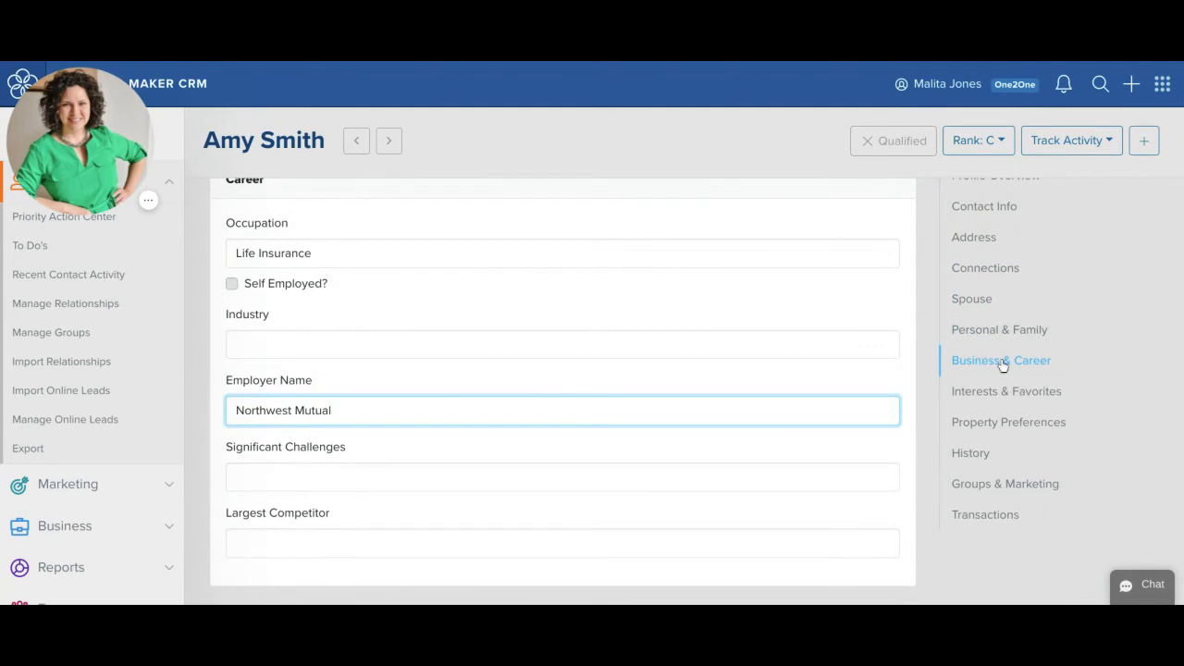
{"action": "scroll", "scroll_direction": "up", "scroll_amount": 3}
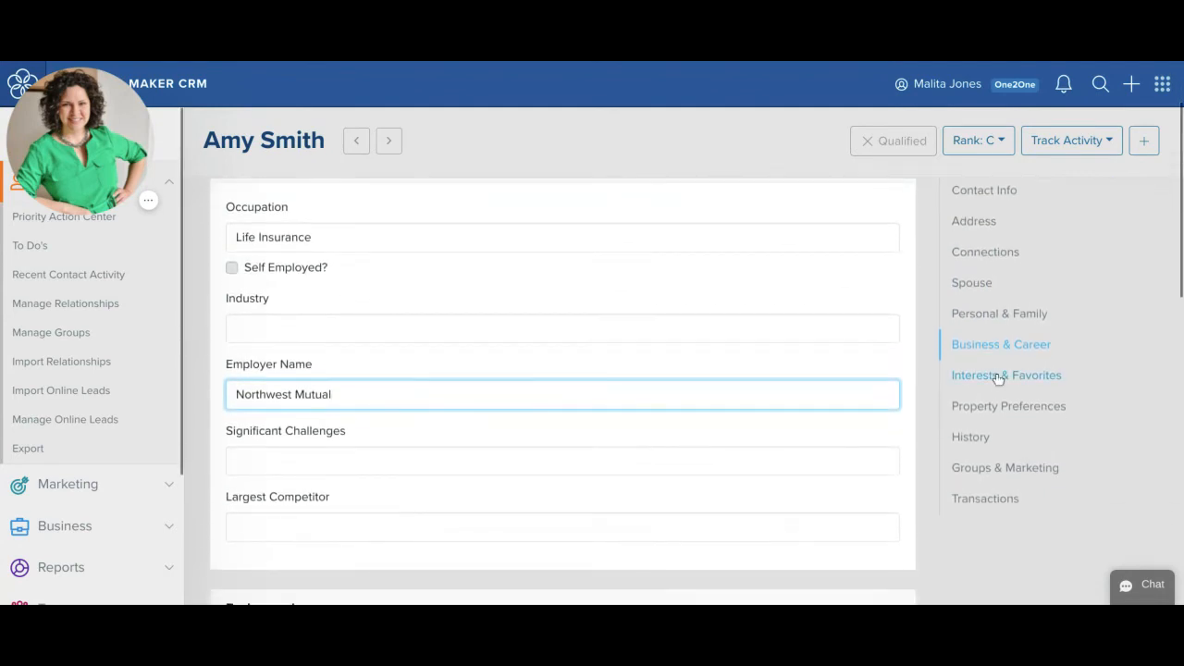
{"action": "mouse_move", "coordinate": [996, 412]}
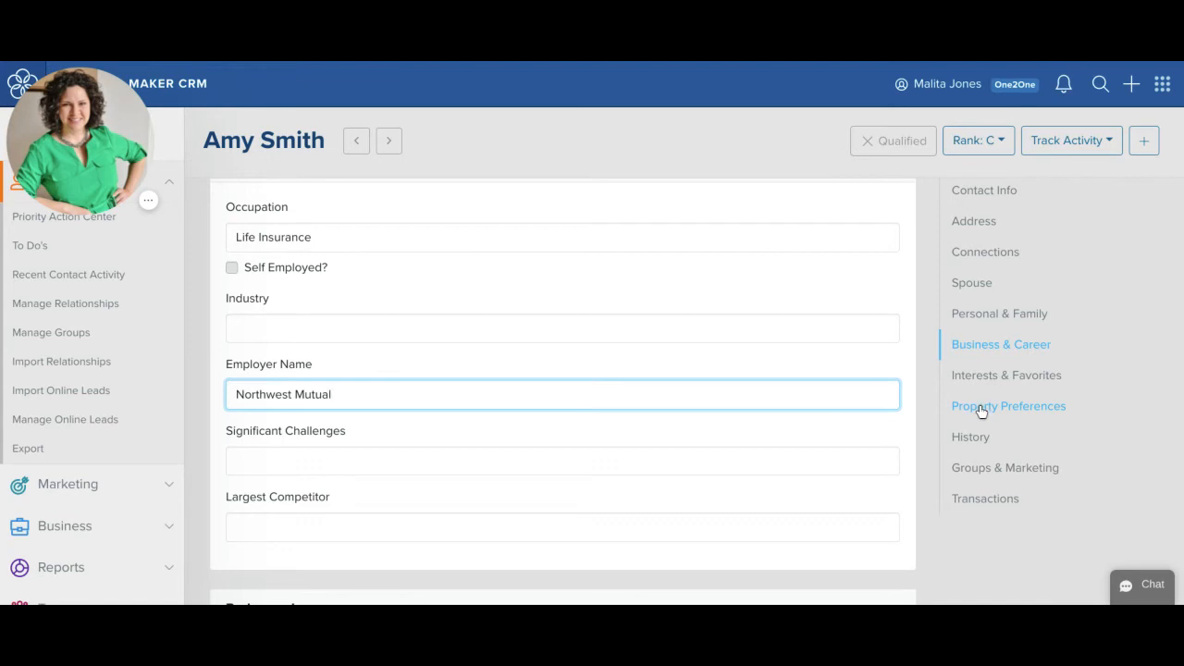
{"action": "mouse_move", "coordinate": [990, 474]}
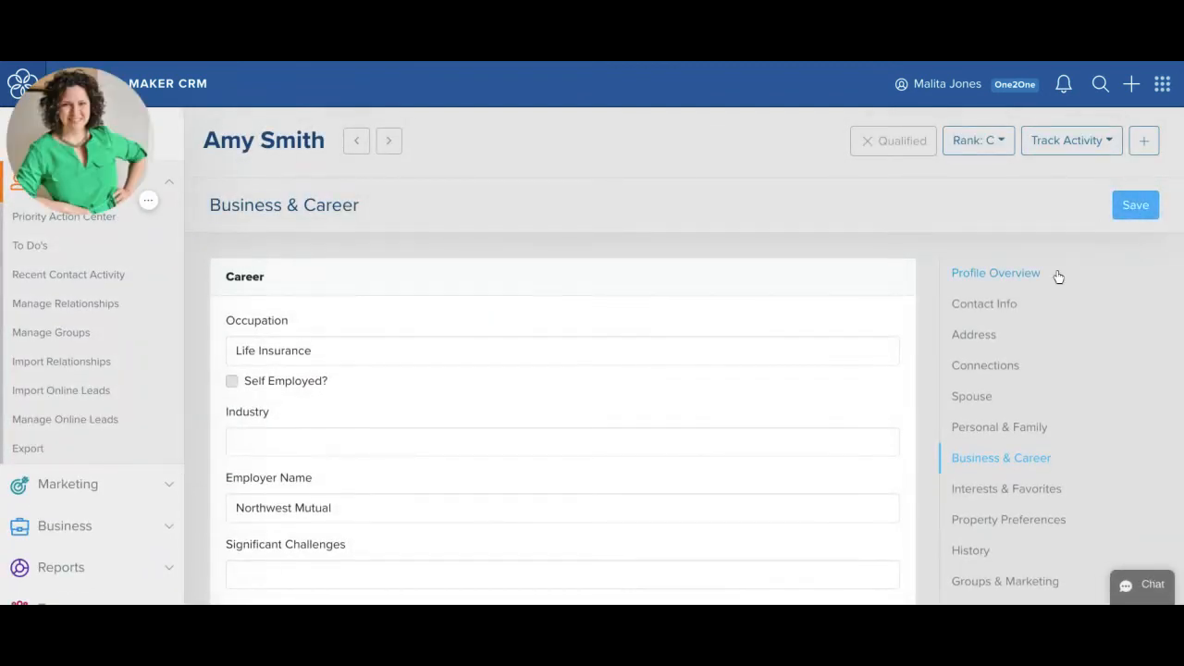
- Scroll down to Groups & Marketing, which shows no groups or active campaigns
{"action": "scroll", "scroll_direction": "down", "scroll_amount": 3}
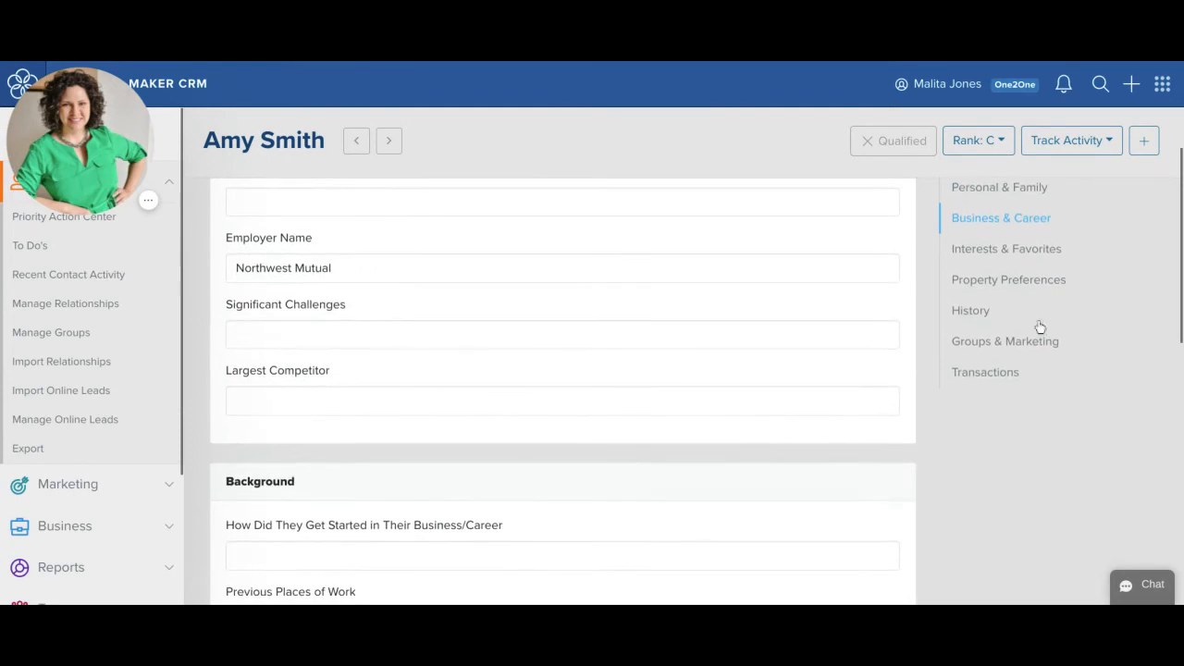
{"action": "mouse_move", "coordinate": [1005, 341]}
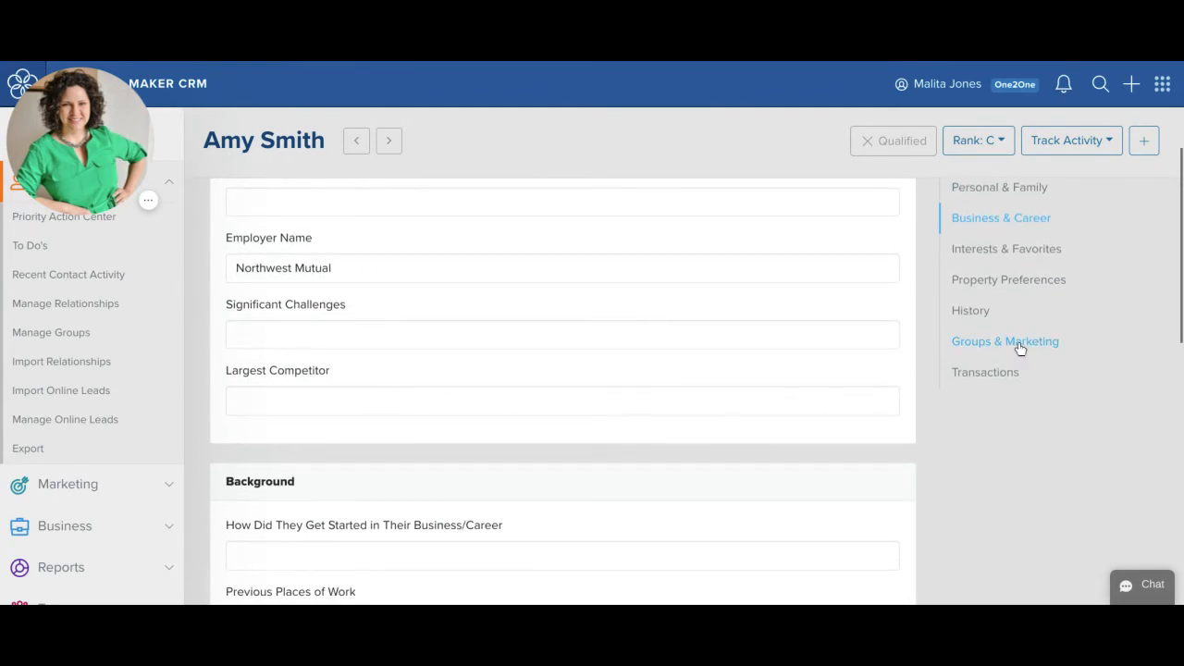
{"action": "left_click", "coordinate": [1005, 342]}
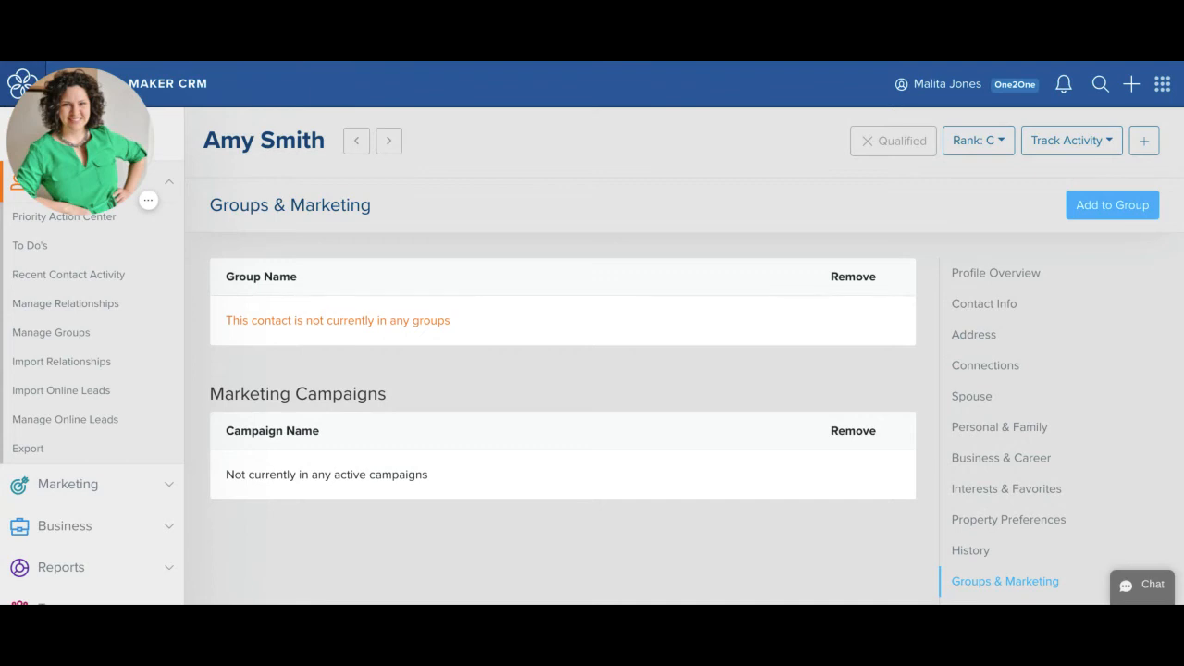
{"action": "mouse_move", "coordinate": [827, 343]}
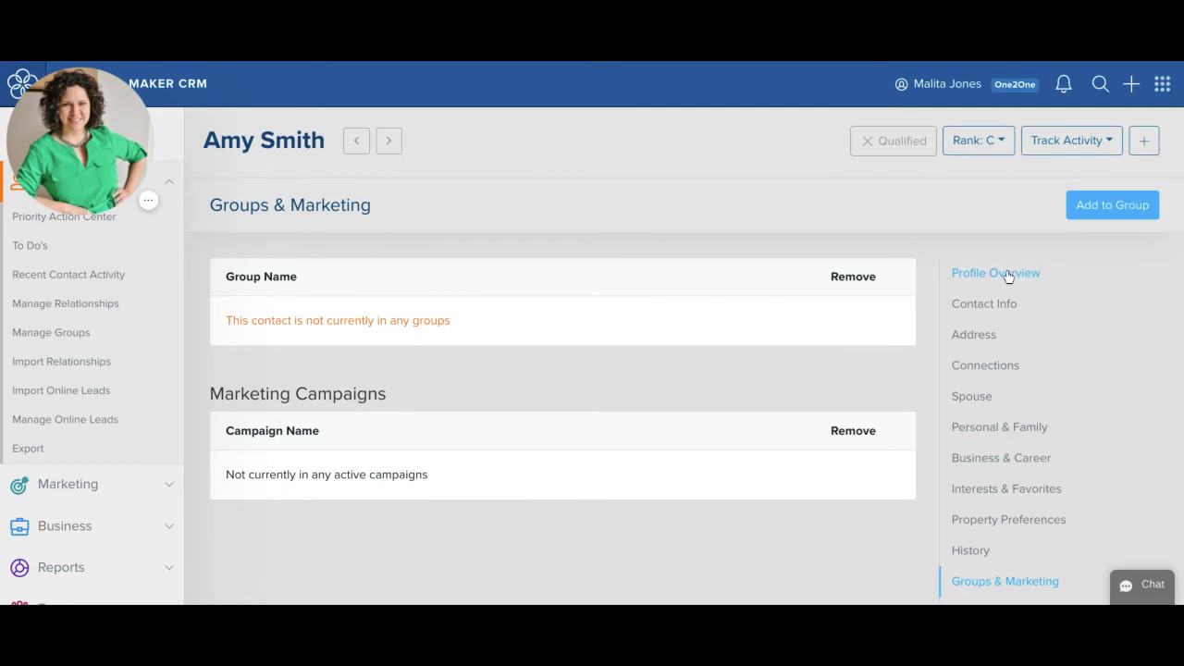
- Switch to Profile Overview and scroll through her occupation, phone, email and Austin address
{"action": "left_click", "coordinate": [996, 272]}
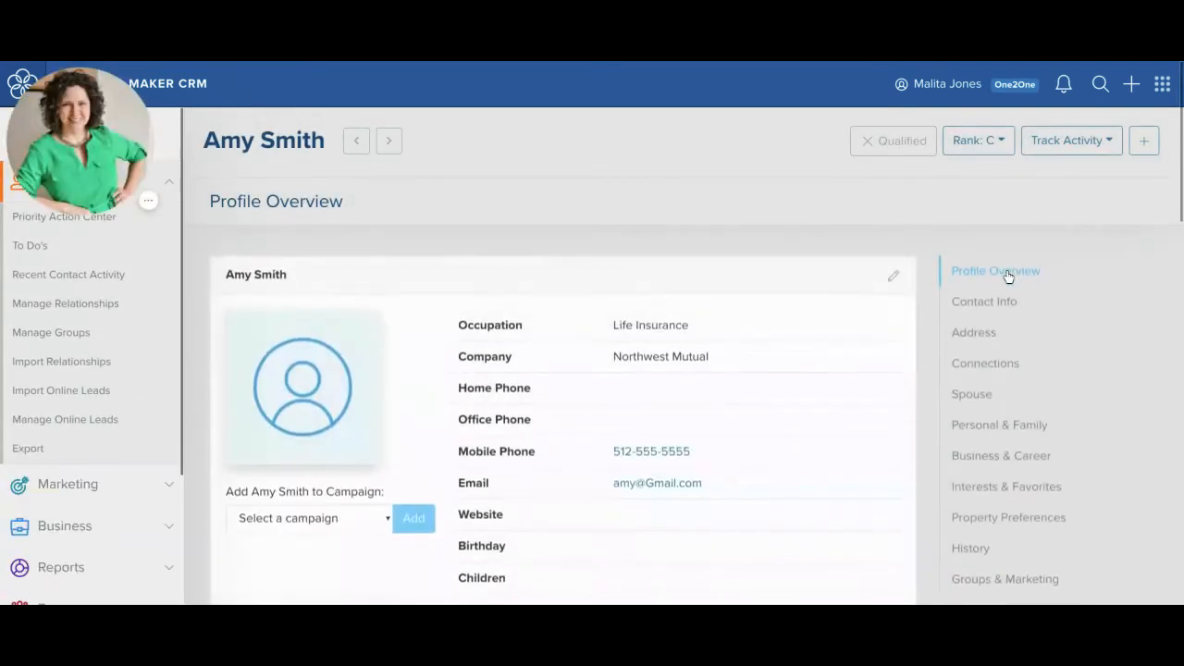
{"action": "scroll", "scroll_direction": "down", "scroll_amount": 3}
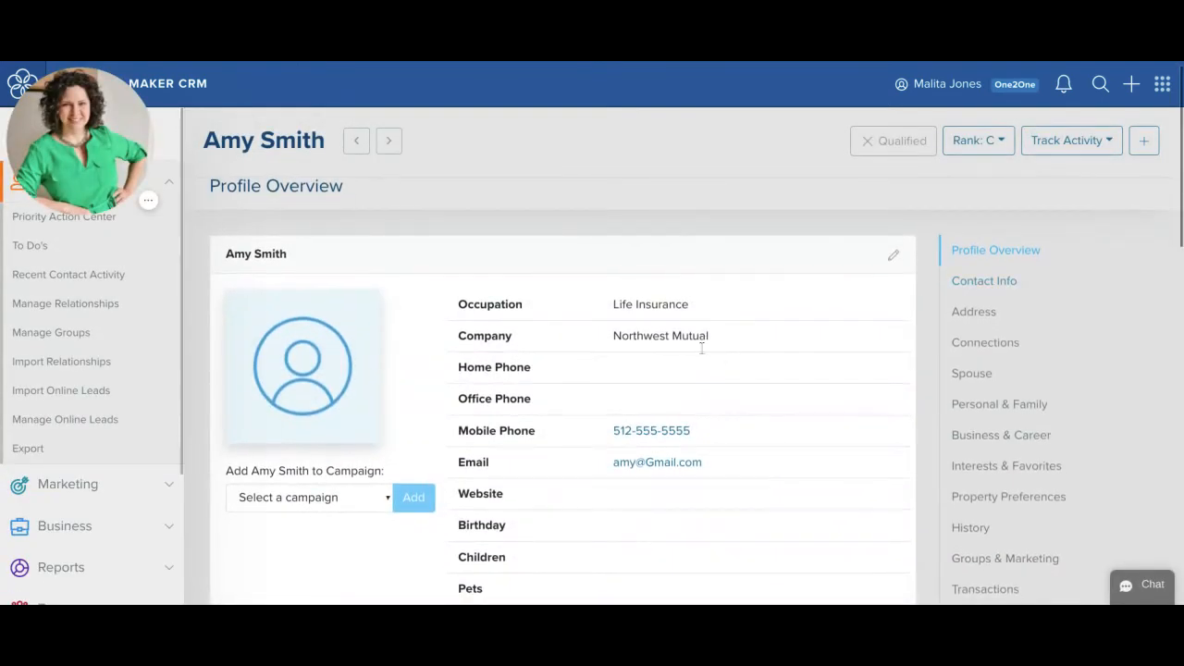
{"action": "mouse_move", "coordinate": [683, 325]}
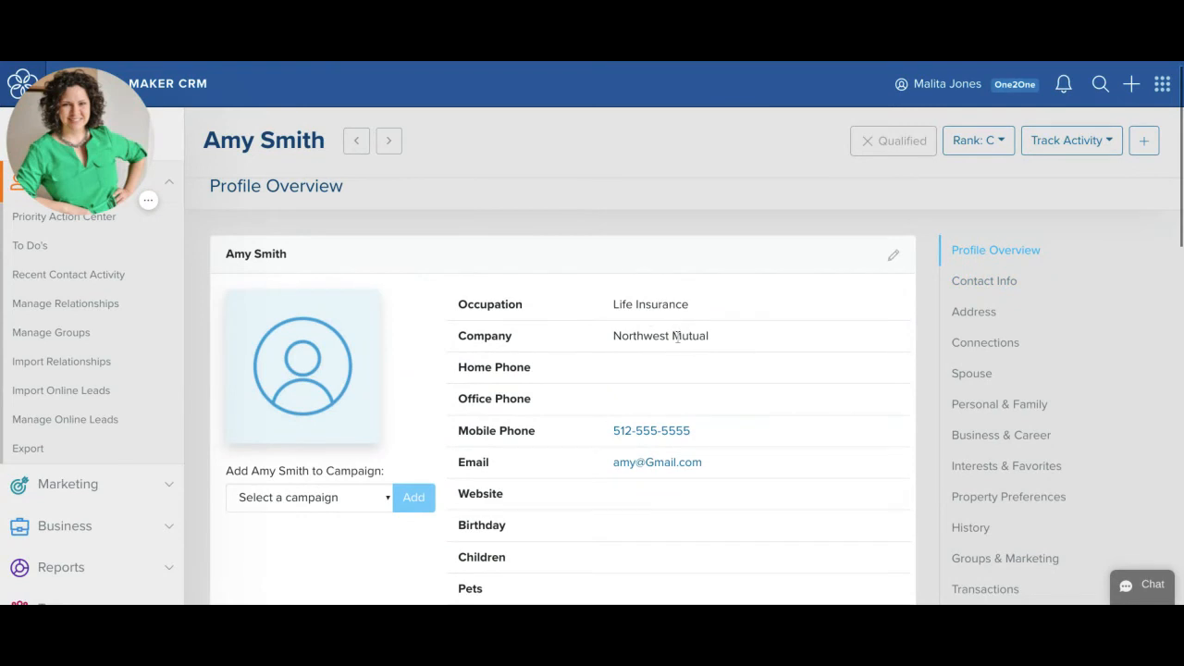
{"action": "scroll", "scroll_direction": "down", "scroll_amount": 3}
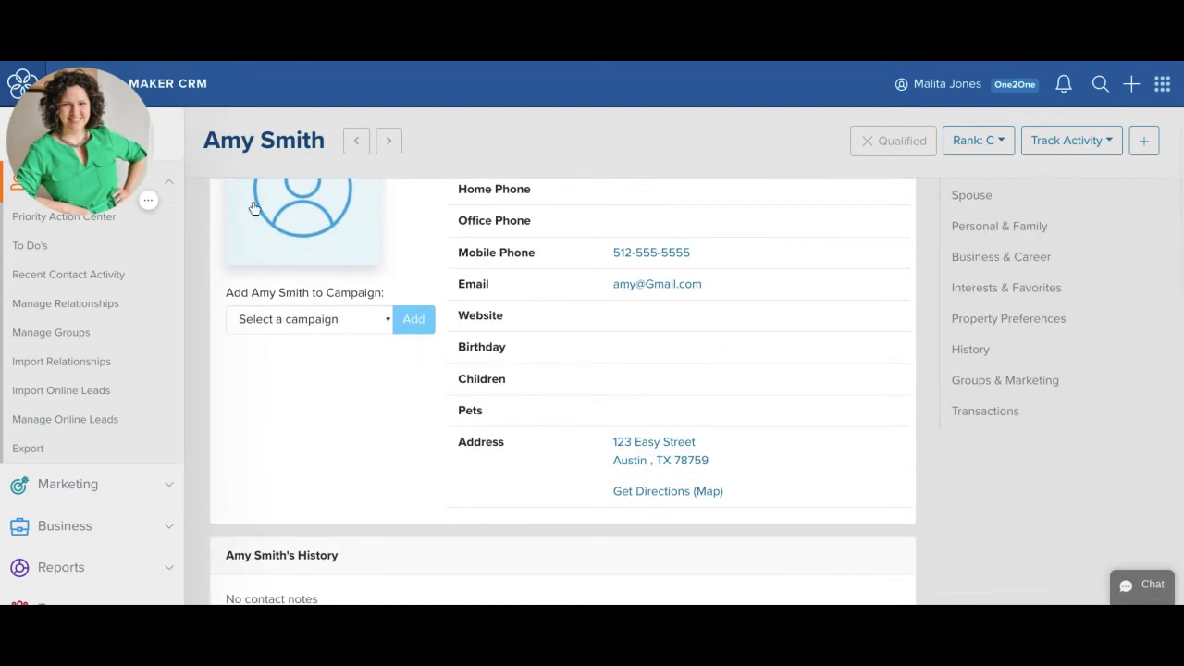
{"action": "scroll", "scroll_direction": "up", "scroll_amount": 3}
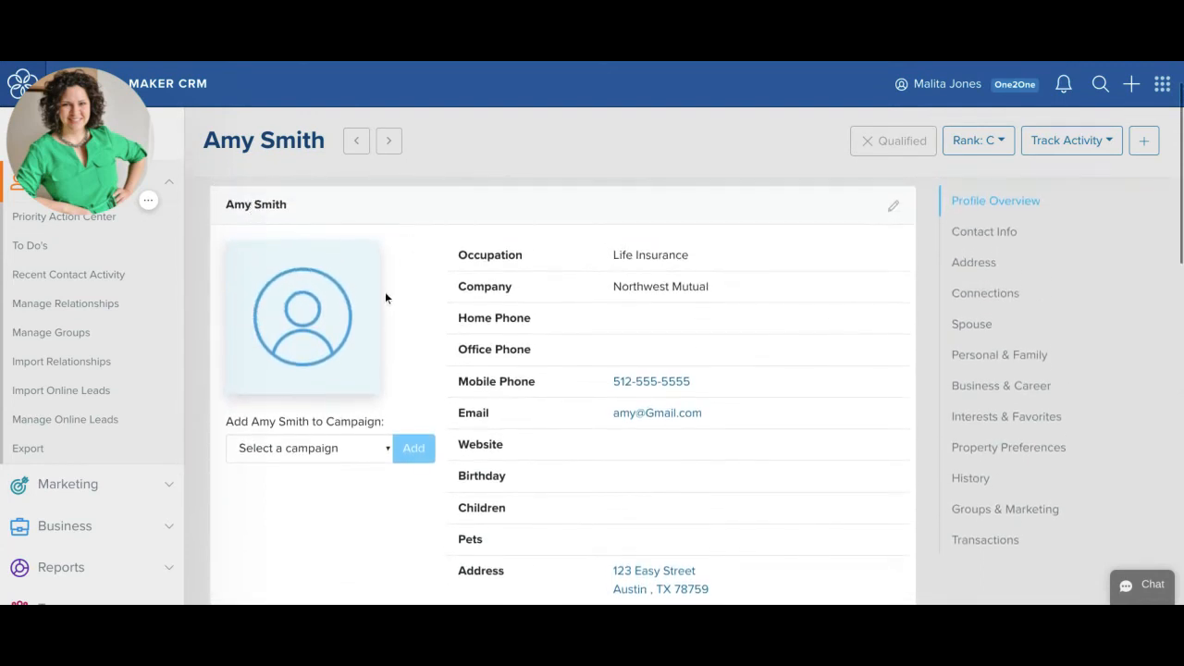
{"action": "scroll", "scroll_direction": "down", "scroll_amount": 3}
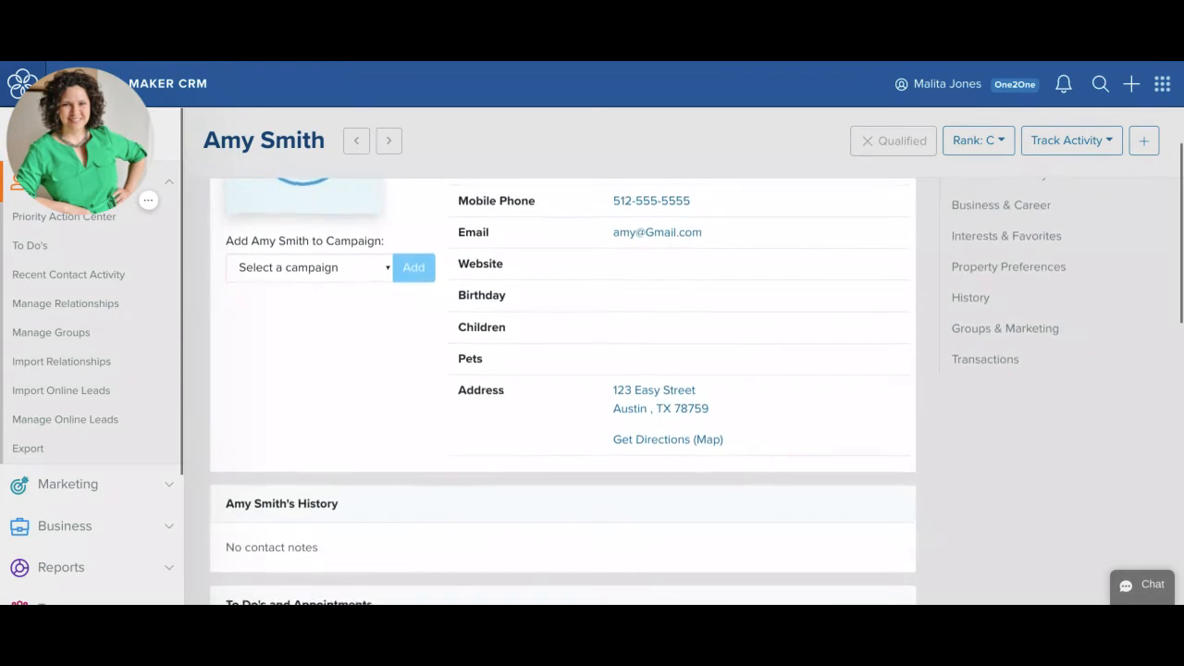
{"action": "scroll", "scroll_direction": "up", "scroll_amount": 3}
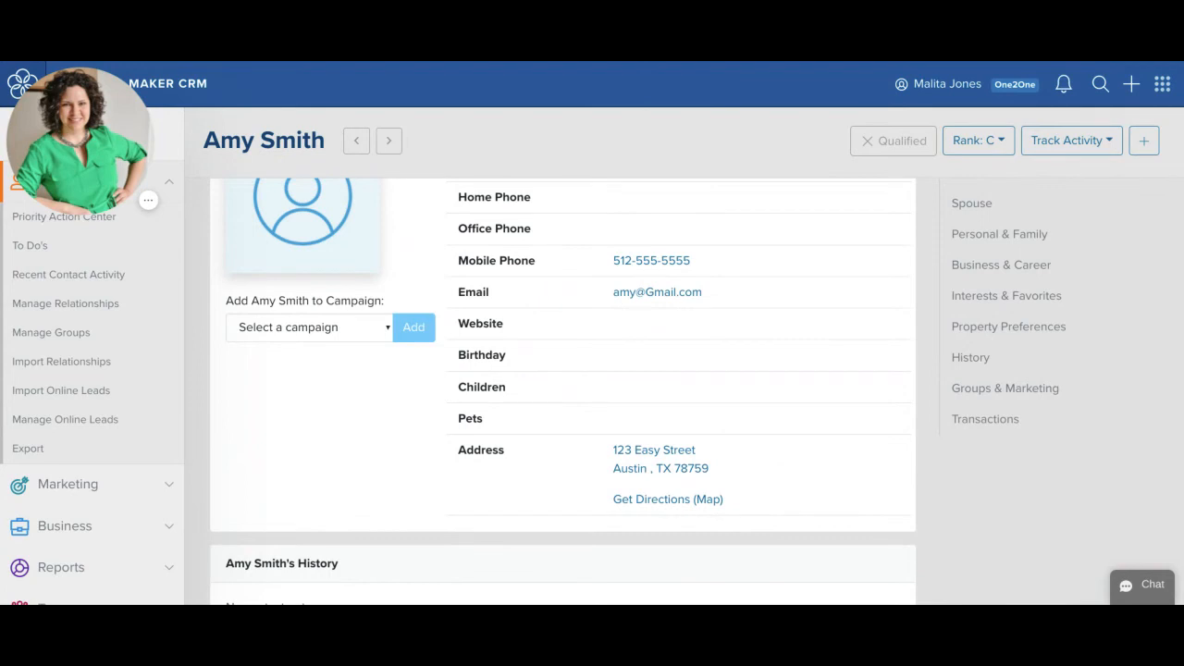
{"action": "mouse_move", "coordinate": [974, 239]}
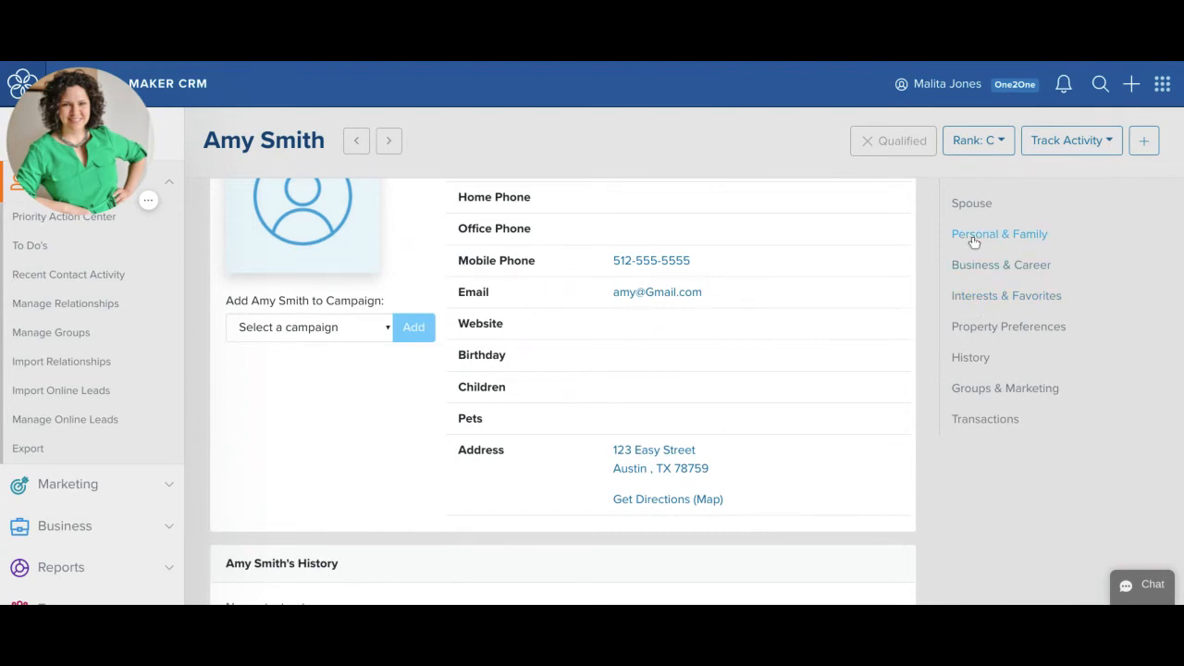
{"action": "left_click", "coordinate": [1000, 233]}
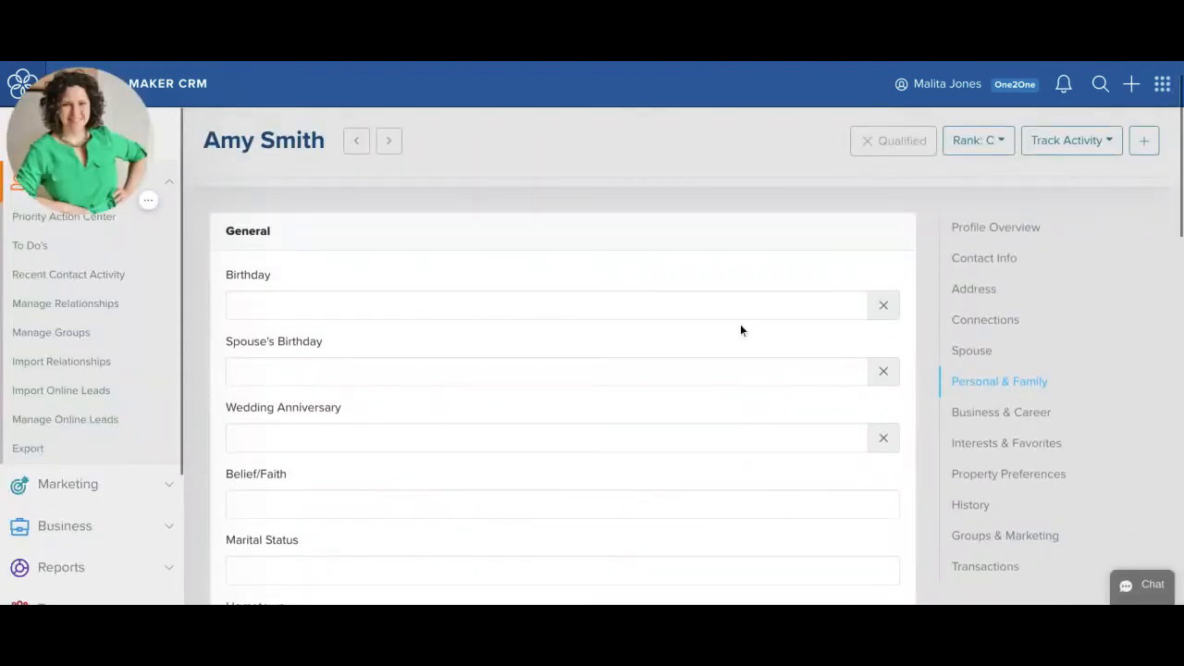
{"action": "left_click", "coordinate": [546, 304]}
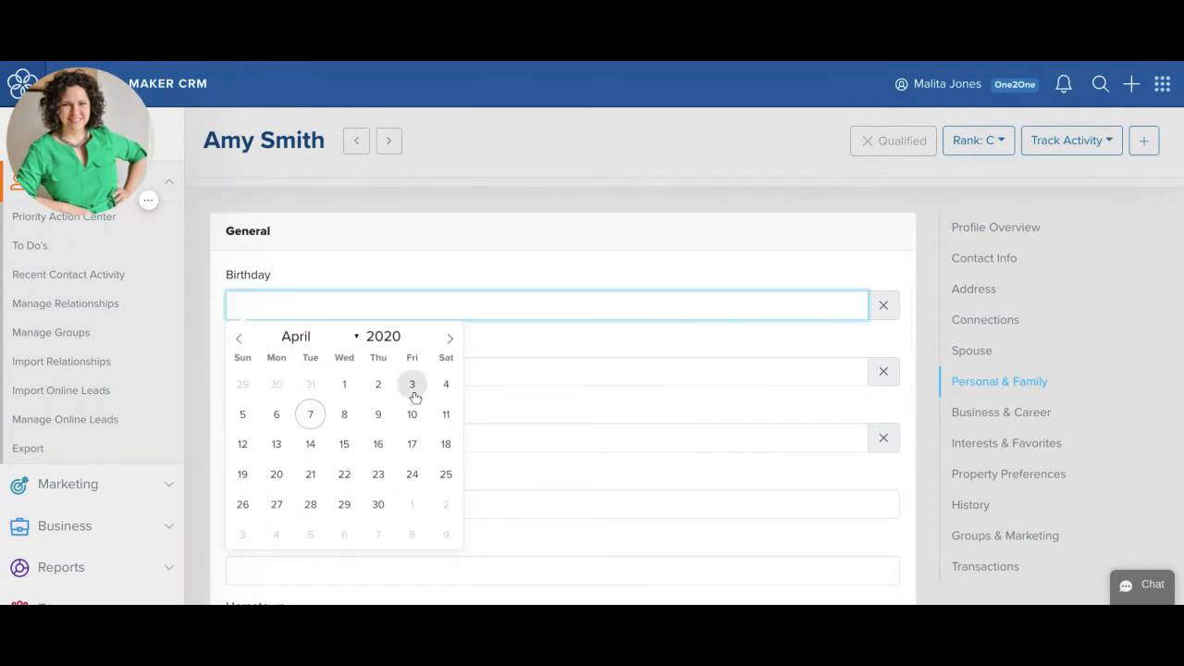
{"action": "left_click", "coordinate": [377, 443]}
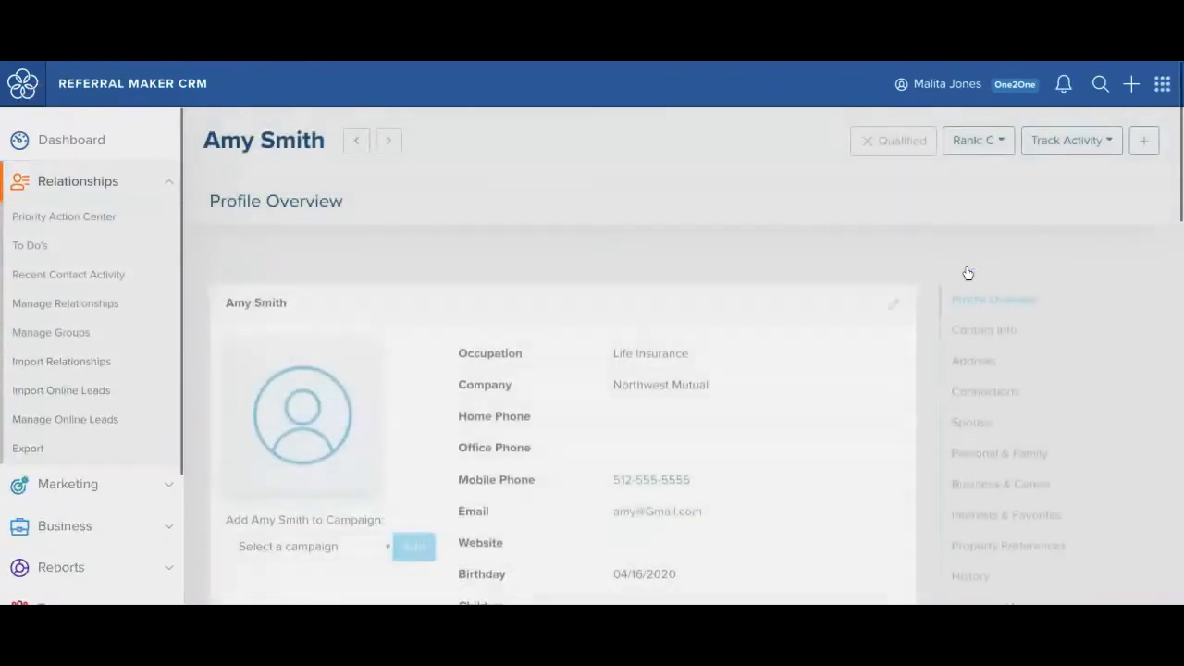
{"action": "scroll", "scroll_direction": "down", "scroll_amount": 3}
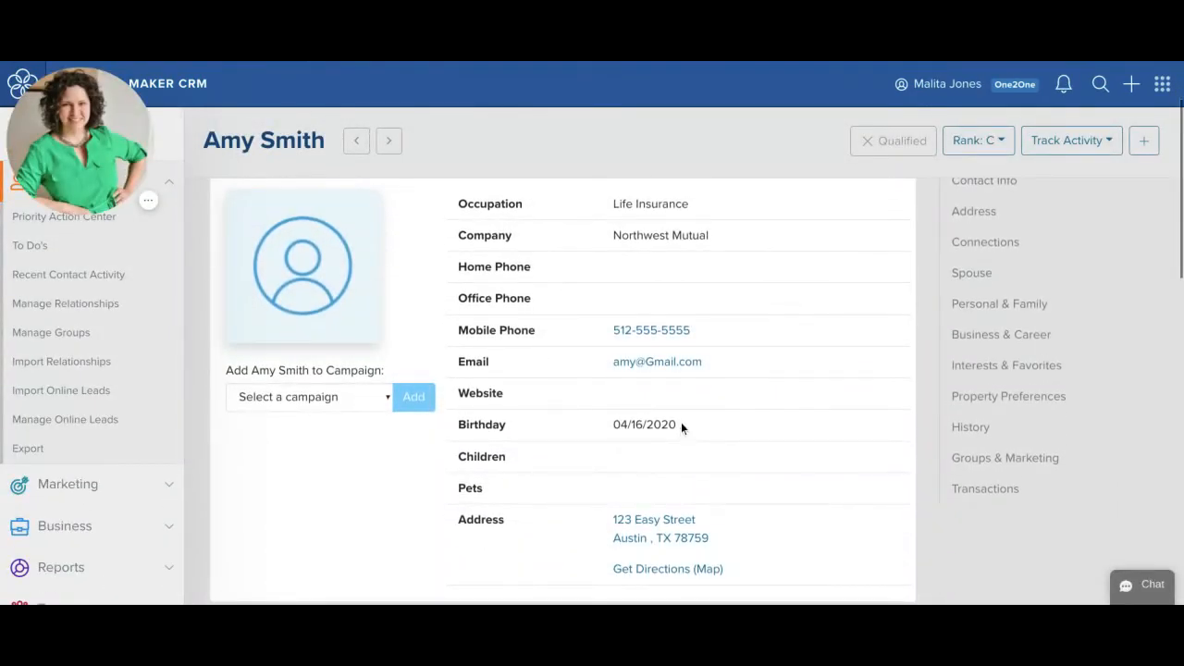
{"action": "mouse_move", "coordinate": [664, 468]}
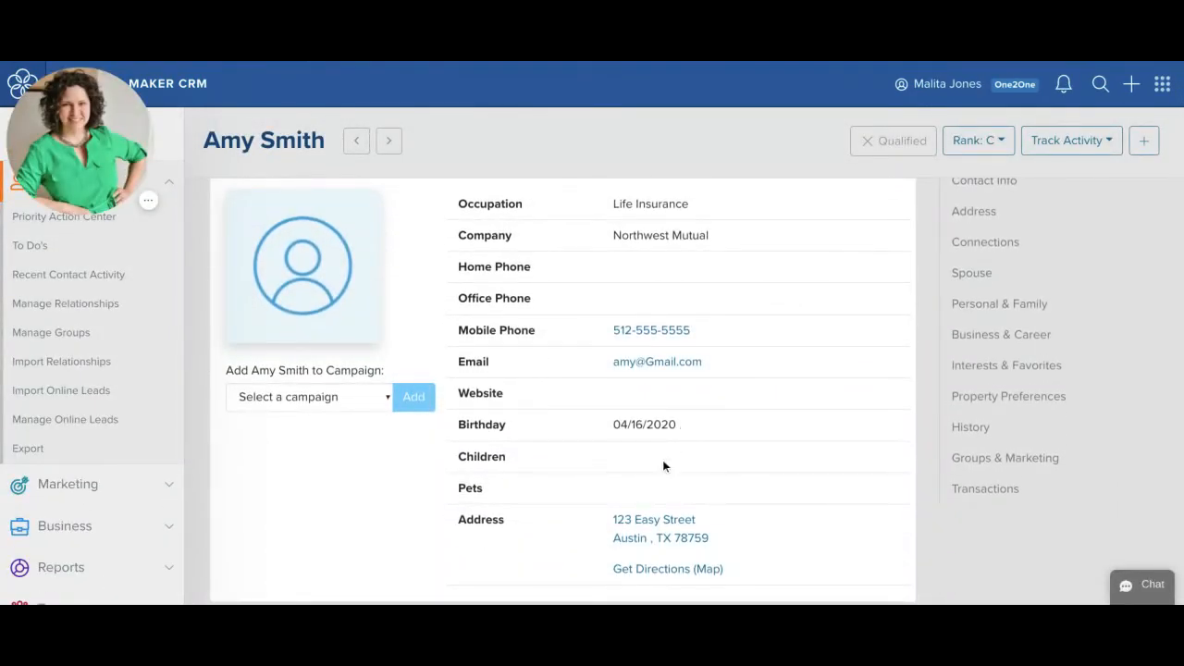
{"action": "scroll", "scroll_direction": "down", "scroll_amount": 3}
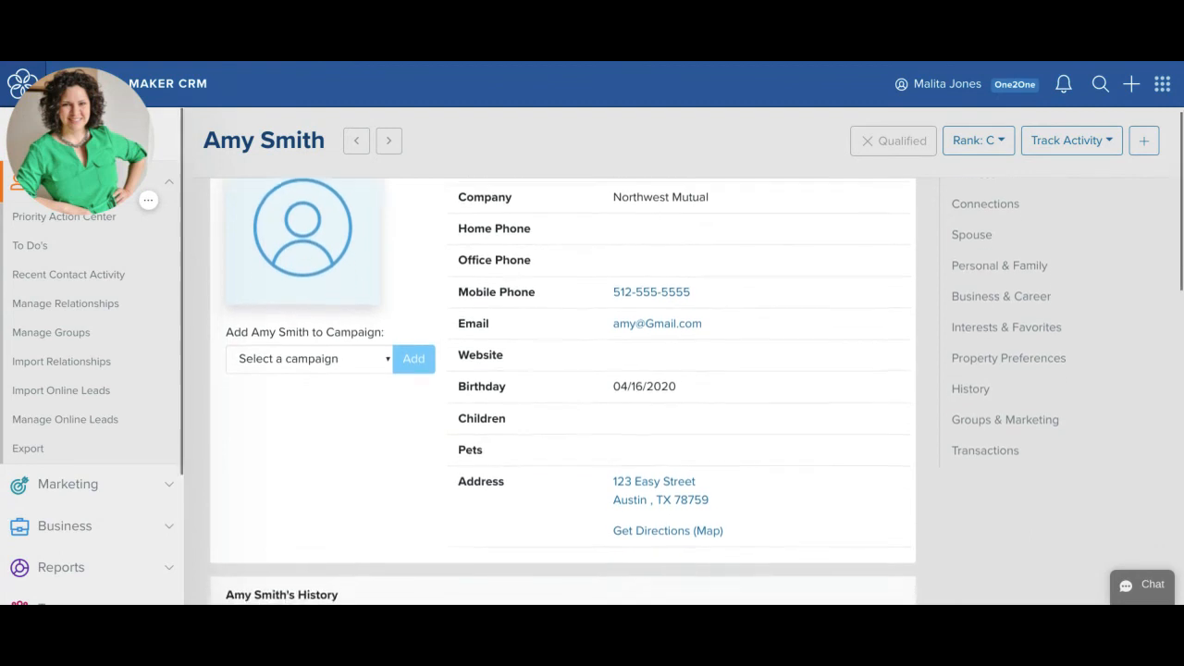
{"action": "scroll", "scroll_direction": "down", "scroll_amount": 3}
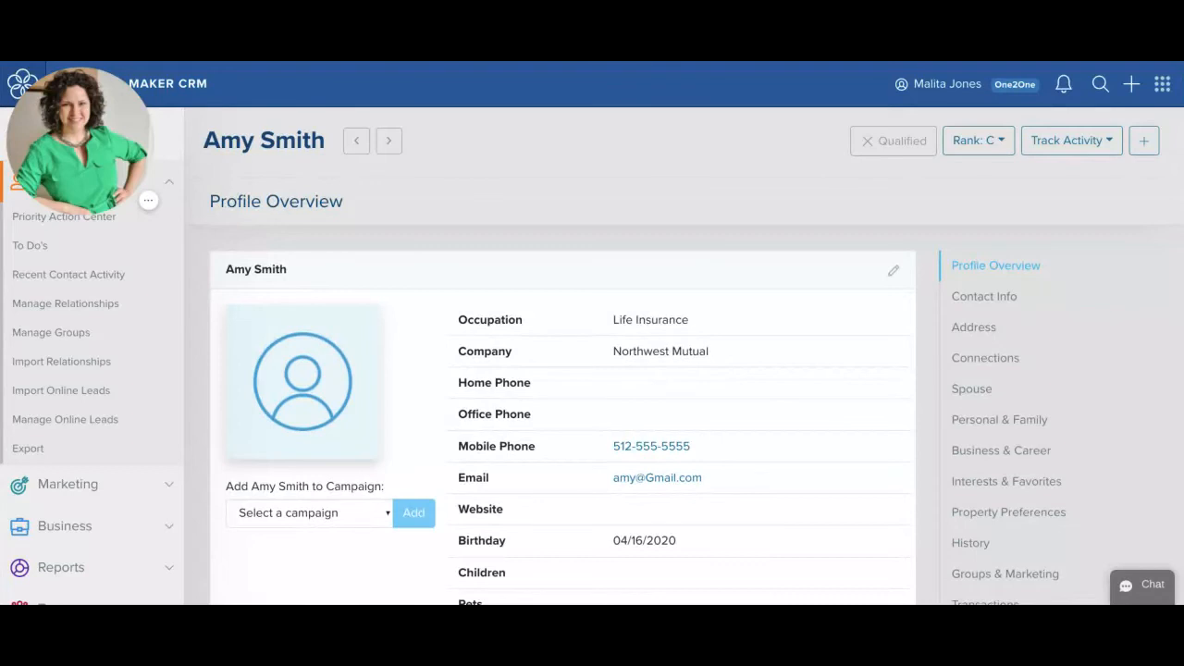
{"action": "scroll", "scroll_direction": "down", "scroll_amount": 3}
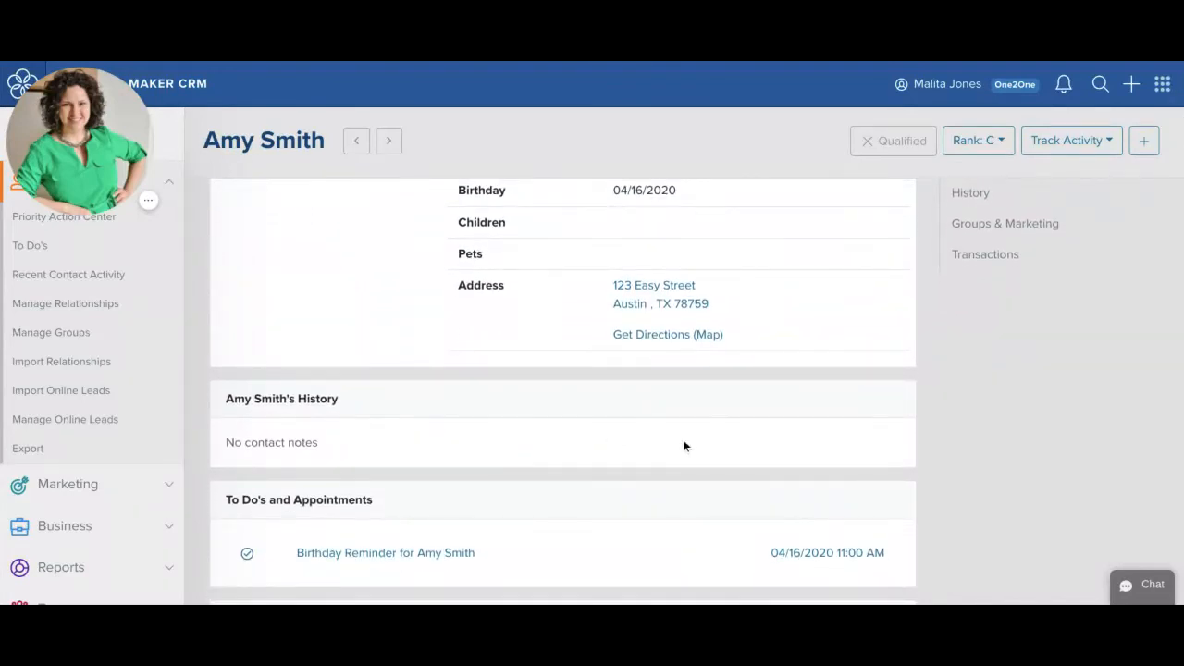
{"action": "scroll", "scroll_direction": "down", "scroll_amount": 3}
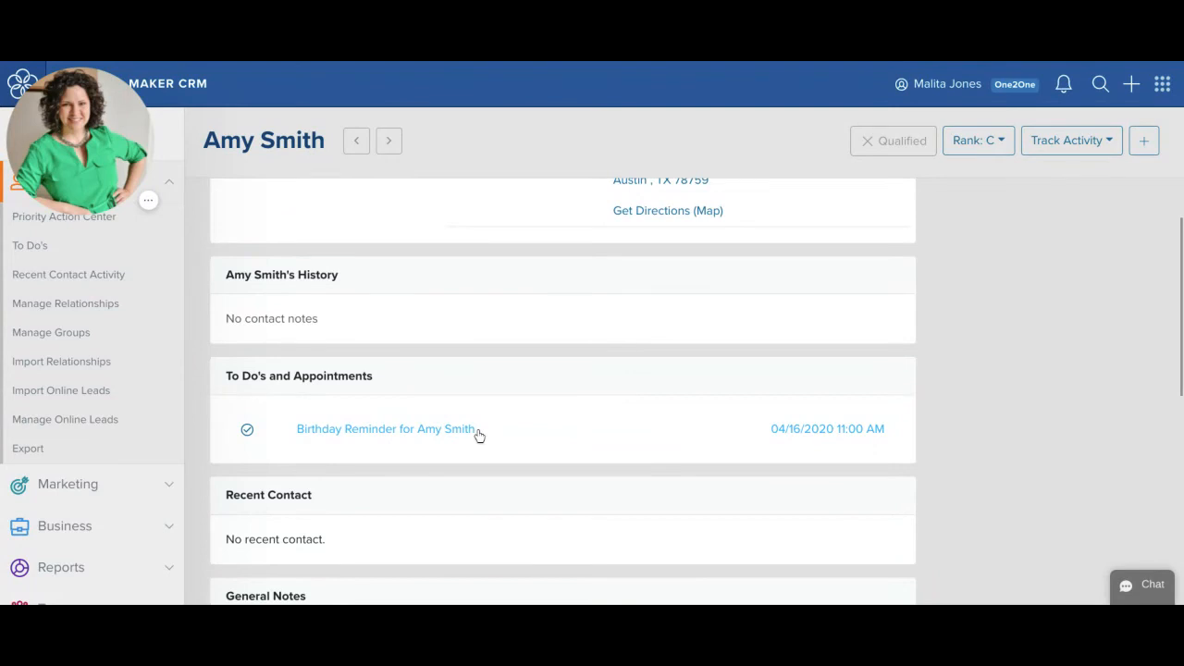
{"action": "mouse_move", "coordinate": [465, 439]}
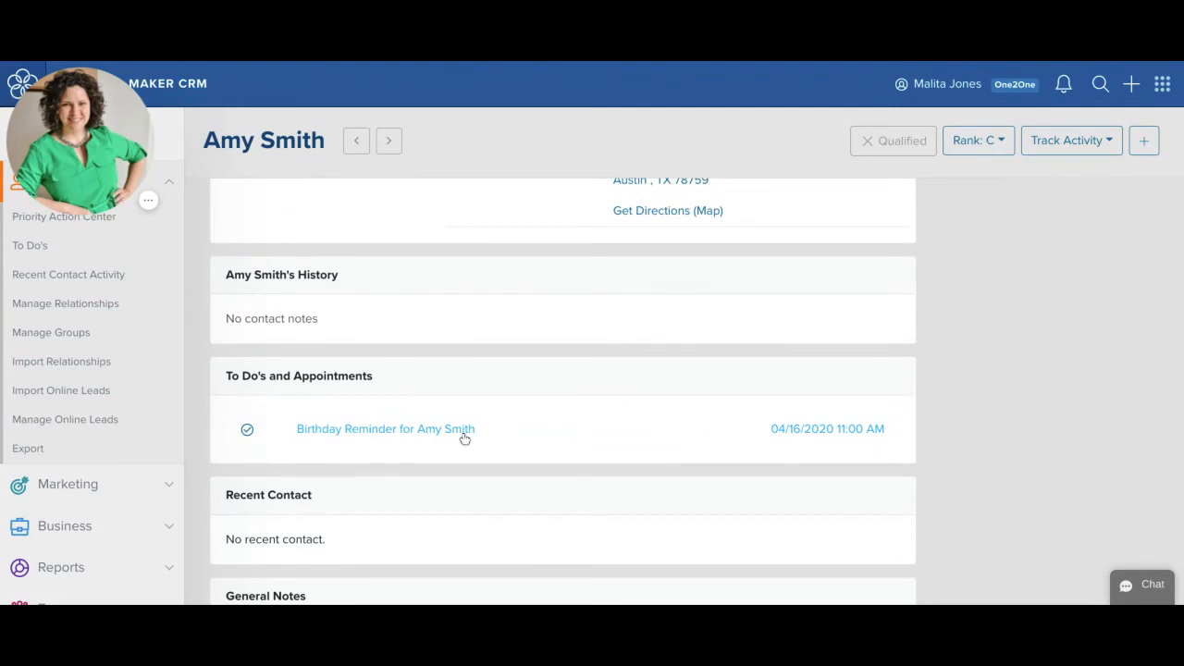
{"action": "scroll", "scroll_direction": "down", "scroll_amount": 3}
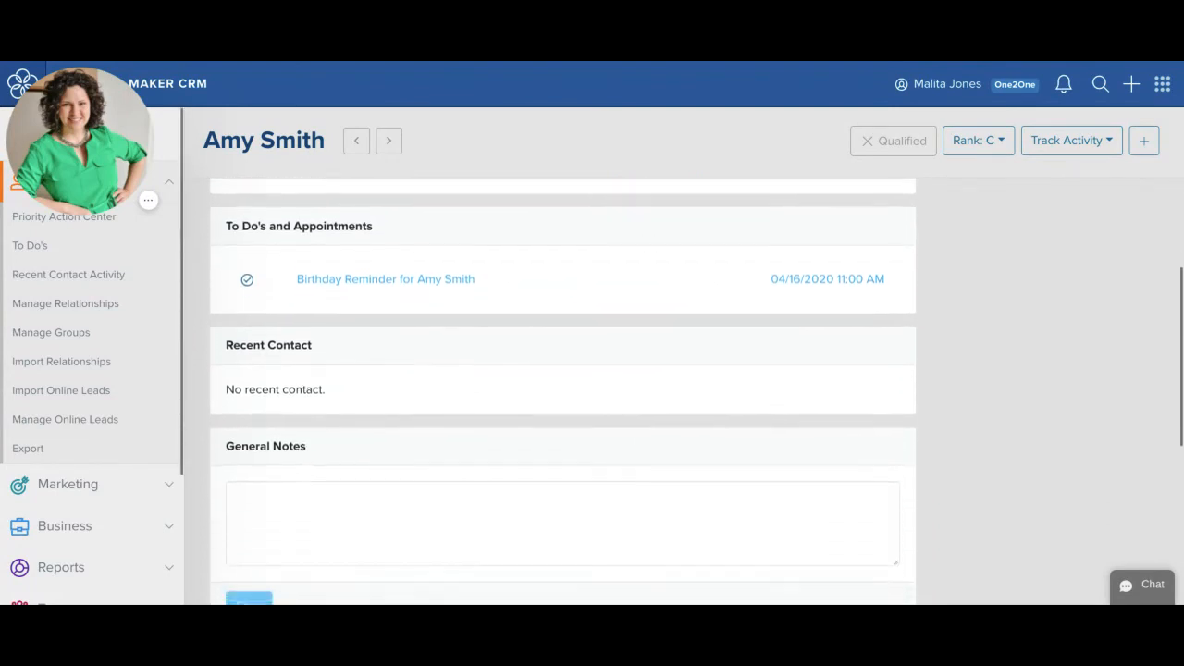
- Write and save the note: met her at a networking group, interested in selling in 2 years
{"action": "left_click", "coordinate": [563, 518]}
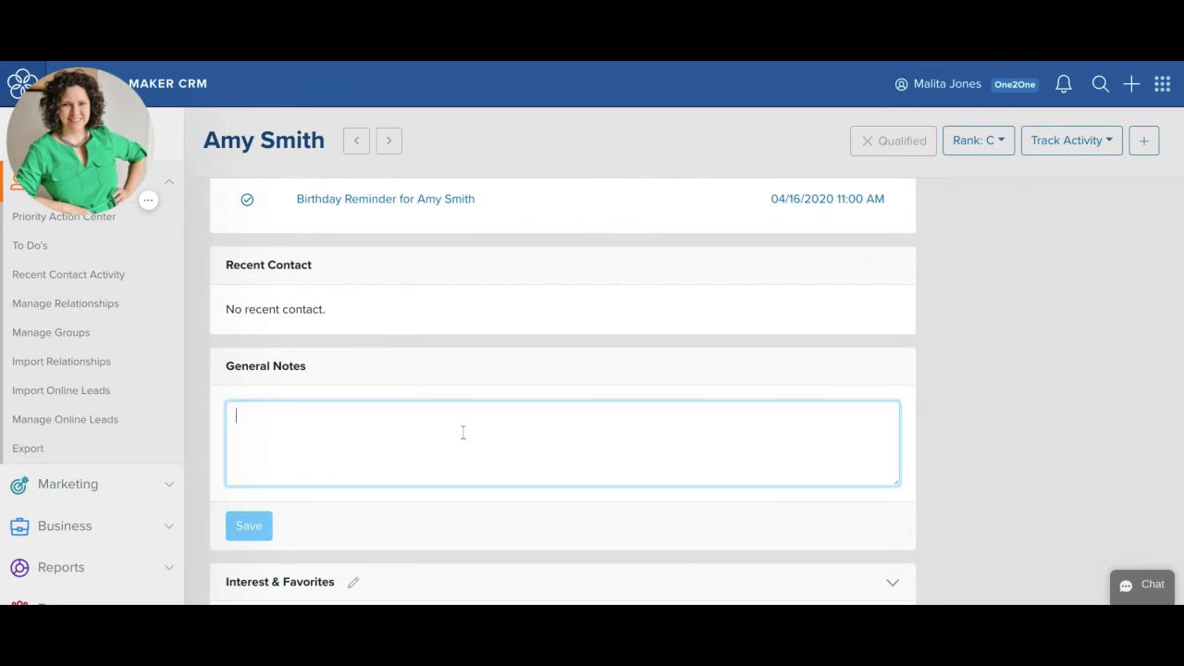
{"action": "type", "text": "Met her"}
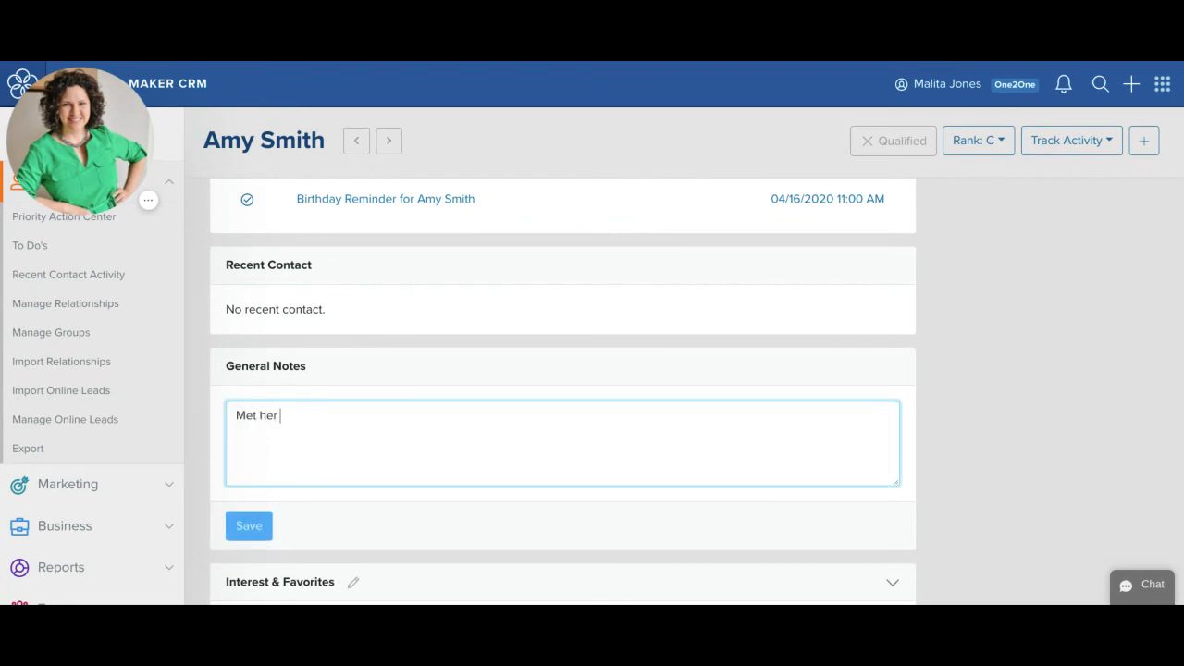
{"action": "type", "text": "at a network"}
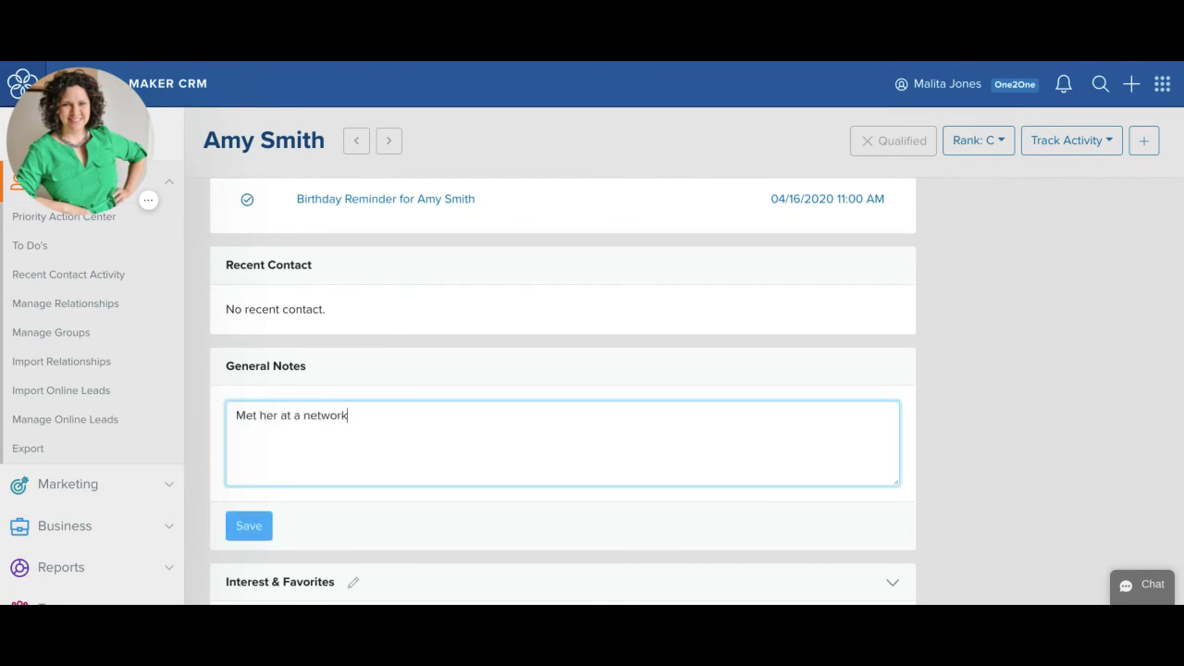
{"action": "type", "text": "ing group, she's intersted in"}
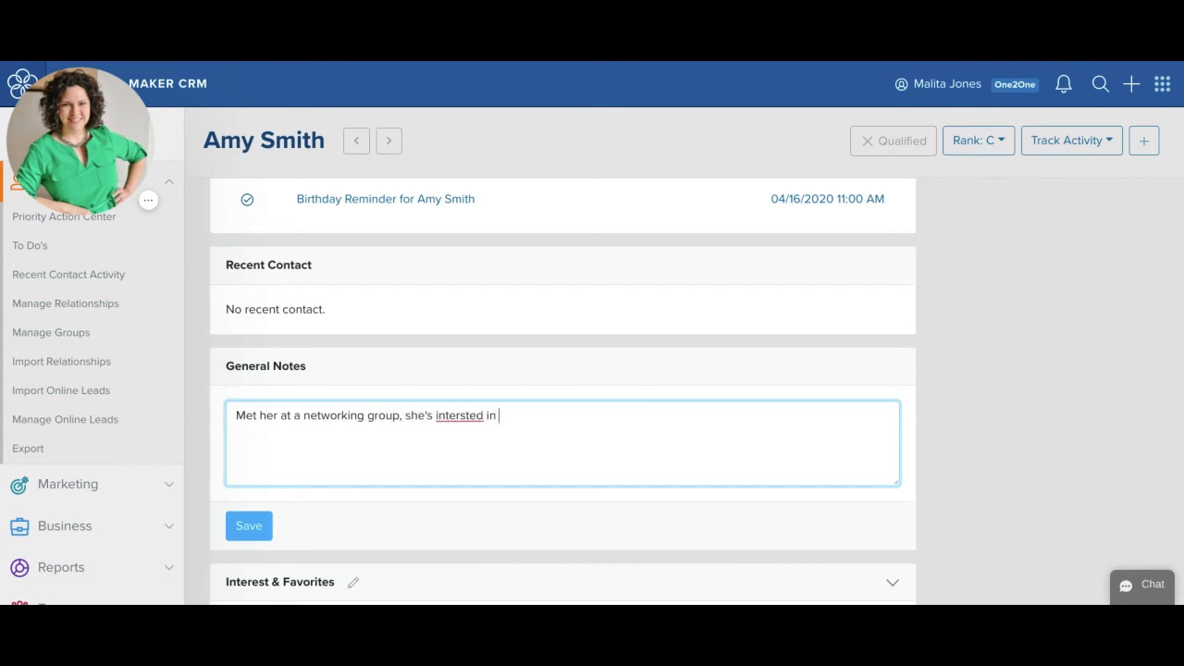
{"action": "type", "text": "selling in"}
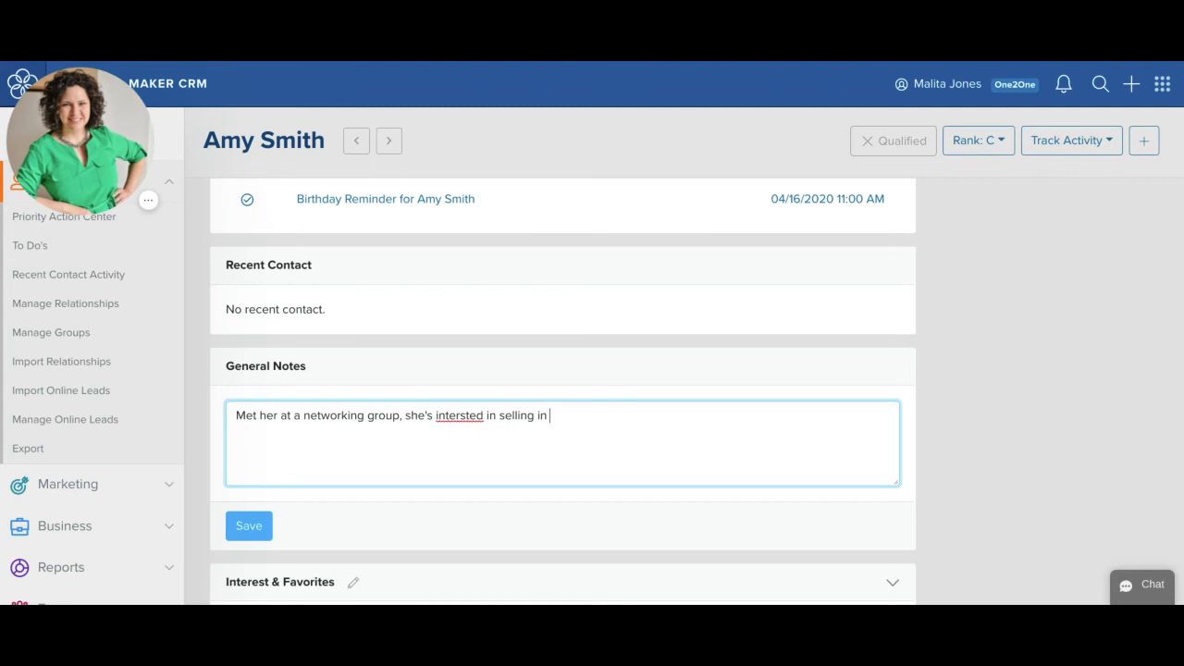
{"action": "type", "text": "2 years."}
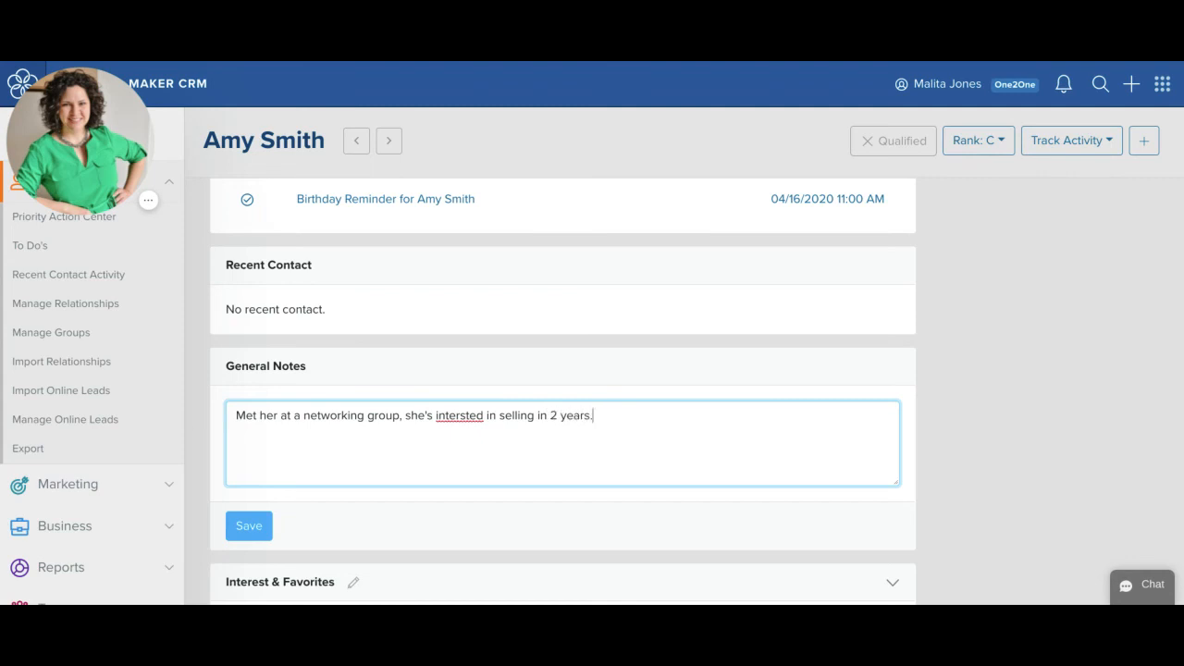
{"action": "type", "text": "interested"}
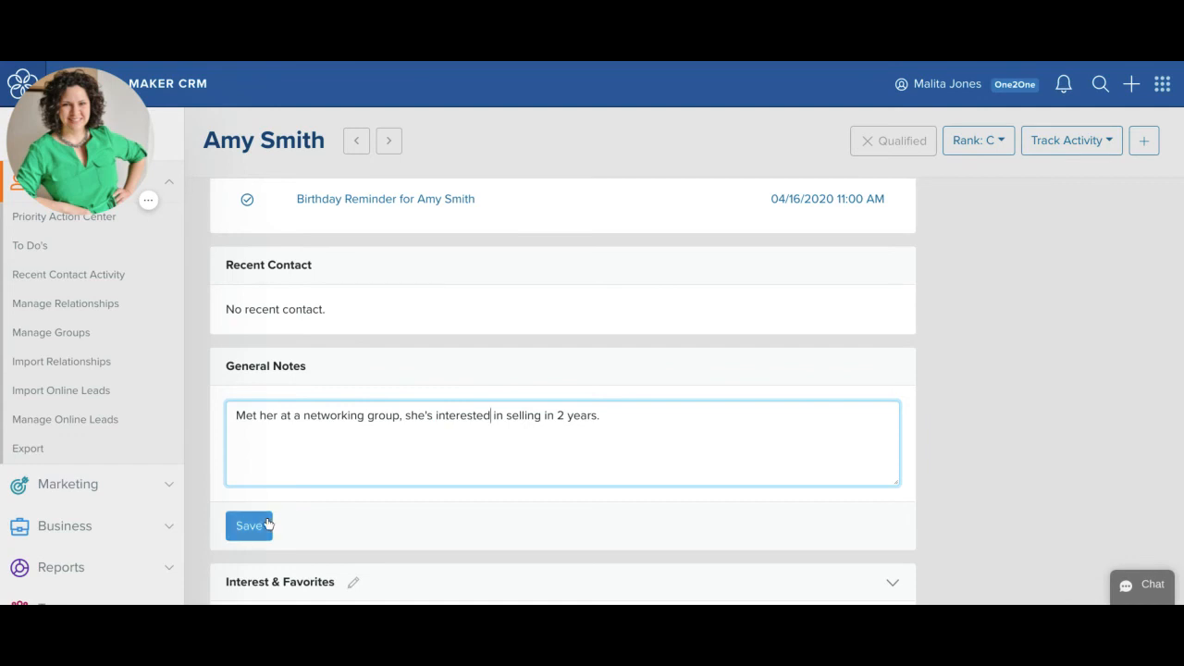
{"action": "left_click", "coordinate": [249, 525]}
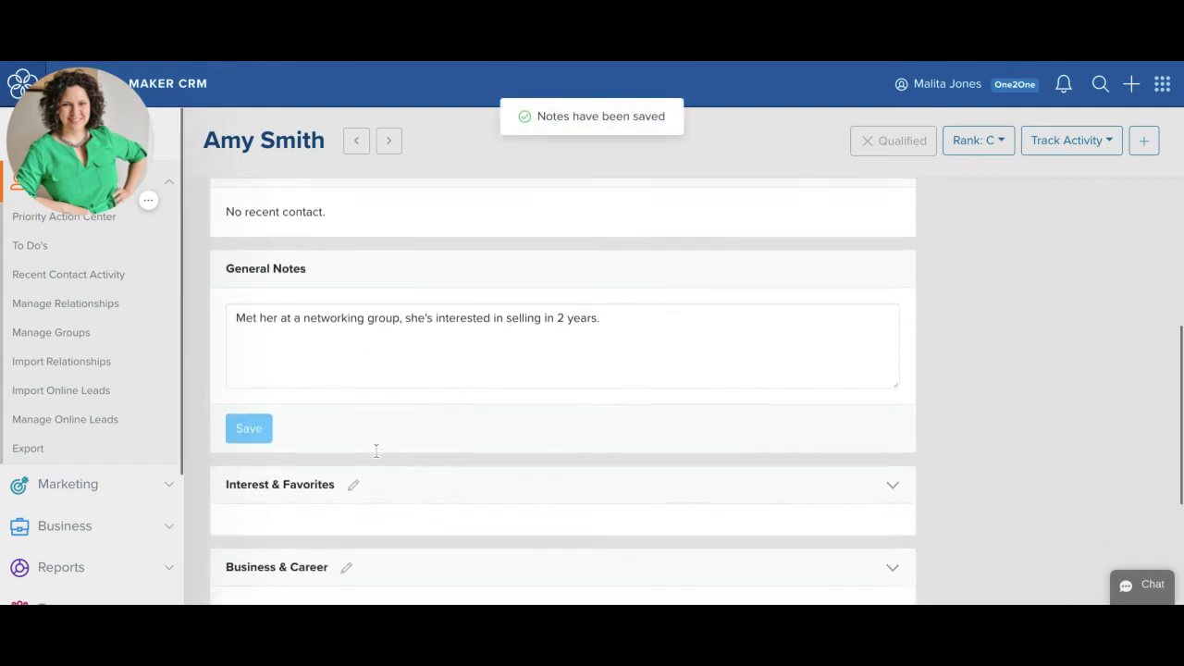
{"action": "scroll", "scroll_direction": "down", "scroll_amount": 3}
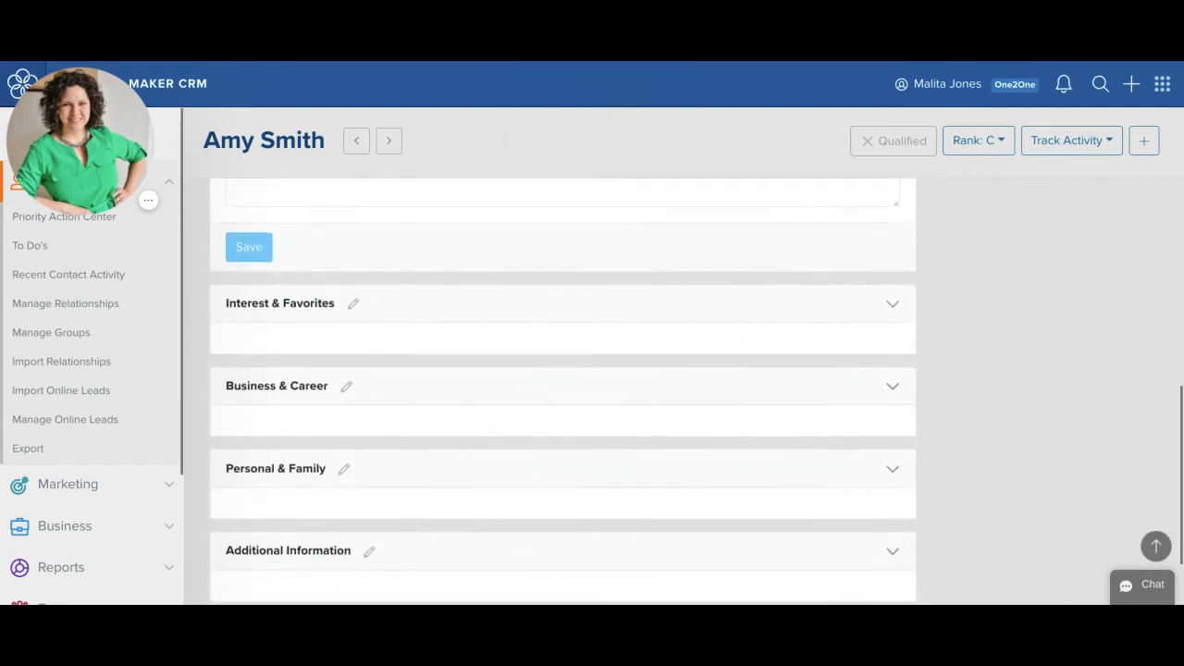
{"action": "scroll", "scroll_direction": "up", "scroll_amount": 3}
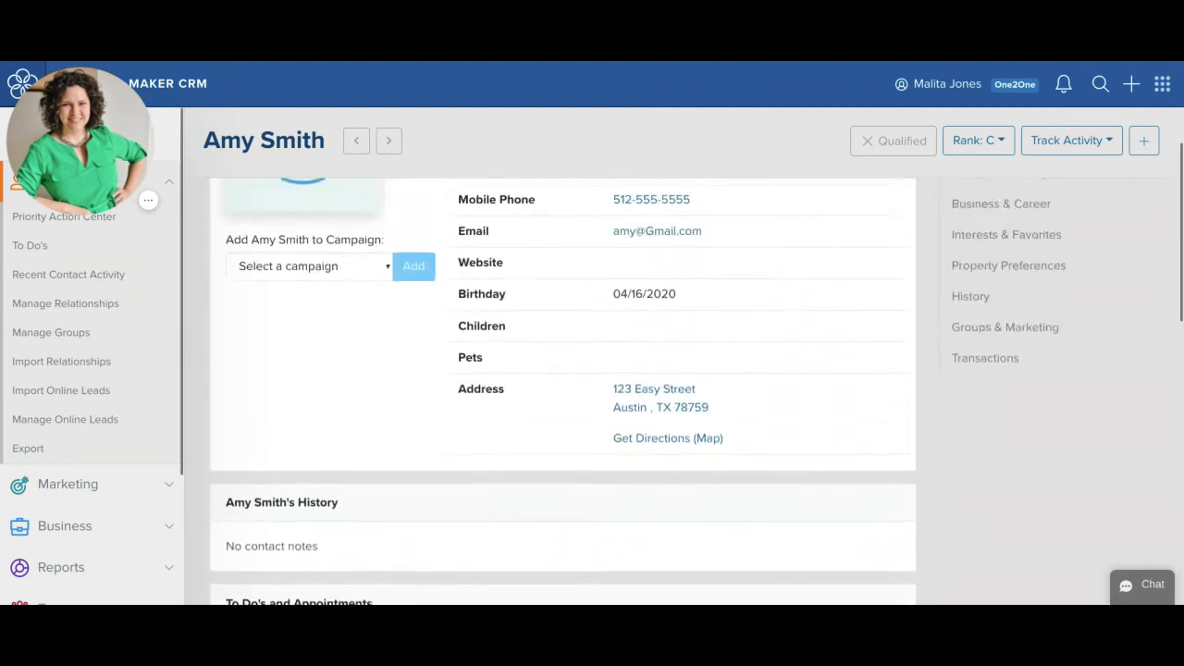
{"action": "scroll", "scroll_direction": "up", "scroll_amount": 3}
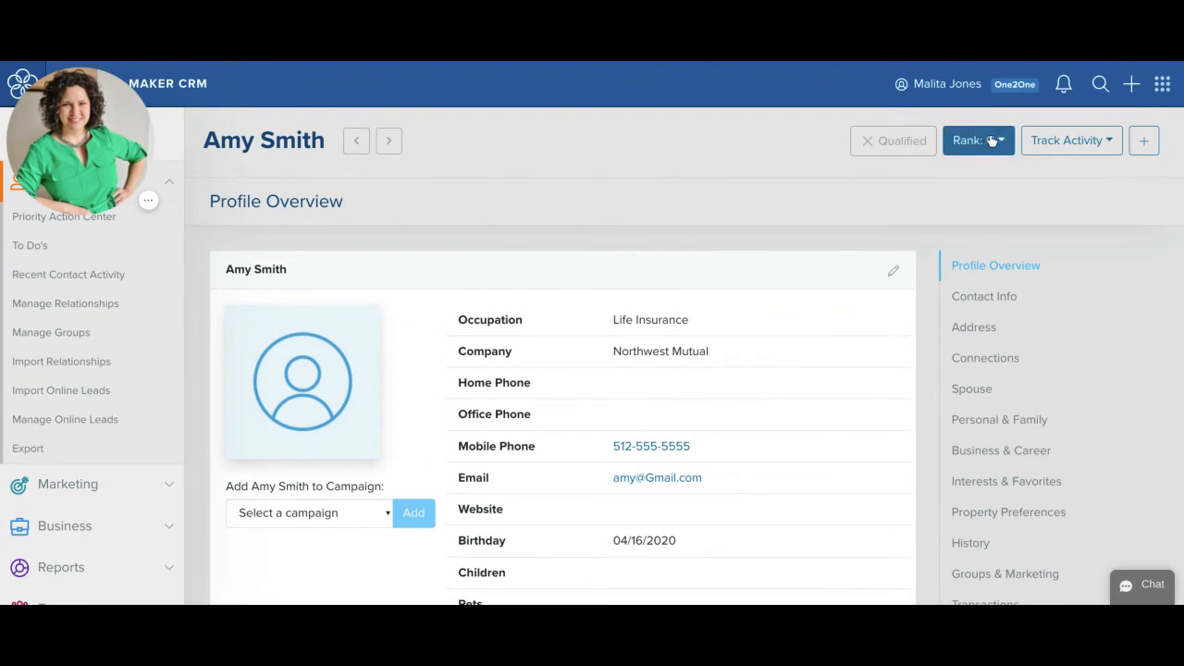
- Change Amy's rank from C to B Client and mark her Qualified
{"action": "left_click", "coordinate": [979, 139]}
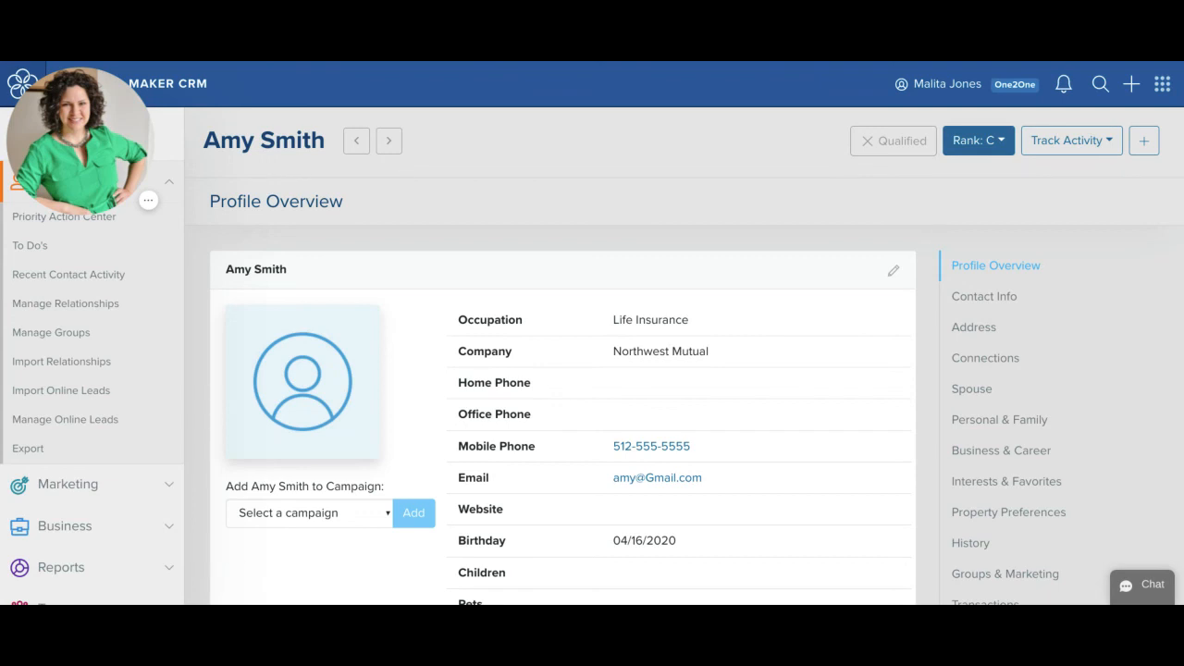
{"action": "left_click", "coordinate": [978, 140]}
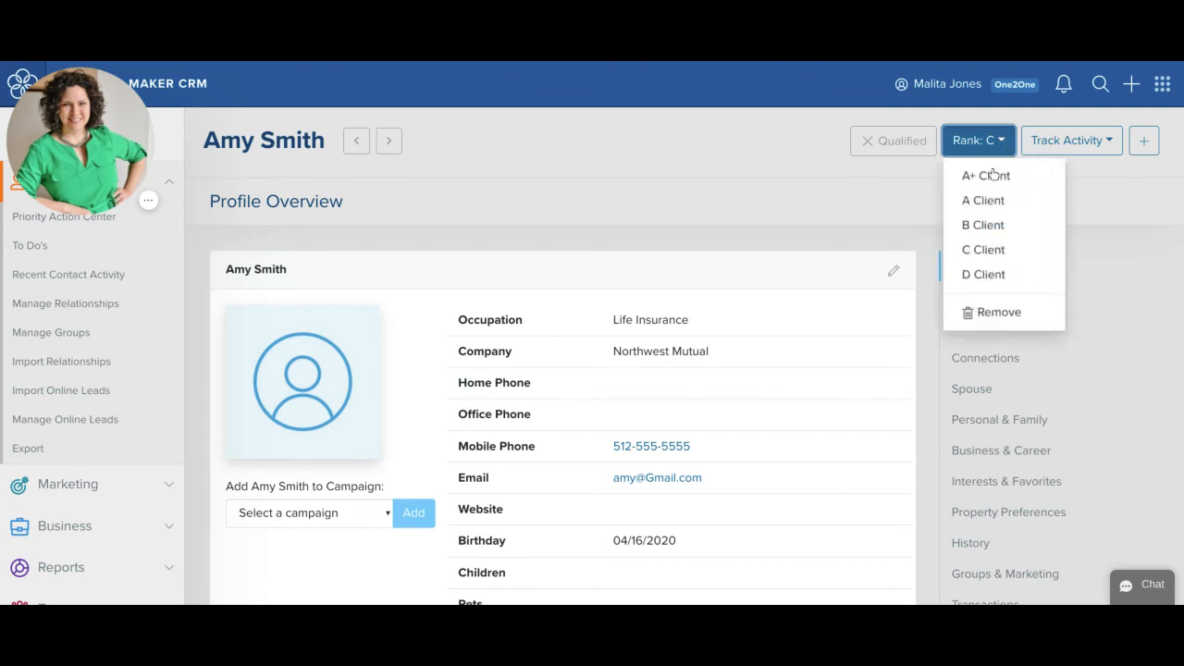
{"action": "left_click", "coordinate": [982, 225]}
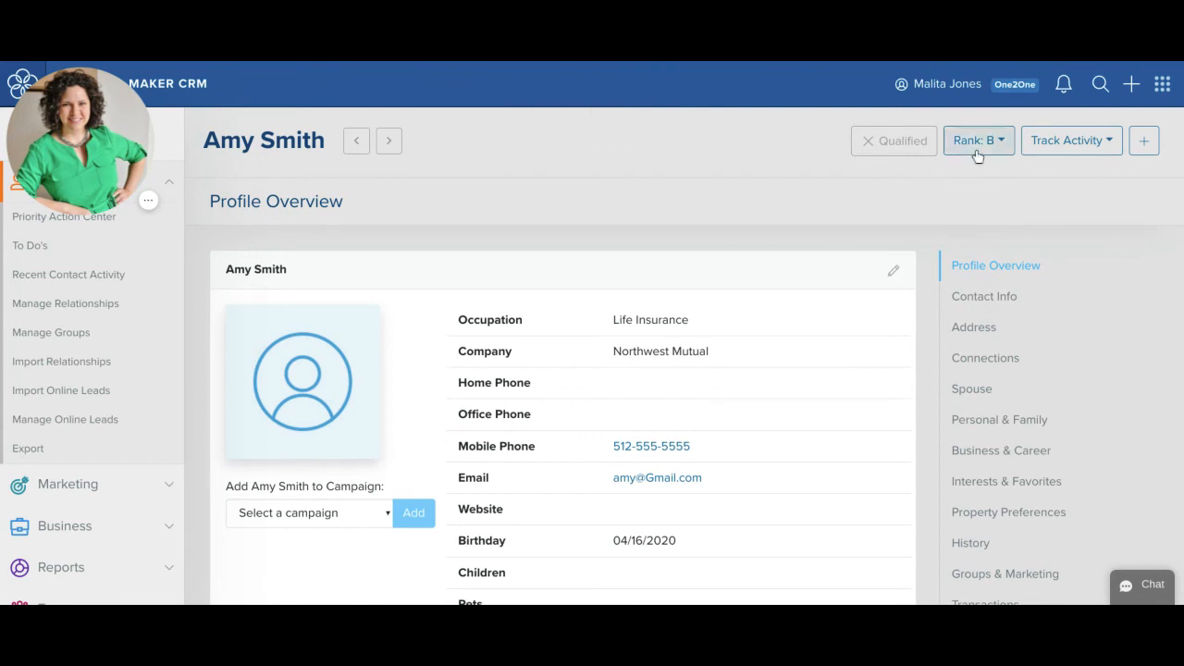
{"action": "mouse_move", "coordinate": [894, 141]}
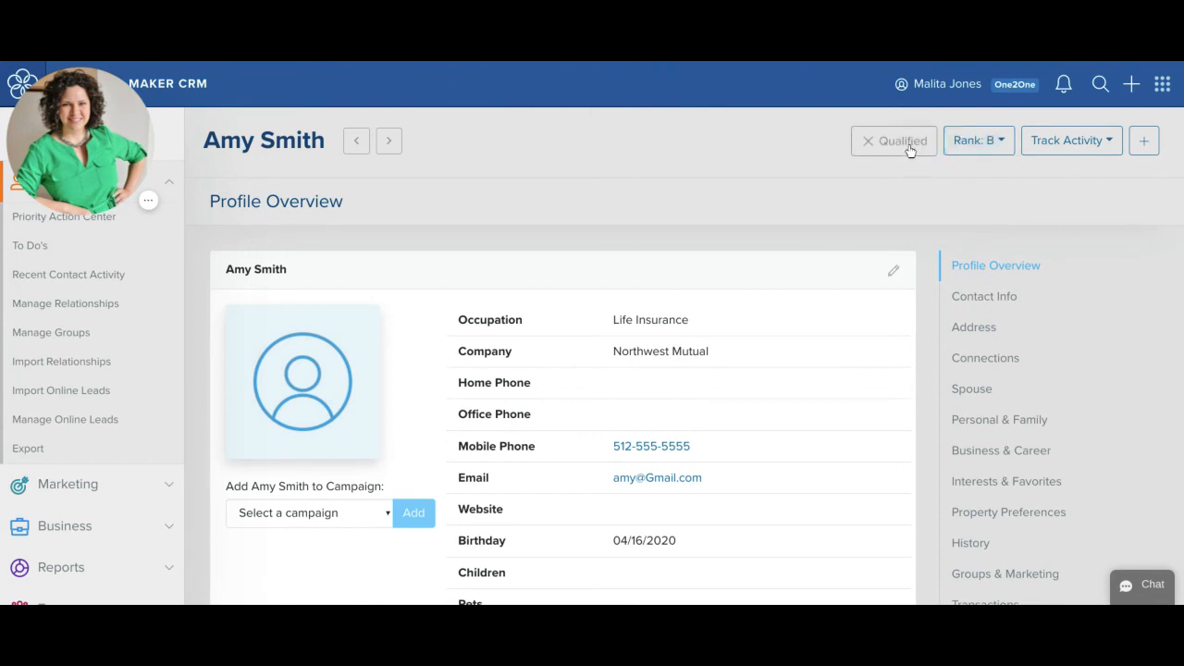
{"action": "left_click", "coordinate": [894, 140]}
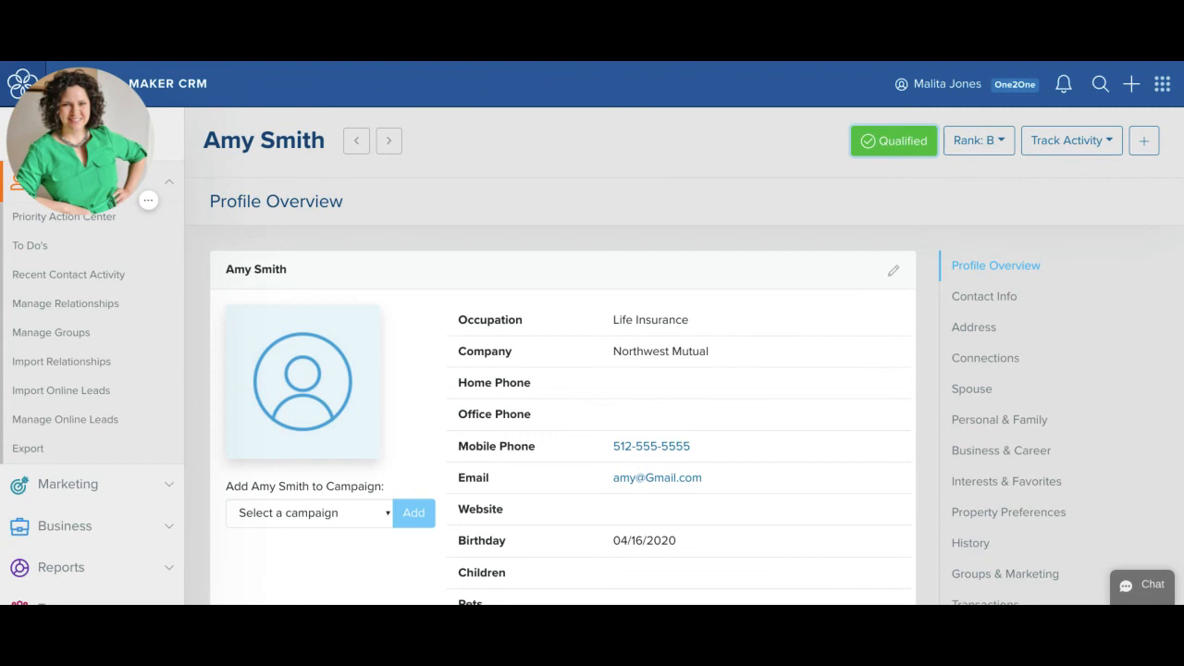
{"action": "mouse_move", "coordinate": [1071, 139]}
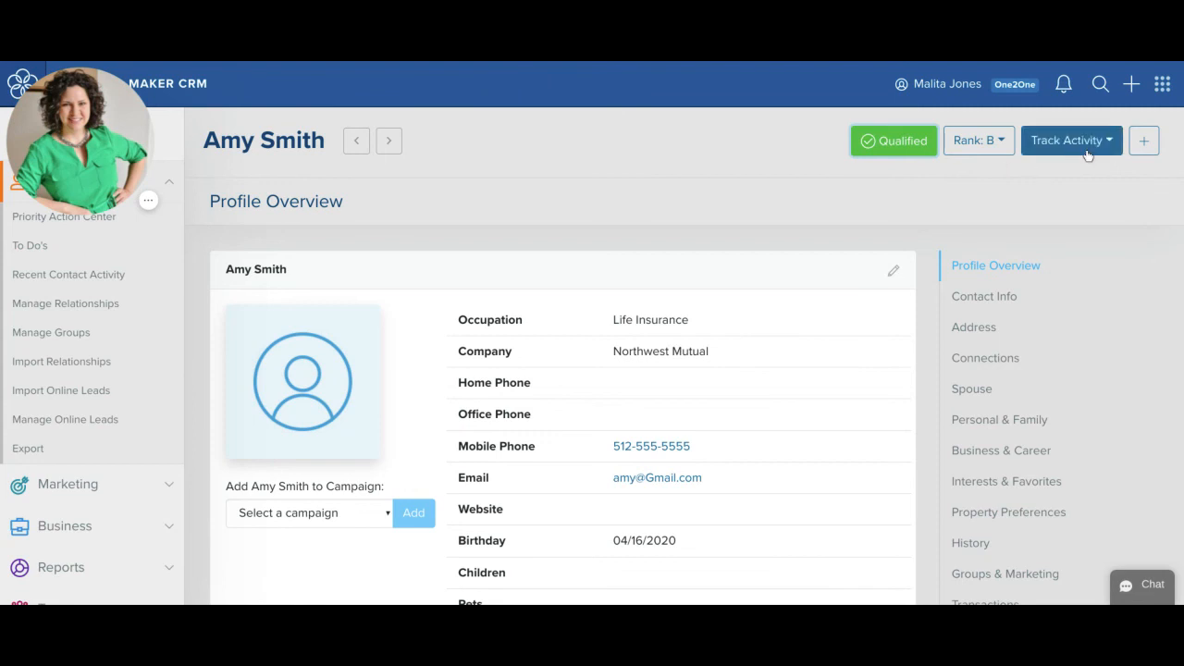
{"action": "left_click", "coordinate": [1072, 140]}
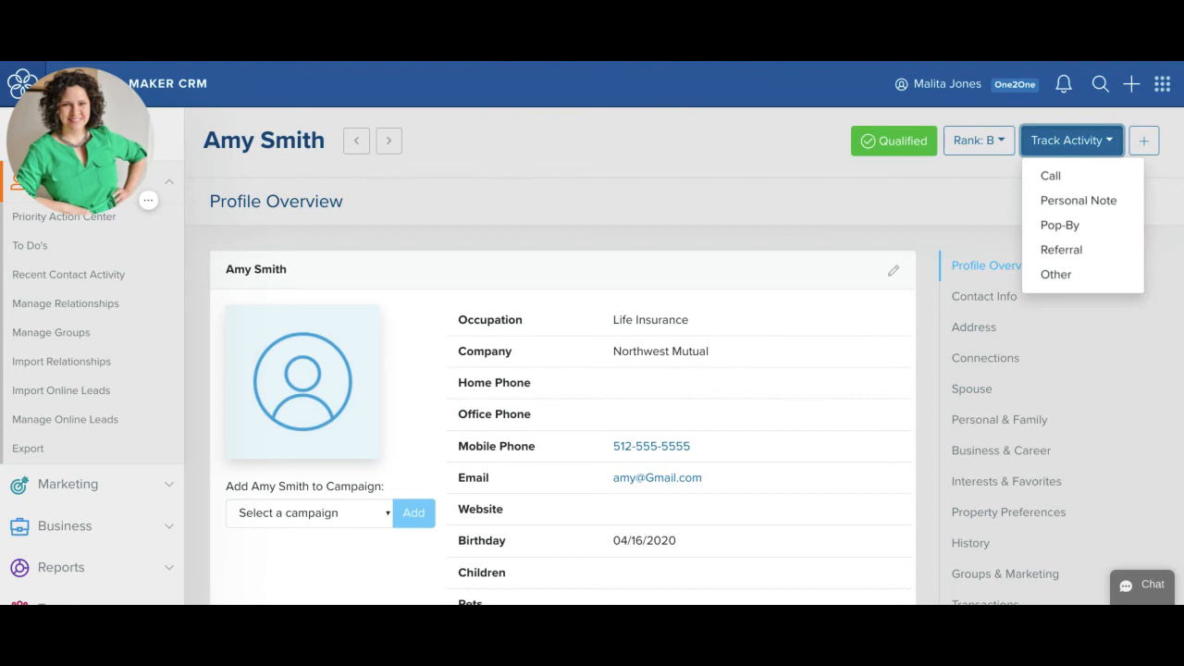
{"action": "mouse_move", "coordinate": [966, 215]}
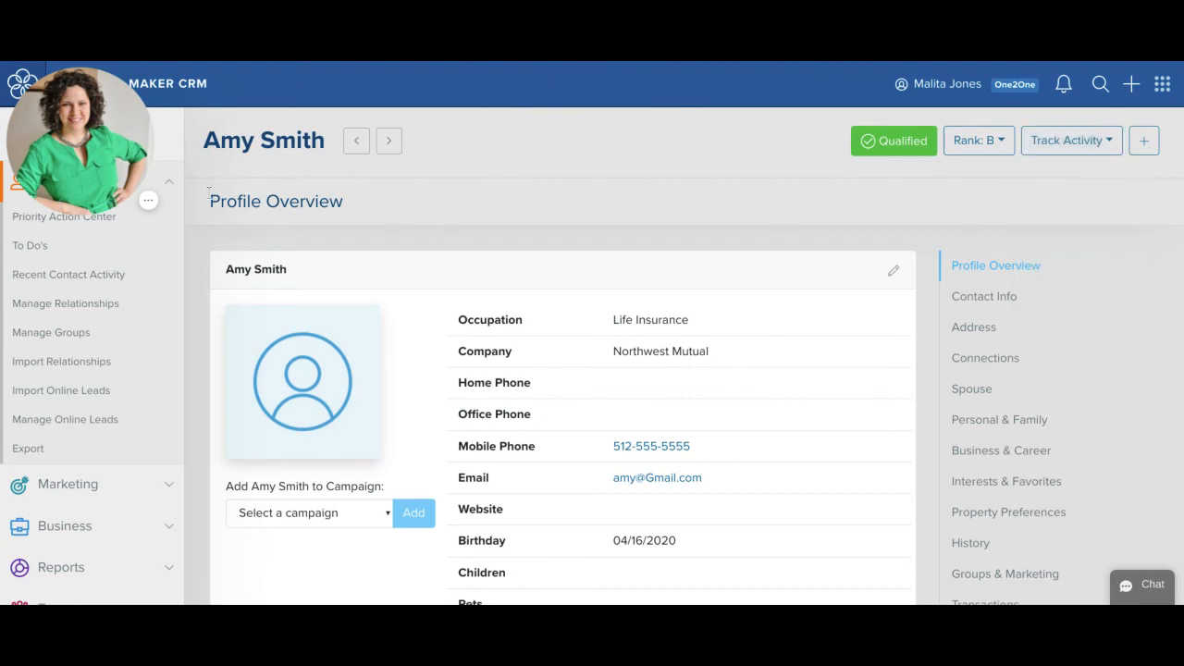
{"action": "mouse_move", "coordinate": [387, 228]}
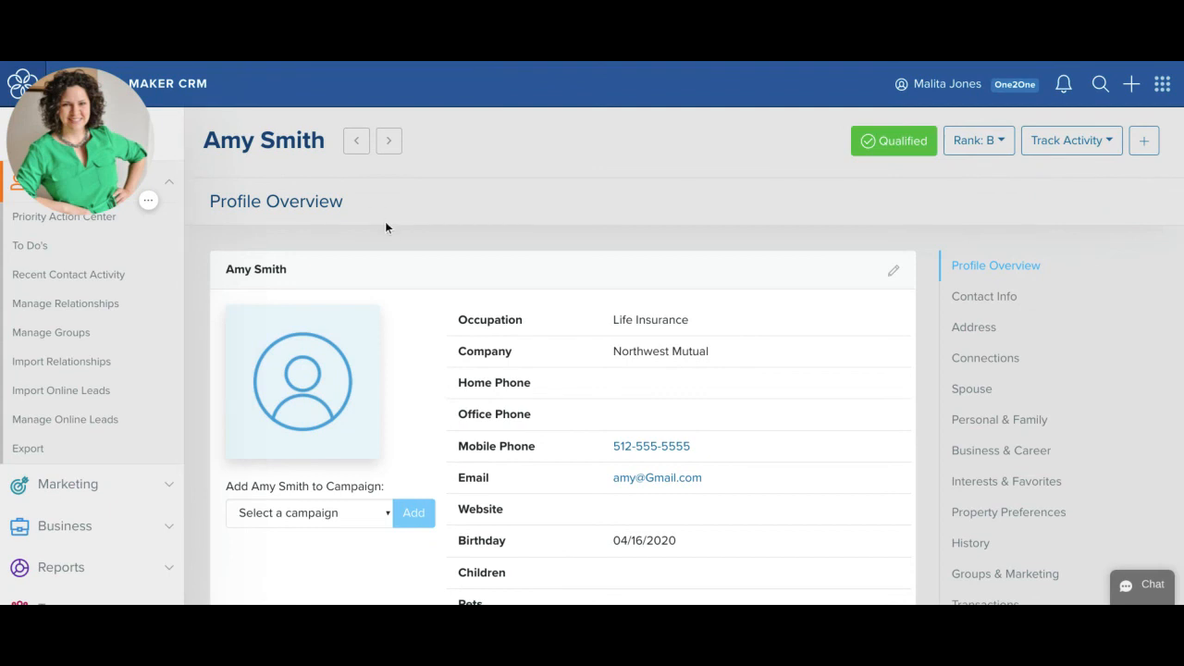
{"action": "scroll", "scroll_direction": "down", "scroll_amount": 3}
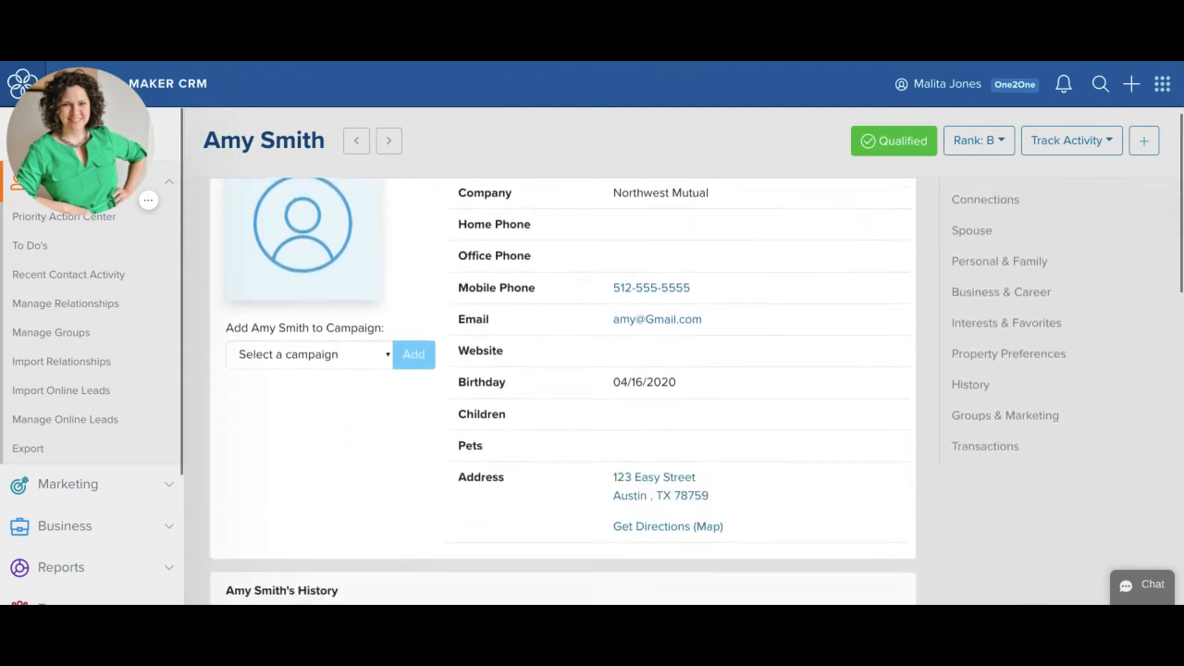
{"action": "scroll", "scroll_direction": "up", "scroll_amount": 3}
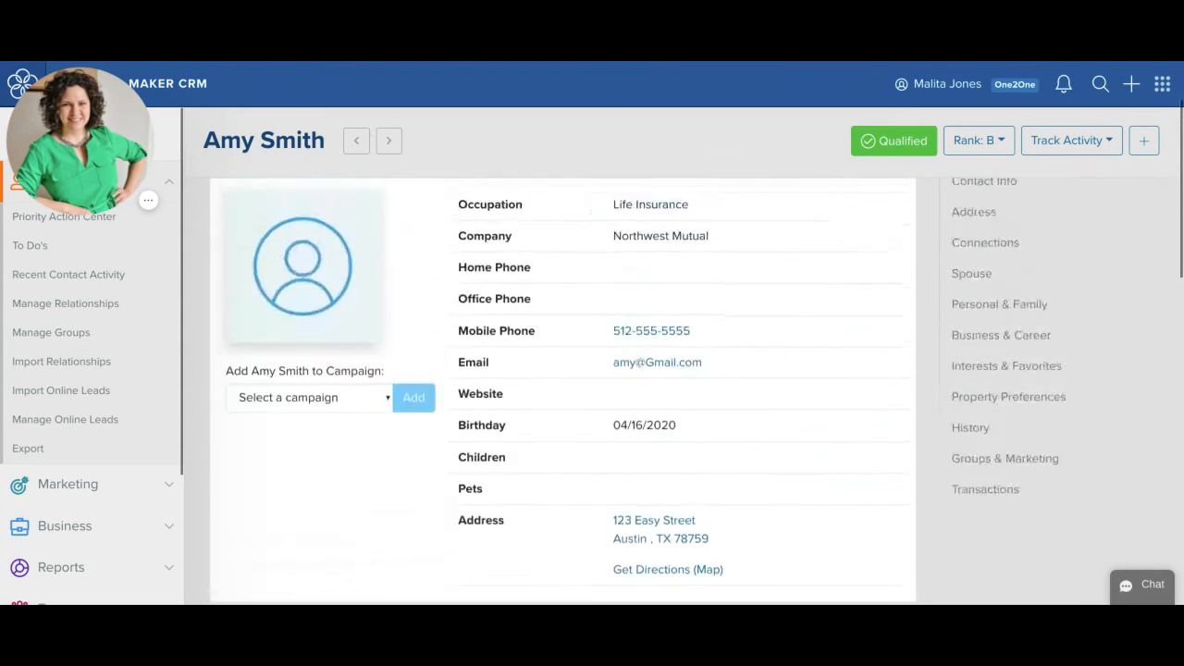